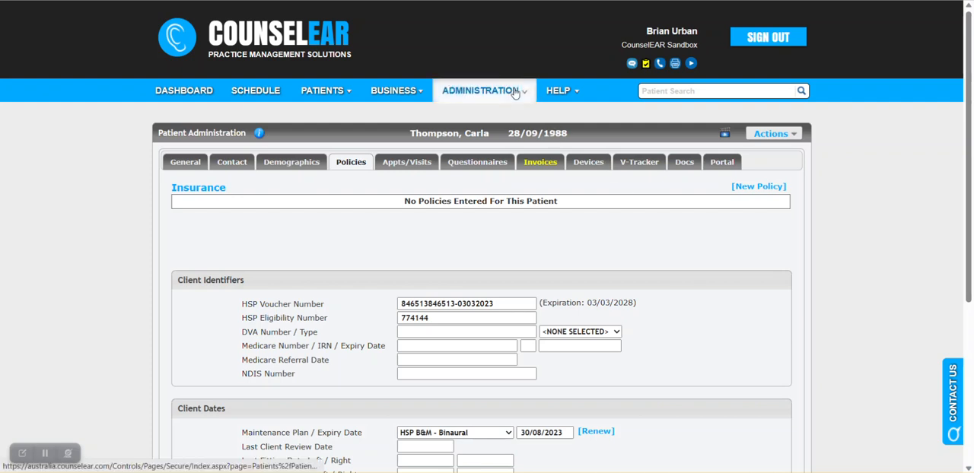
Show the Administration setup options from the top navigation bar.
click(481, 91)
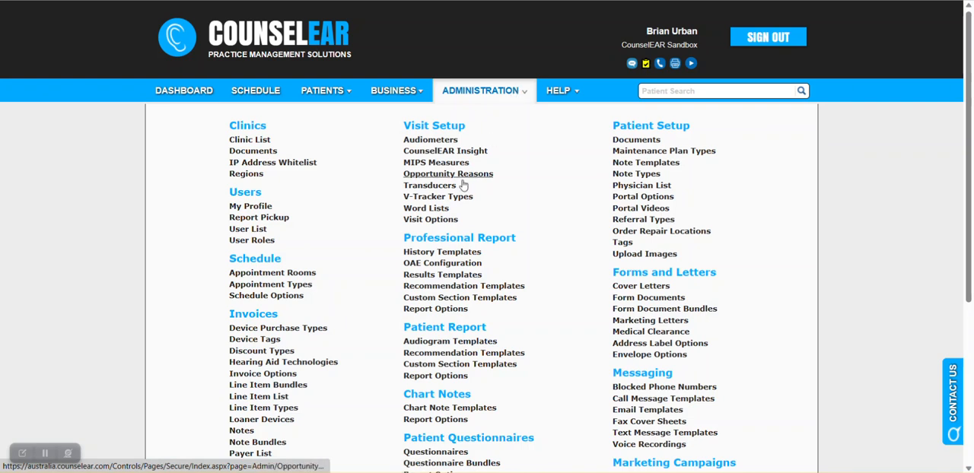
mouse_move(304, 395)
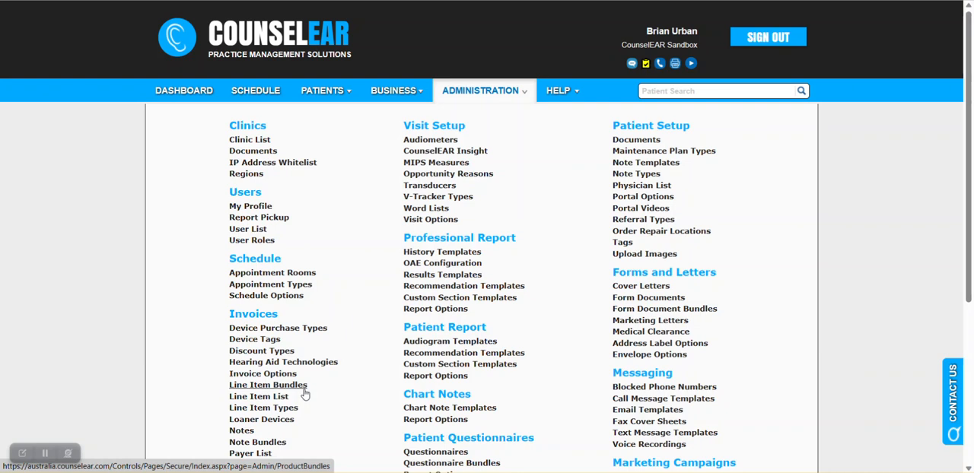
mouse_move(304, 393)
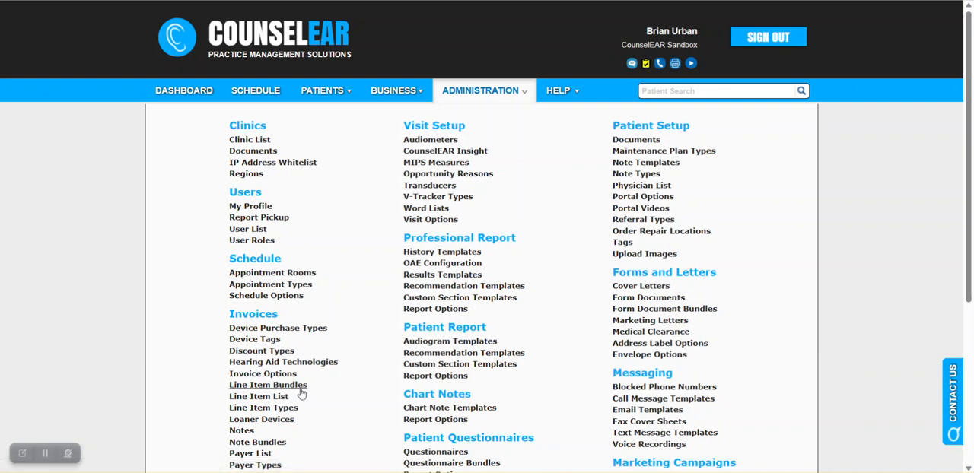
mouse_move(663, 151)
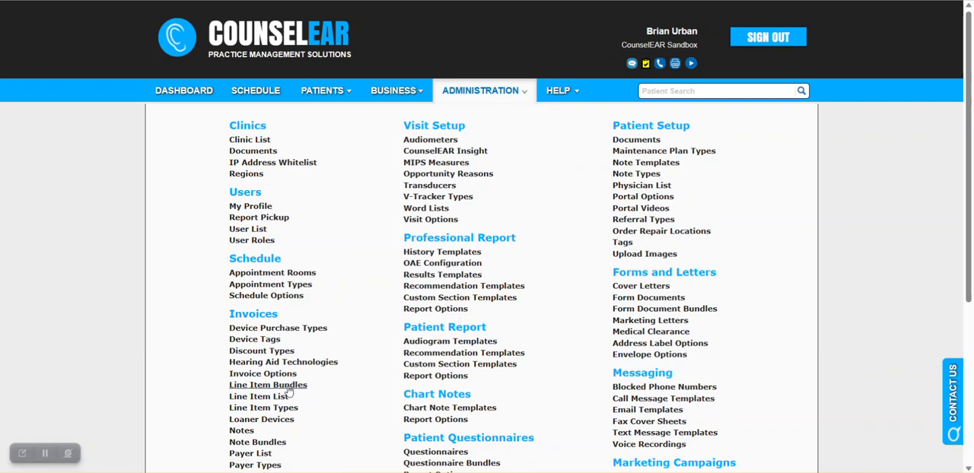
Go to Line Item Bundle Administration and start editing the binaural HSP maintenance plan bundle.
click(268, 384)
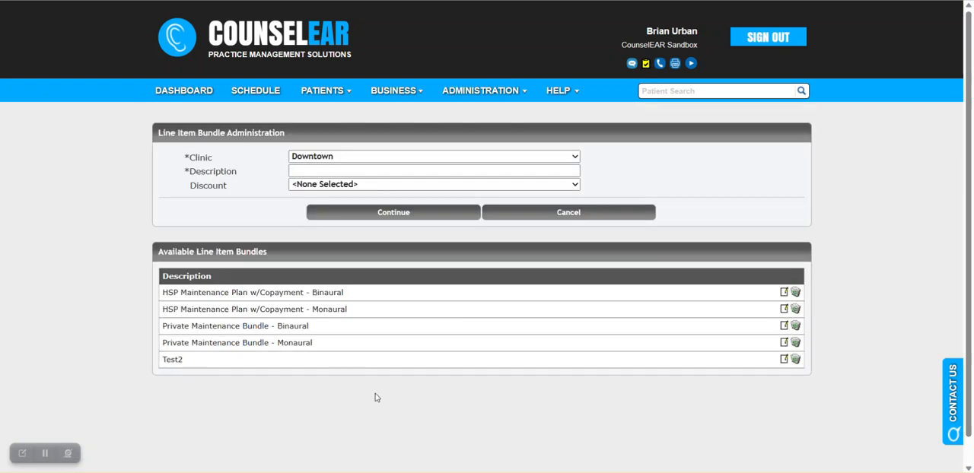
mouse_move(339, 374)
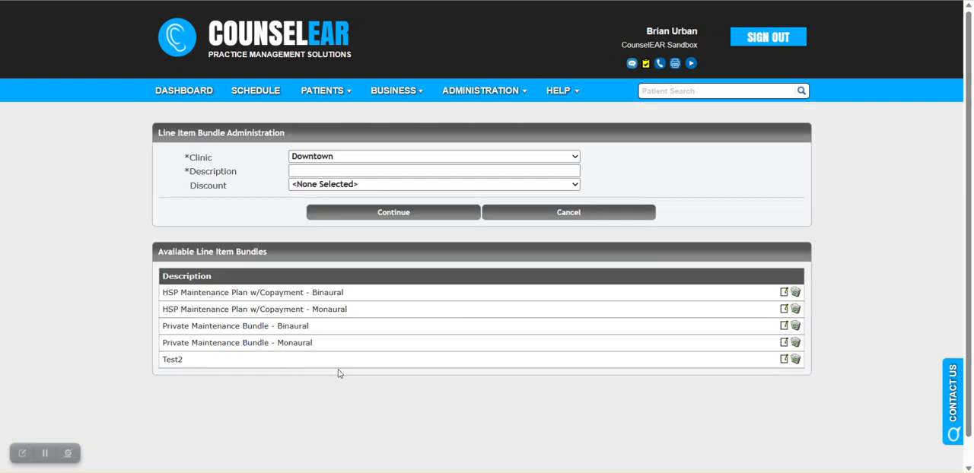
mouse_move(496, 318)
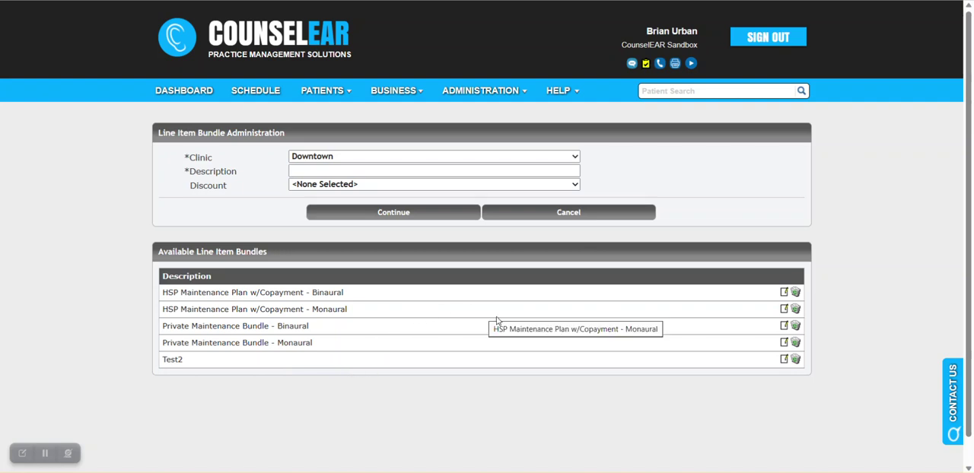
mouse_move(475, 305)
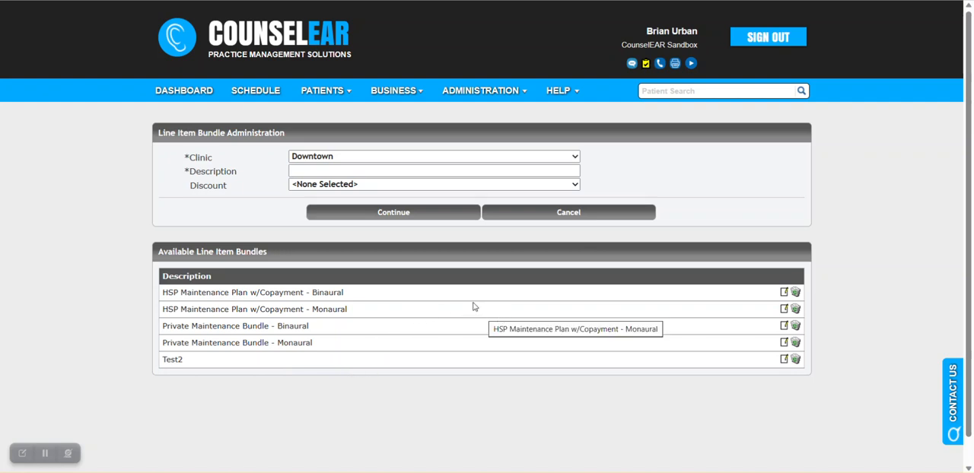
mouse_move(308, 342)
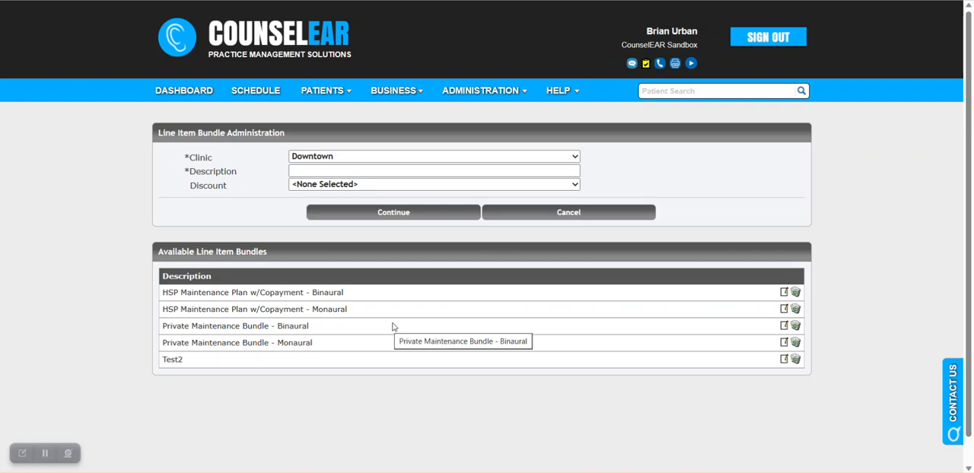
mouse_move(713, 301)
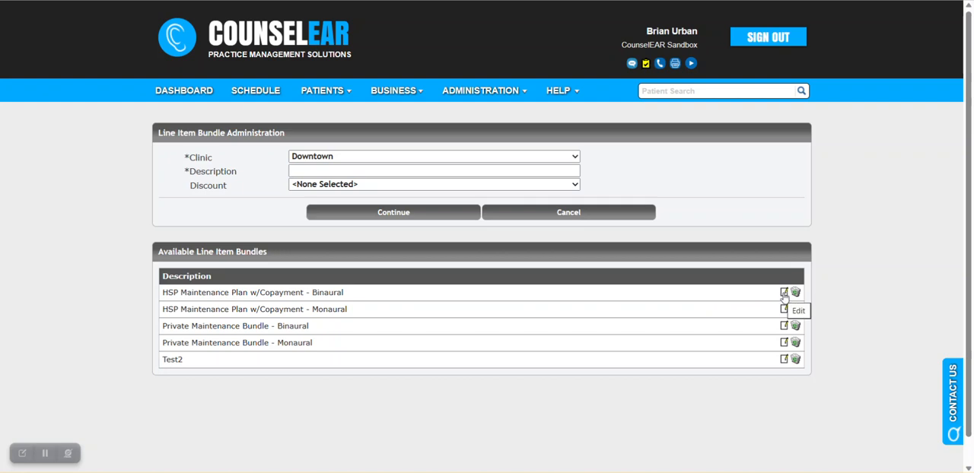
click(782, 292)
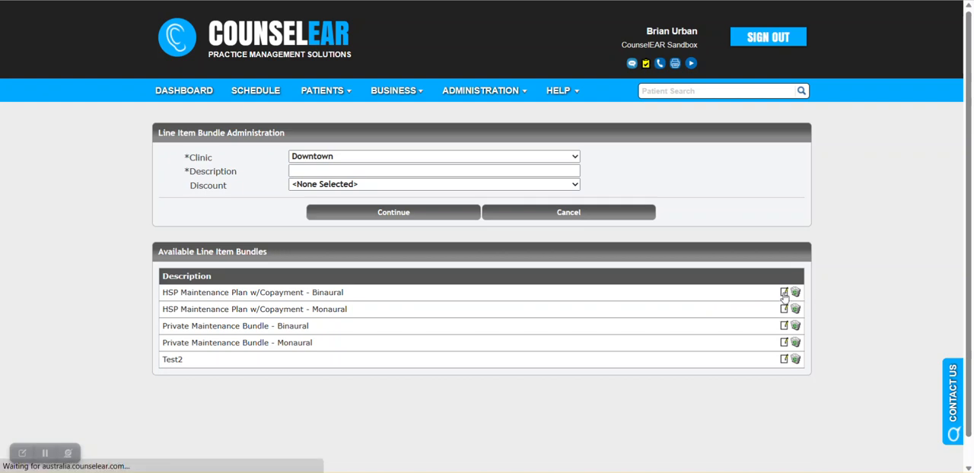
Review the binaural bundle's line items, highlighting the Client Maintenance Co-payment item.
click(782, 294)
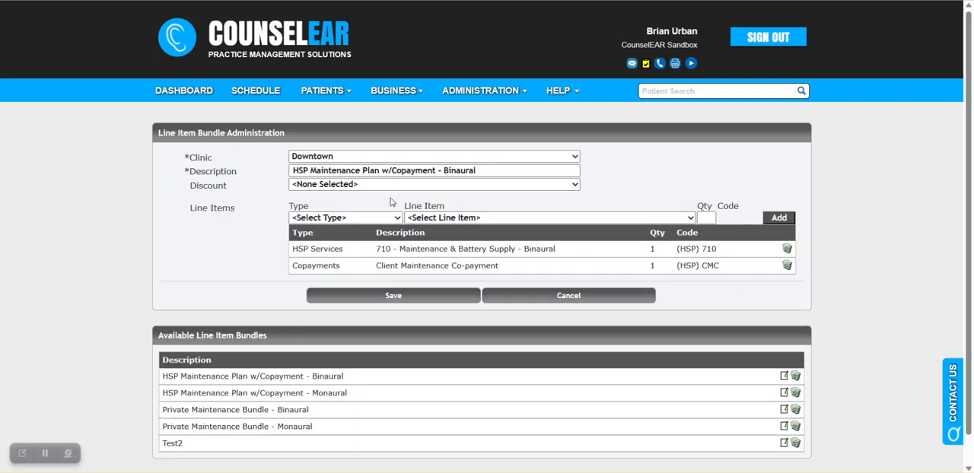
mouse_move(251, 198)
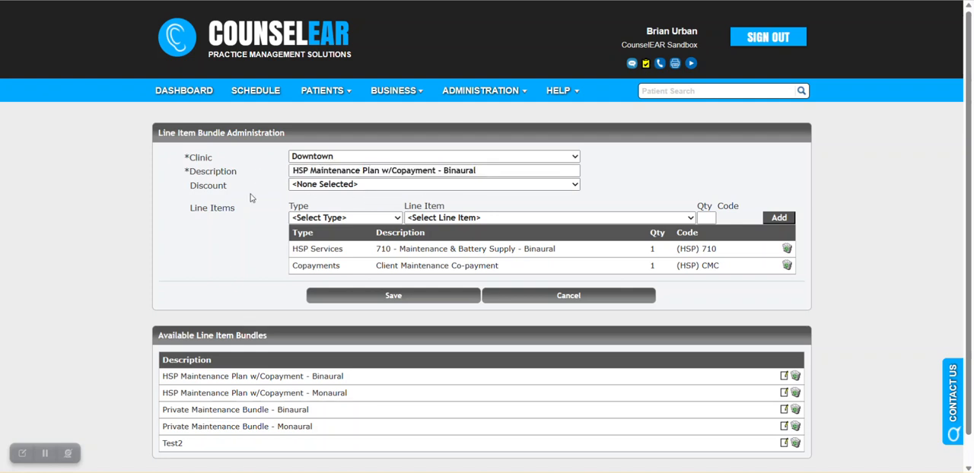
mouse_move(220, 186)
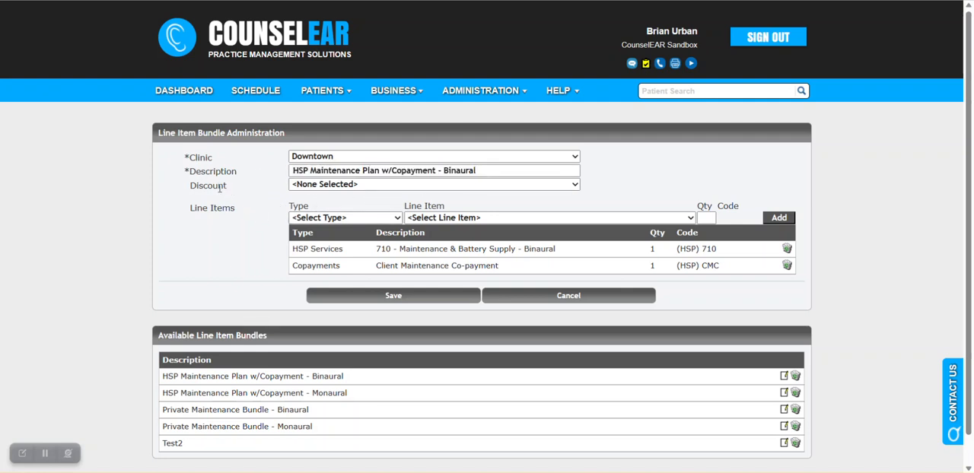
mouse_move(232, 192)
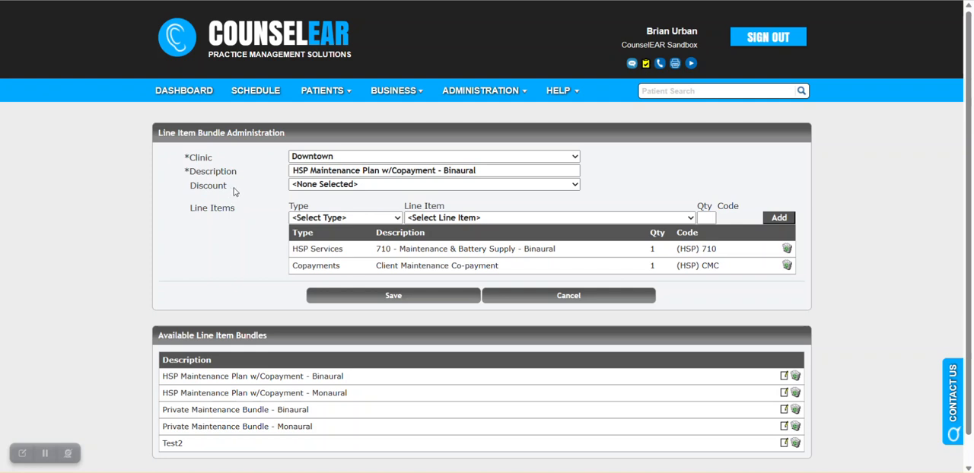
mouse_move(256, 222)
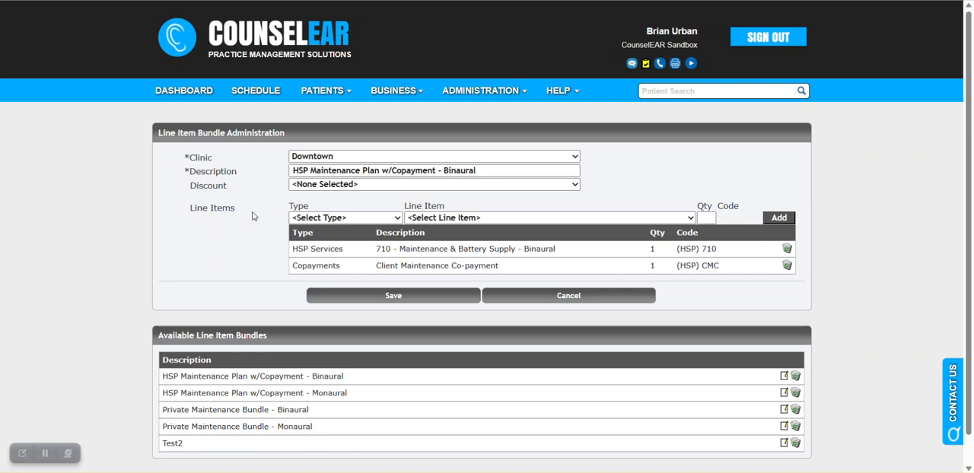
mouse_move(338, 255)
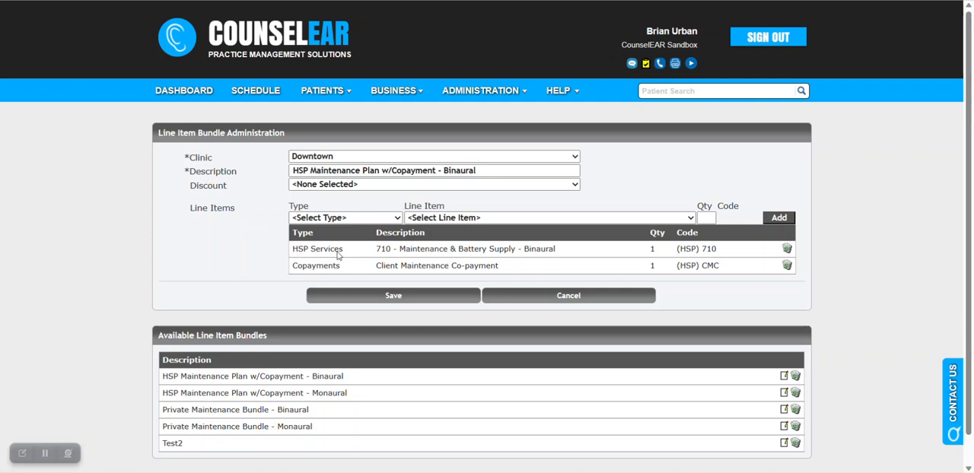
double_click(382, 249)
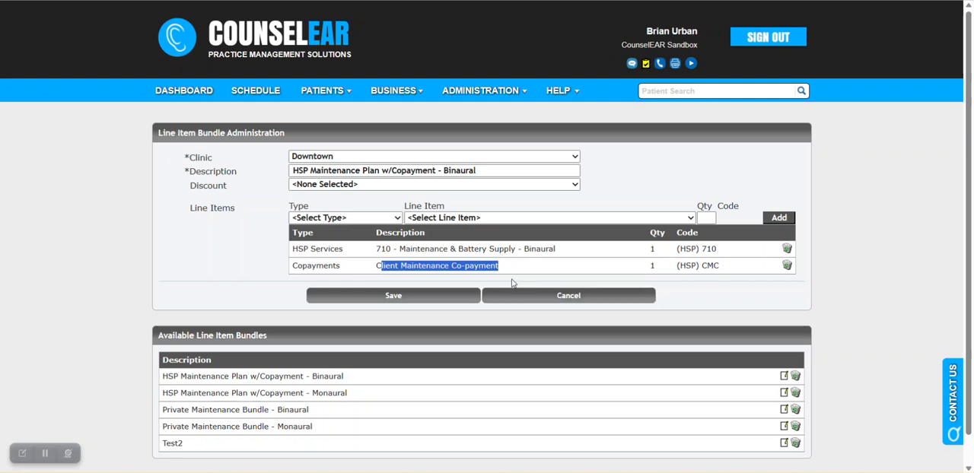
mouse_move(520, 298)
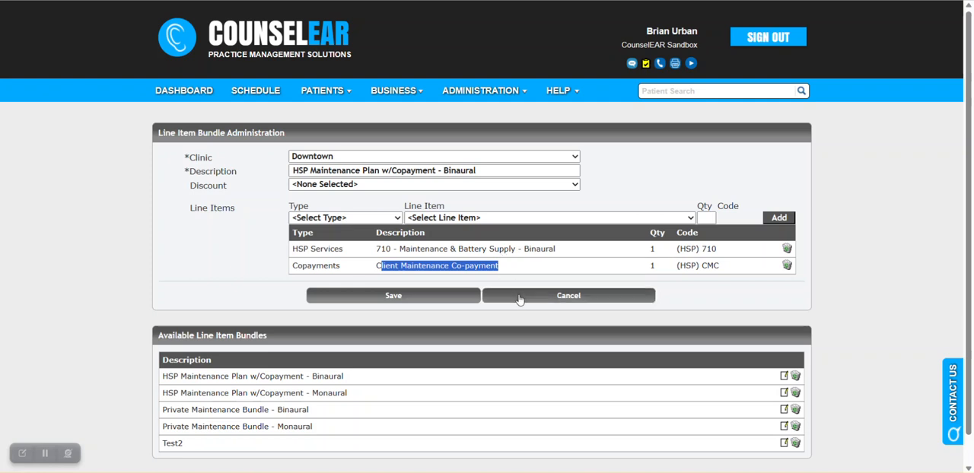
Cancel the binaural bundle unchanged and describe a new Downtown bundle as 'Test 3'.
click(569, 296)
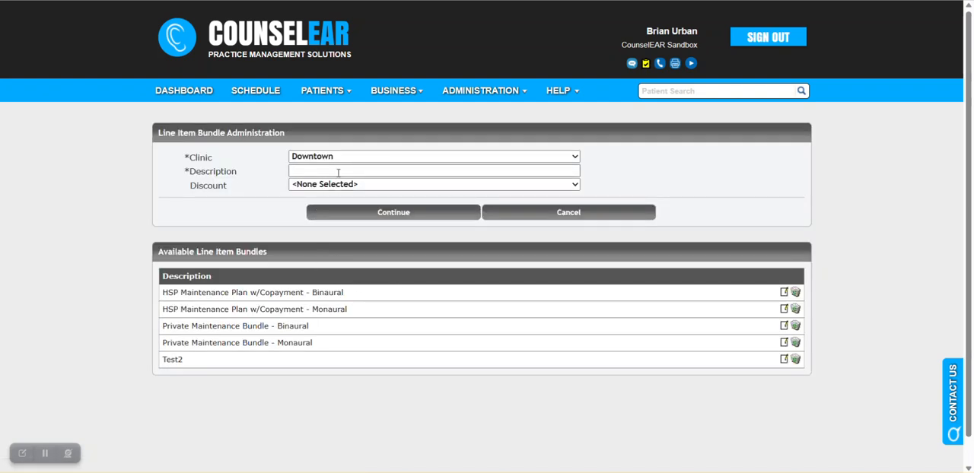
text(E)
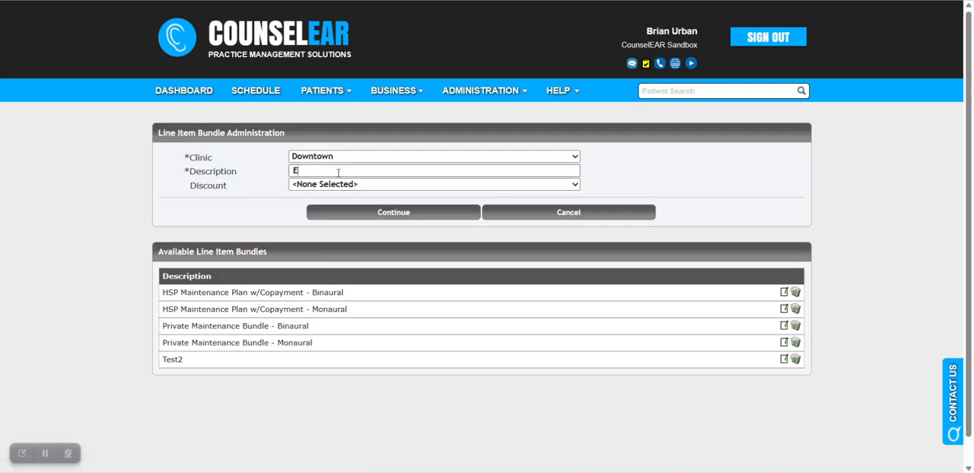
text(TEst)
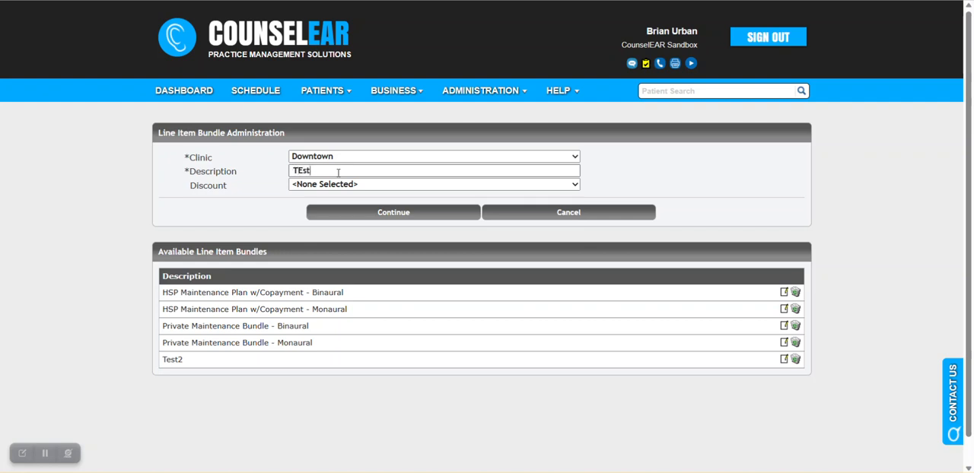
text(Test 3)
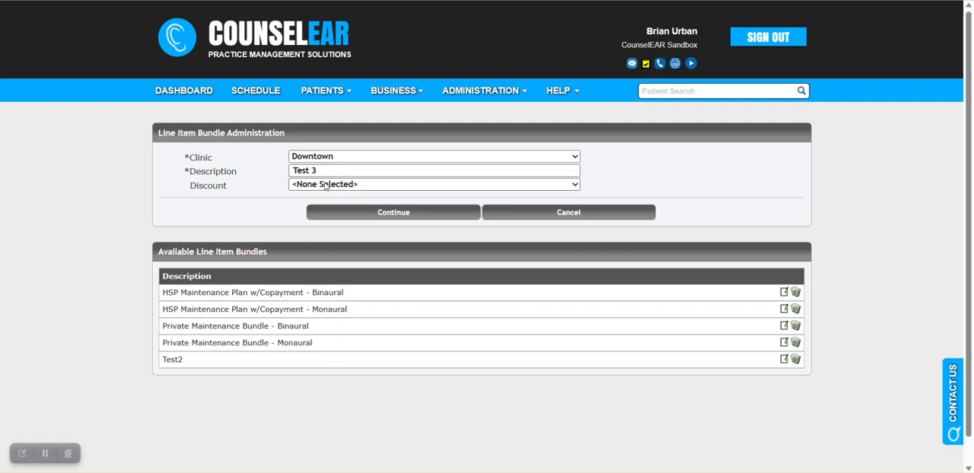
mouse_move(237, 192)
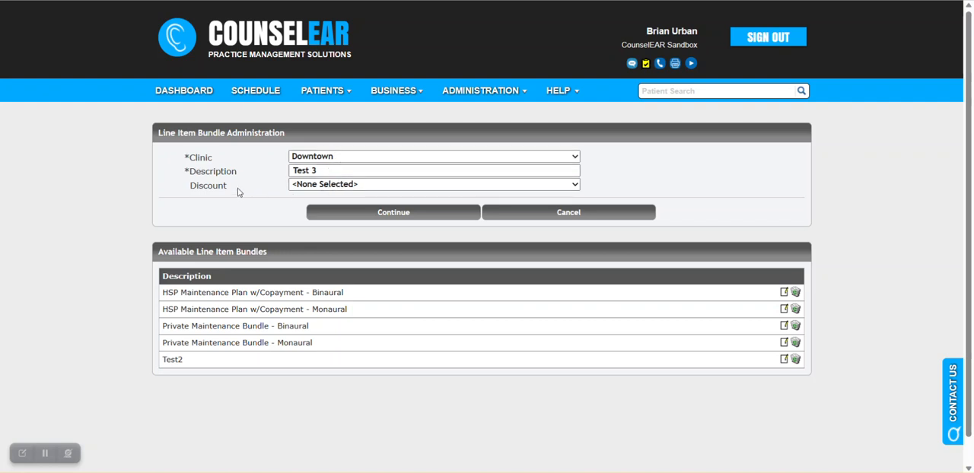
double_click(206, 185)
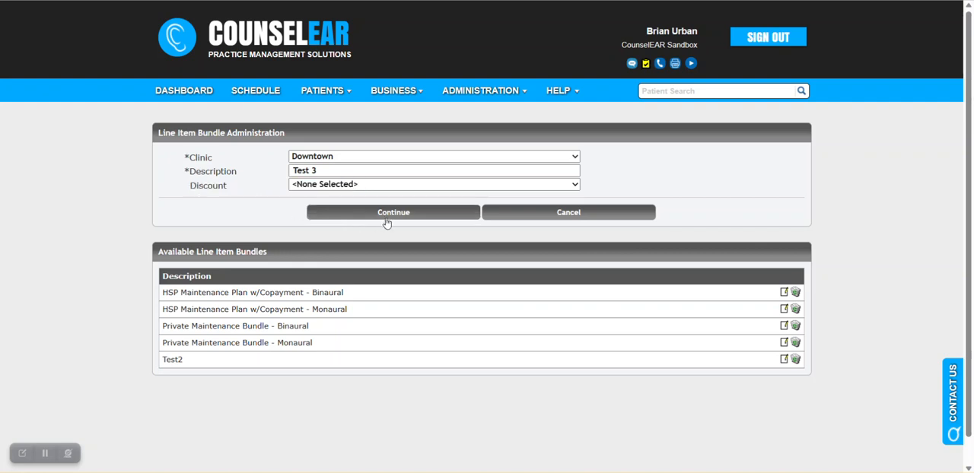
Create the Test 3 bundle and add HSP Services item 710 - Maintenance & Battery Supply - Binaural, quantity 1.
click(392, 213)
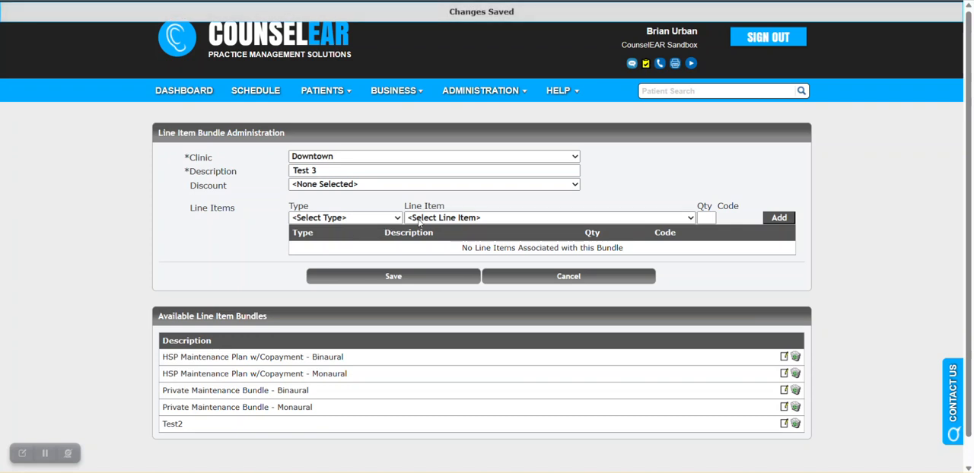
mouse_move(338, 327)
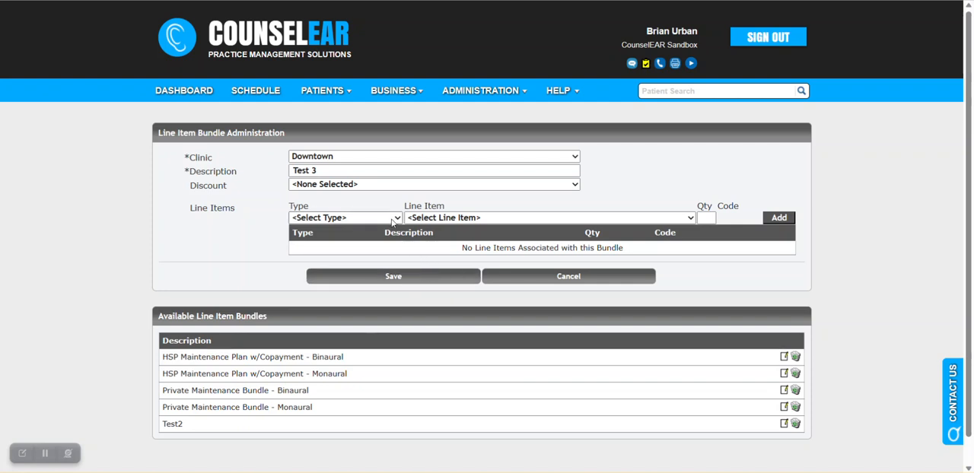
click(346, 217)
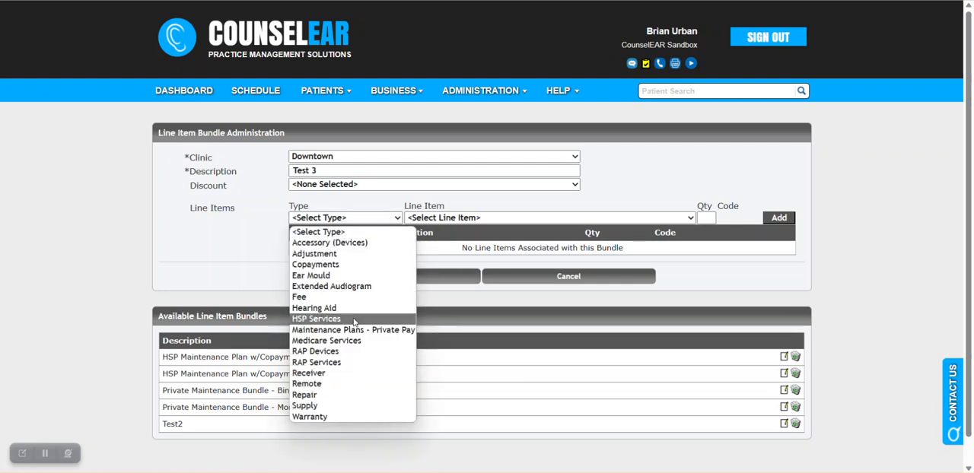
click(317, 320)
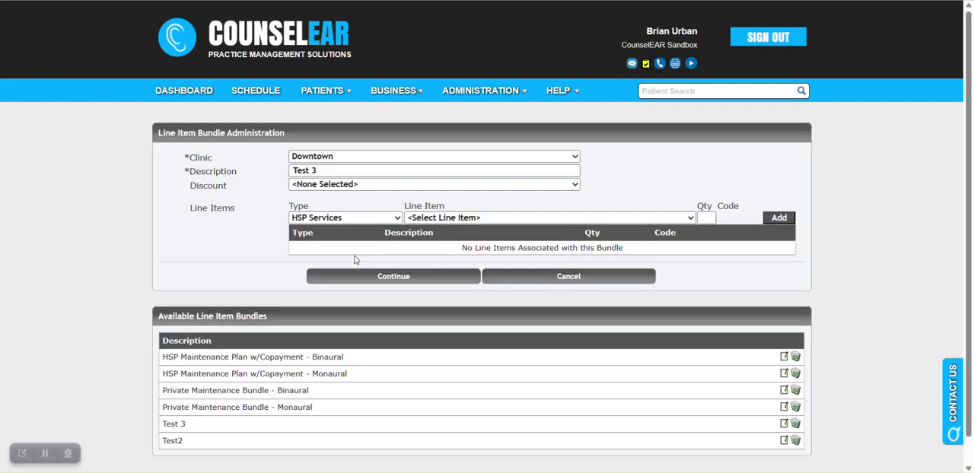
click(548, 217)
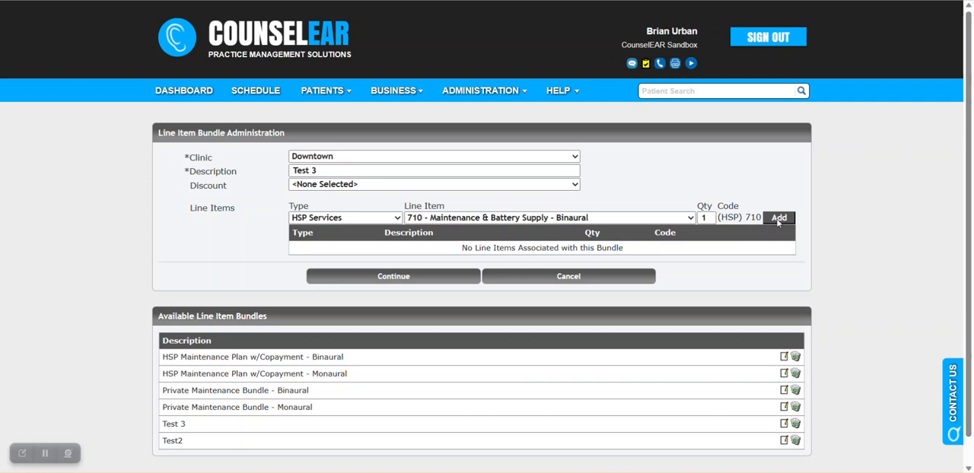
click(779, 219)
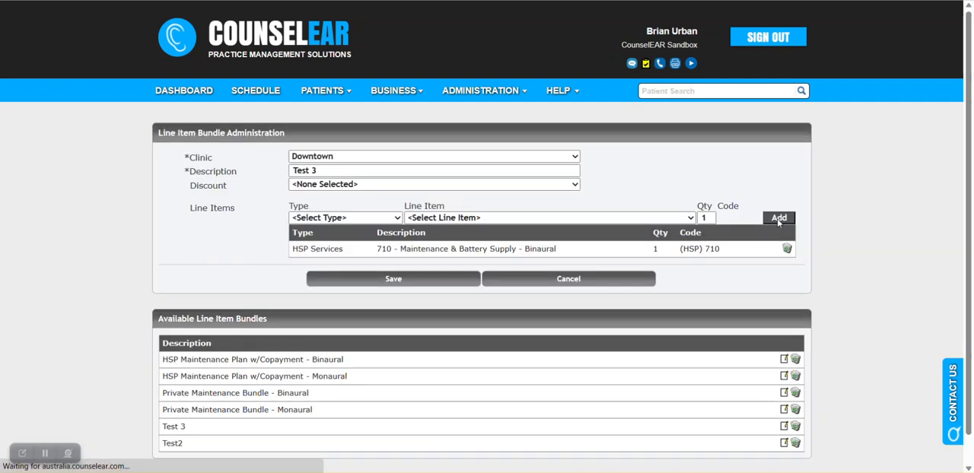
click(393, 278)
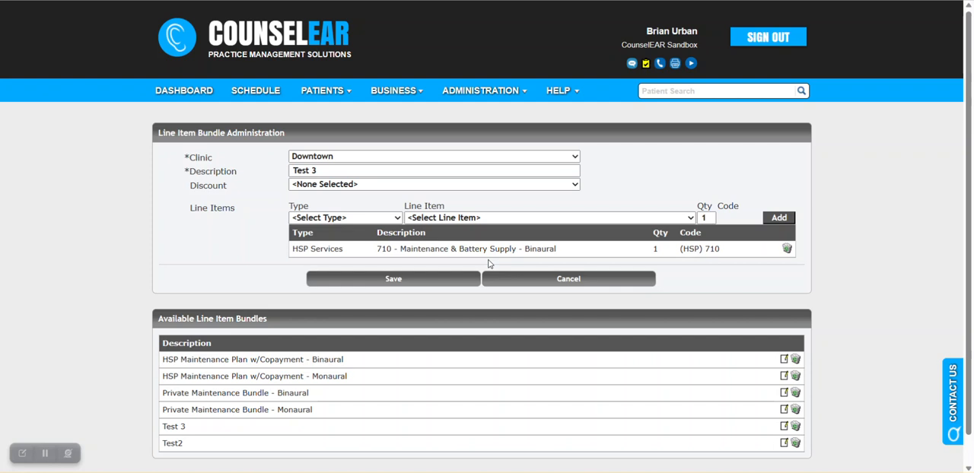
mouse_move(487, 249)
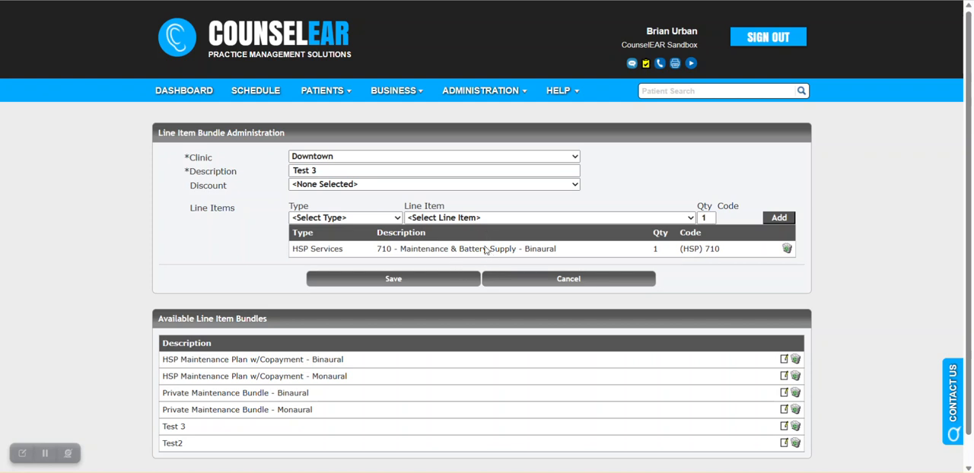
mouse_move(435, 271)
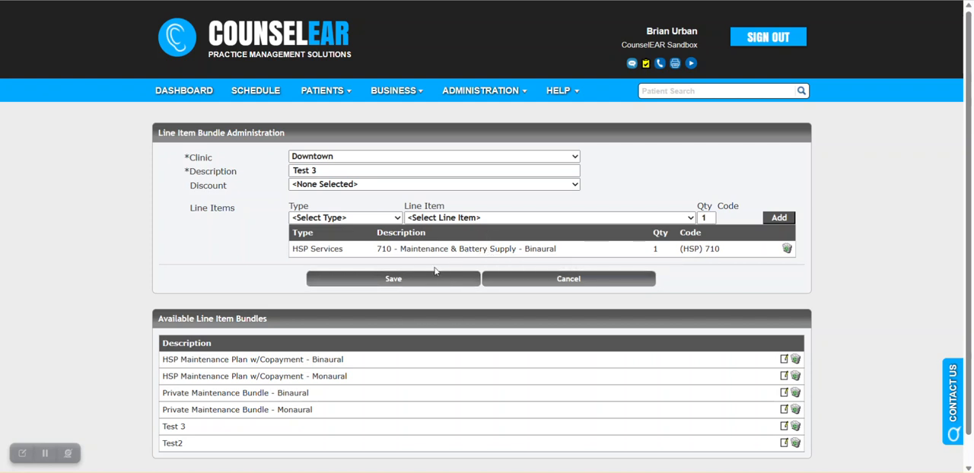
Choose Copayments as the line item type for the next Test 3 bundle item.
click(344, 217)
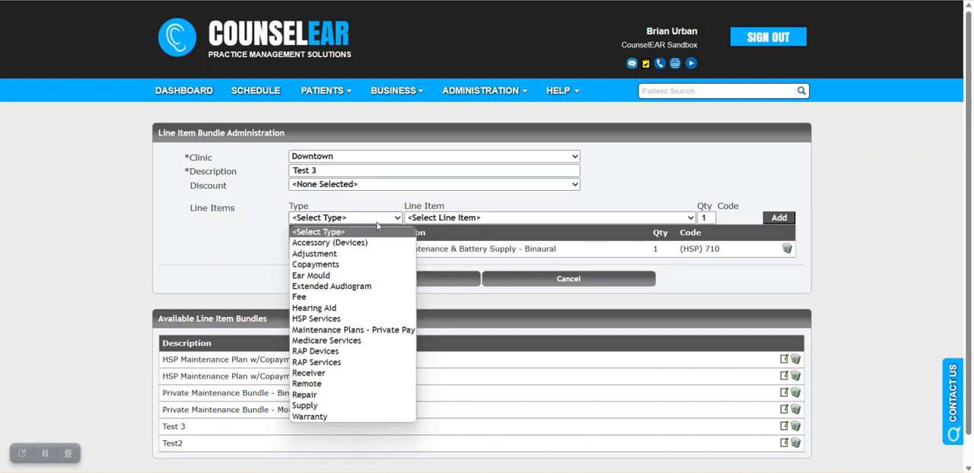
mouse_move(370, 264)
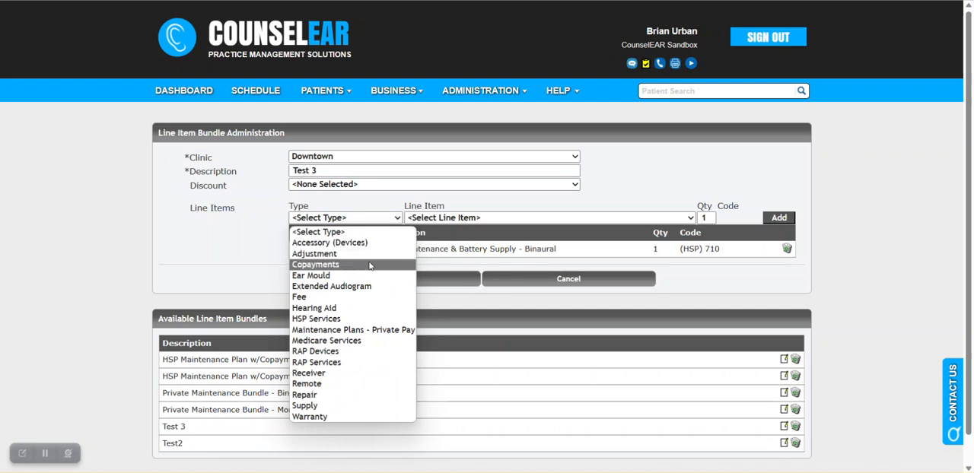
click(316, 265)
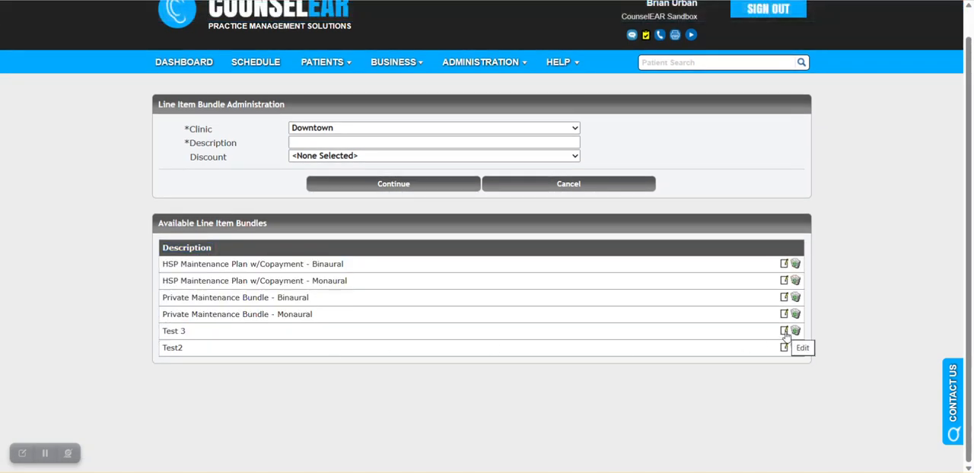
click(782, 331)
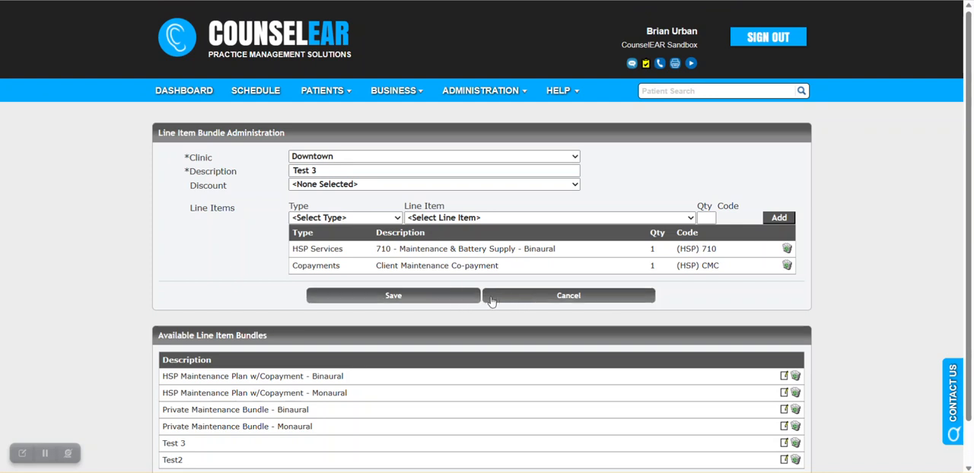
click(569, 295)
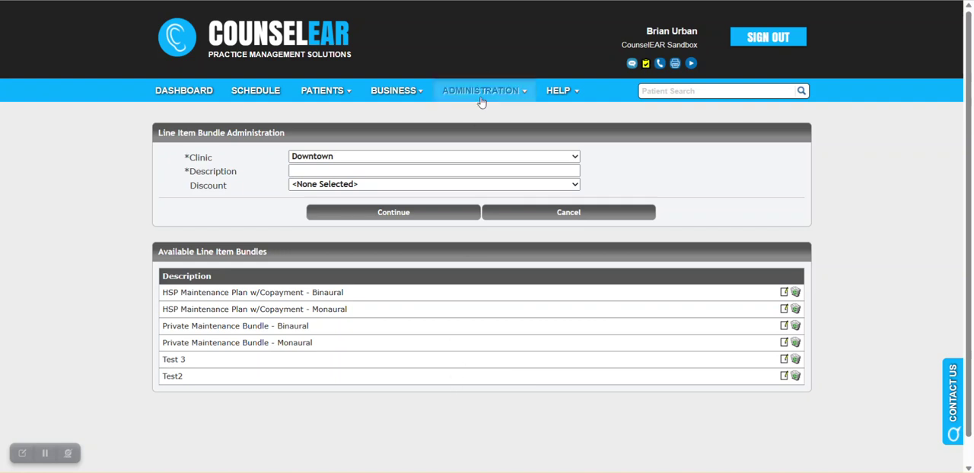
Go to Maintenance Plan Types and edit HSP B&M - Binaural, reviewing its 50.80 copay and renewal invoice note.
click(483, 91)
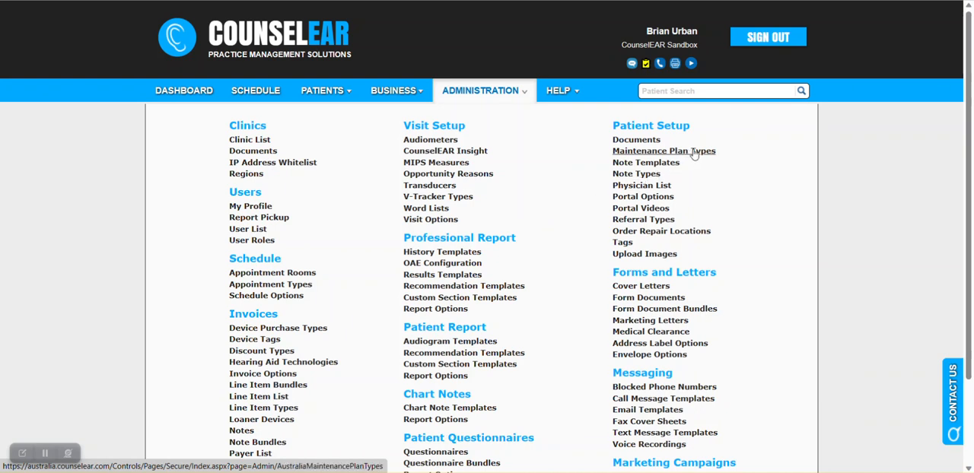
click(663, 151)
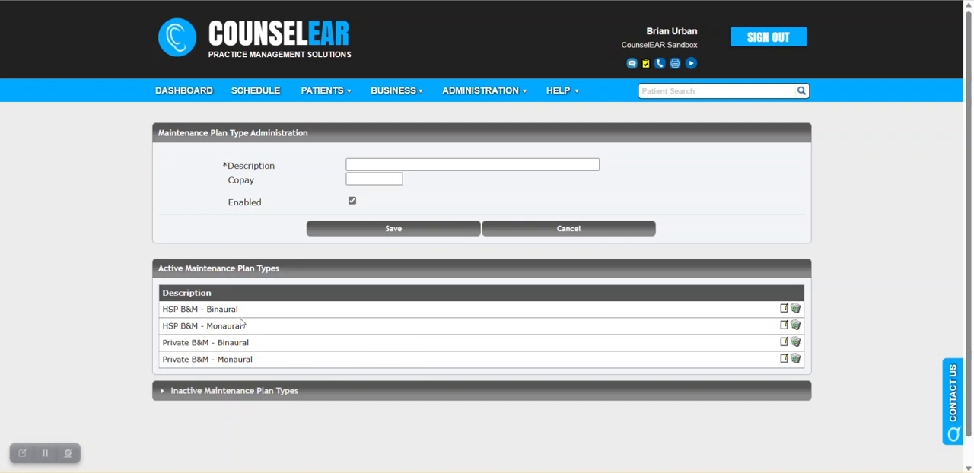
mouse_move(253, 363)
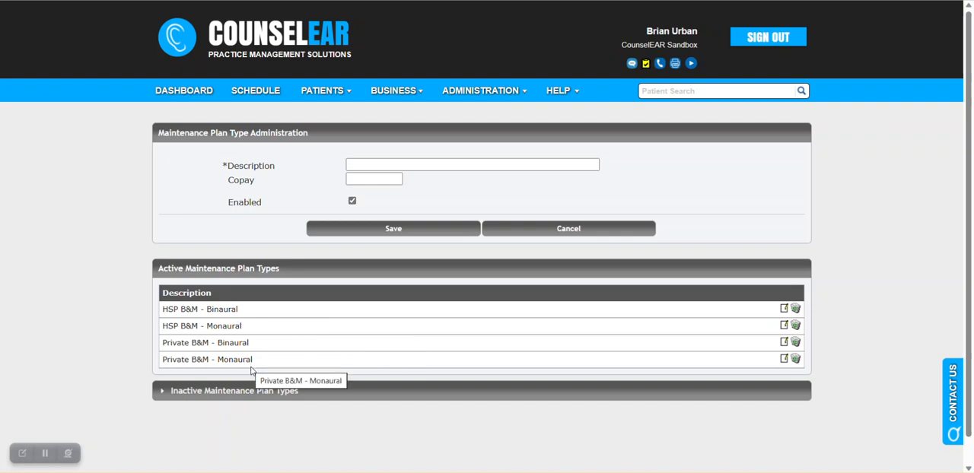
mouse_move(201, 311)
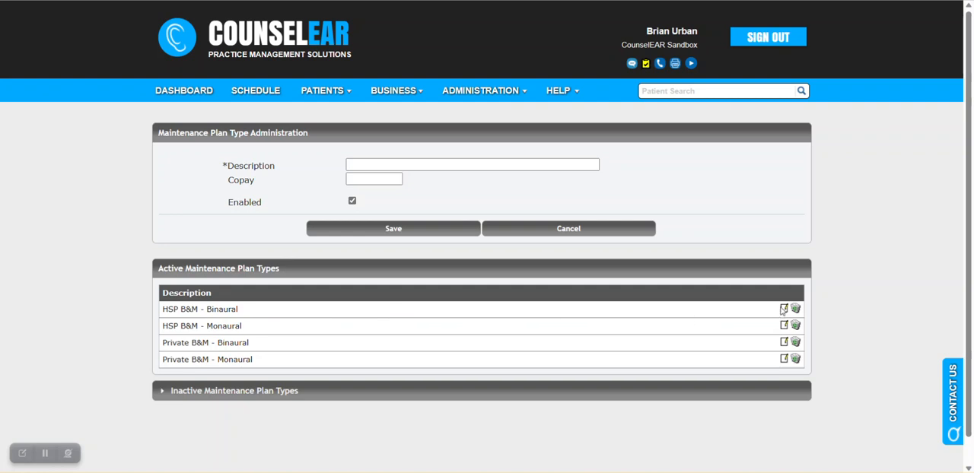
click(782, 310)
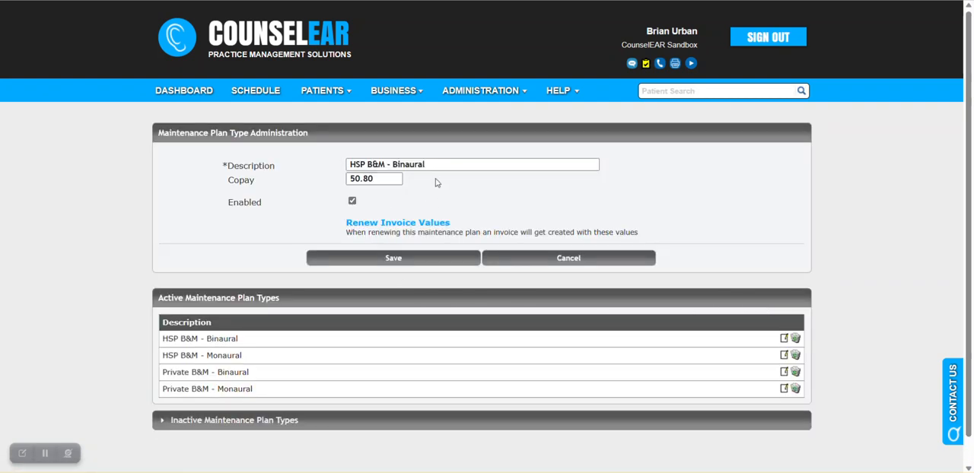
double_click(373, 178)
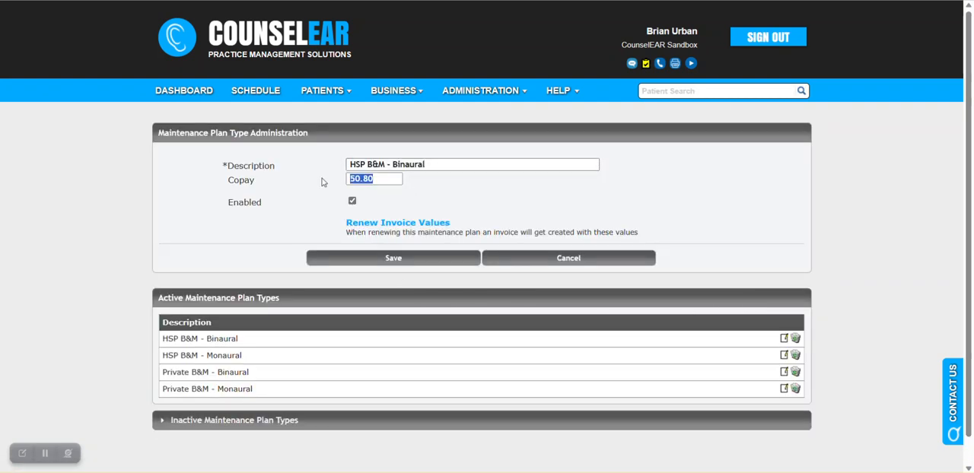
mouse_move(310, 190)
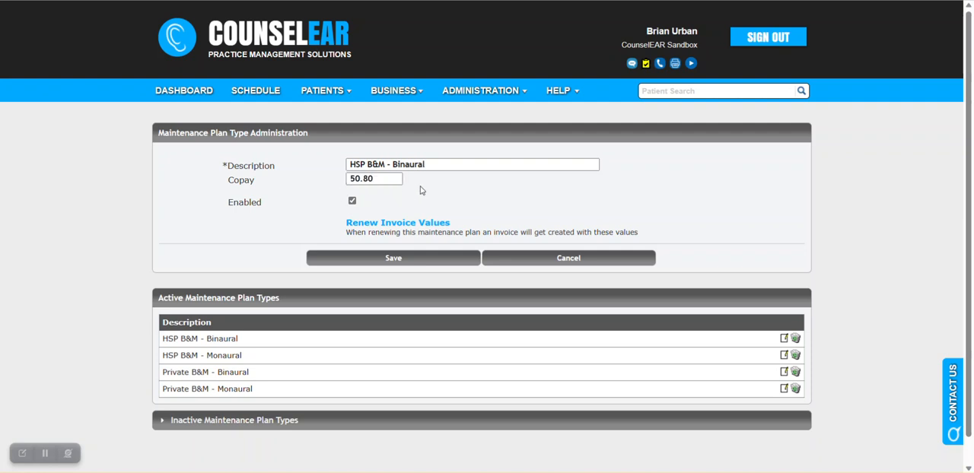
mouse_move(412, 207)
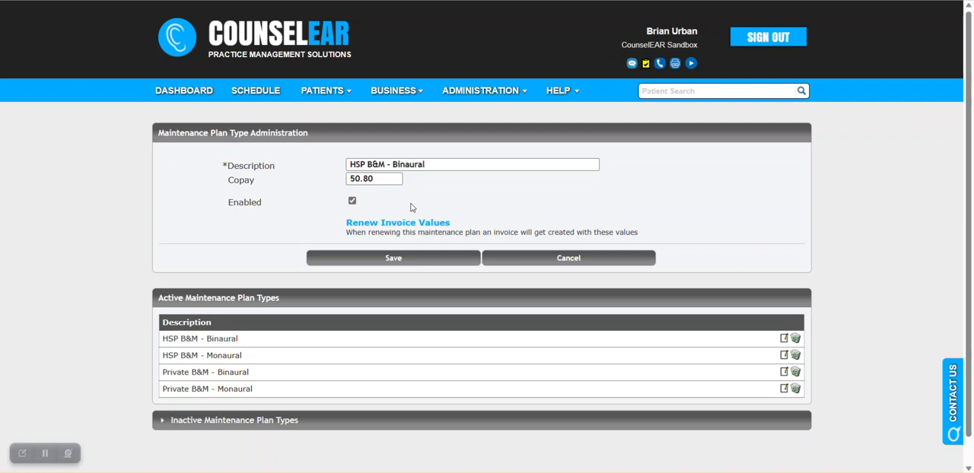
mouse_move(408, 193)
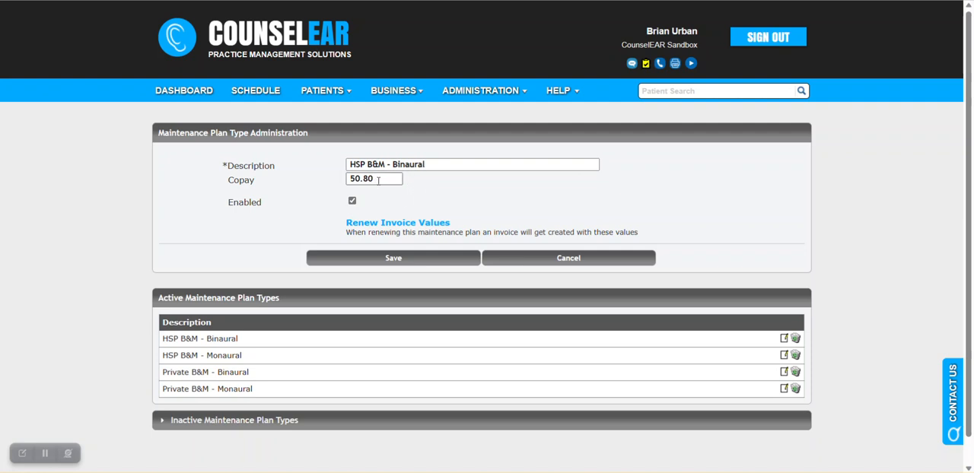
mouse_move(410, 204)
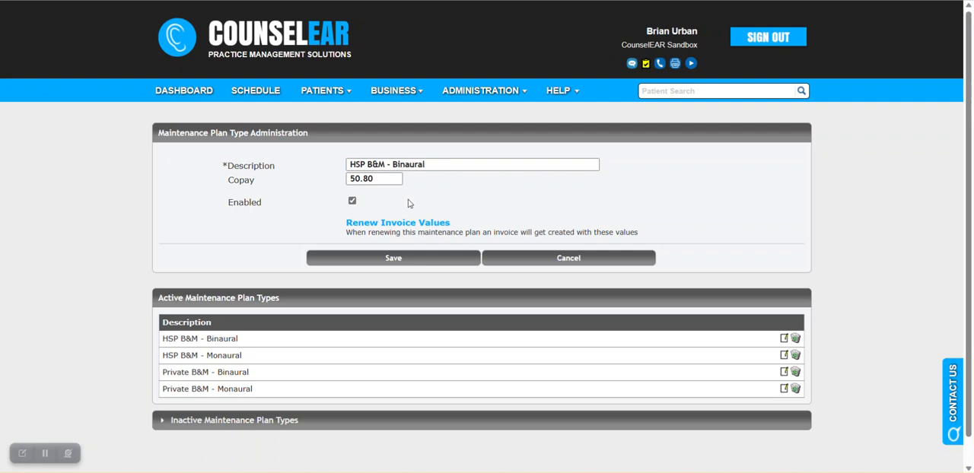
mouse_move(420, 198)
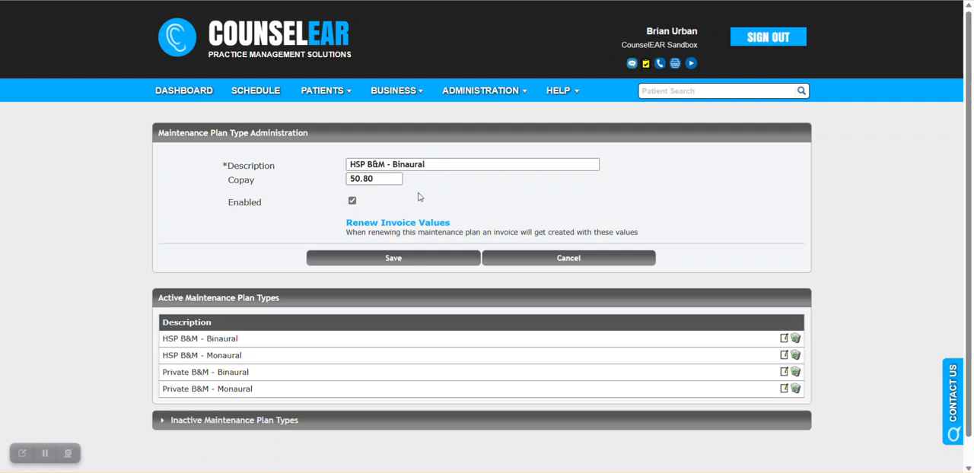
mouse_move(423, 198)
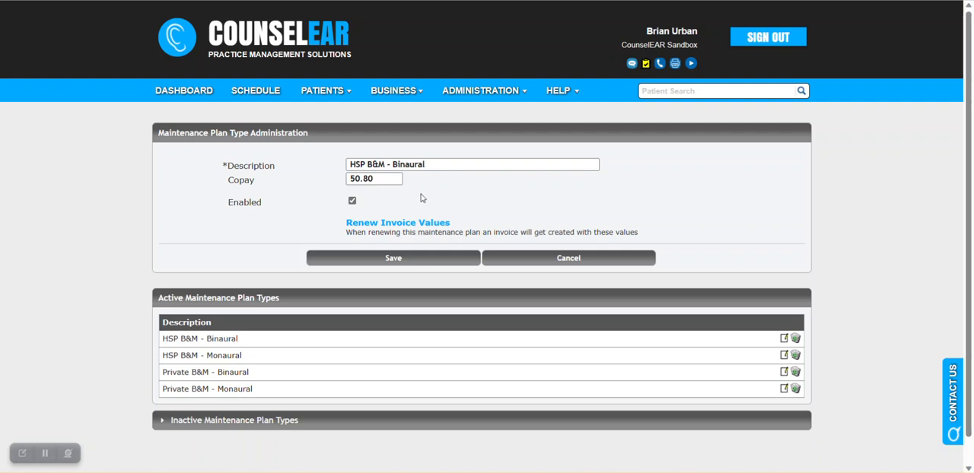
mouse_move(403, 231)
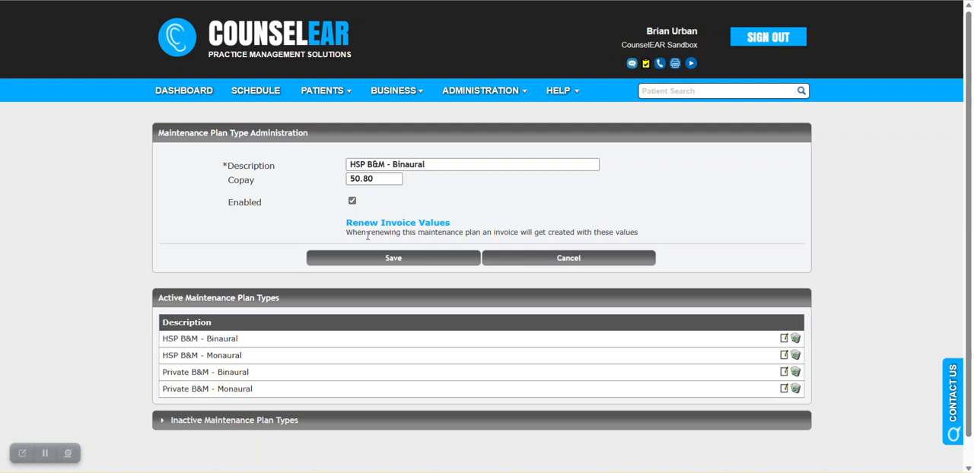
drag(362, 231, 564, 231)
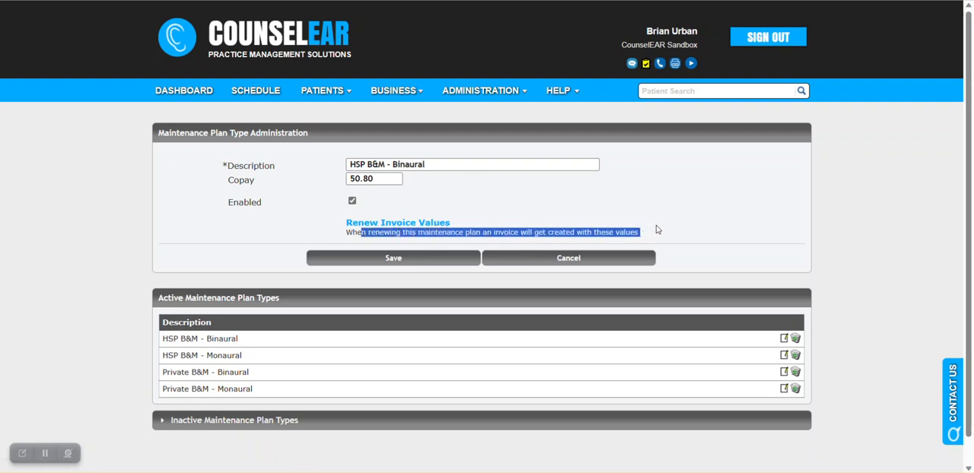
click(398, 222)
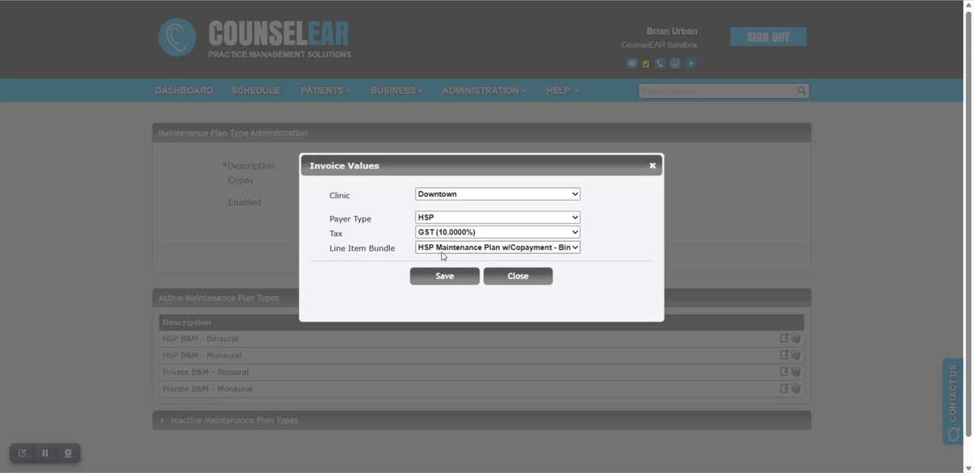
mouse_move(580, 252)
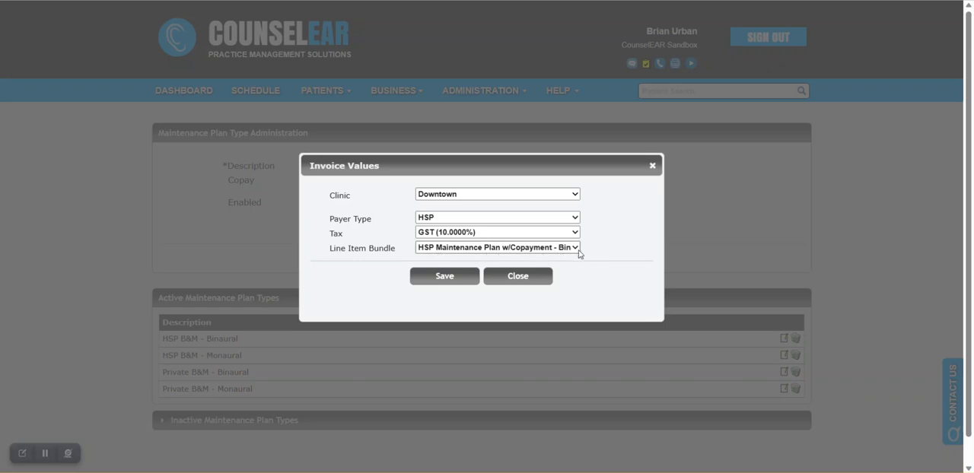
mouse_move(594, 250)
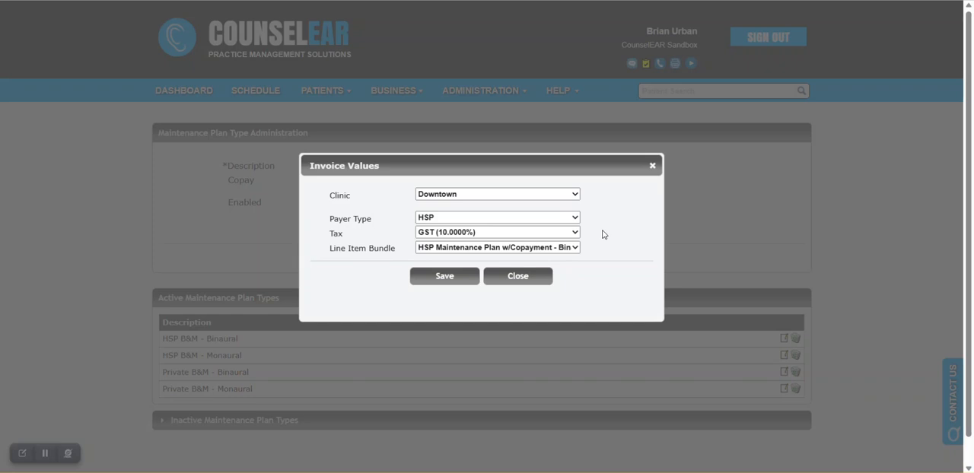
mouse_move(434, 262)
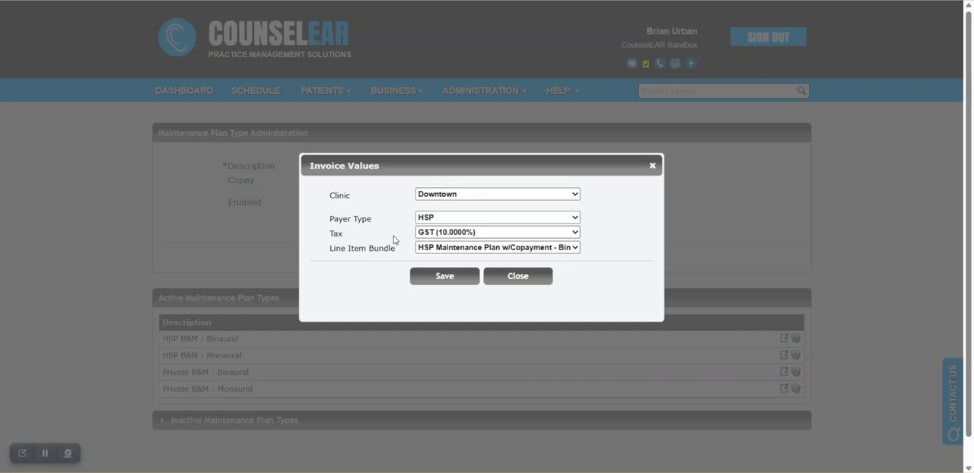
mouse_move(560, 208)
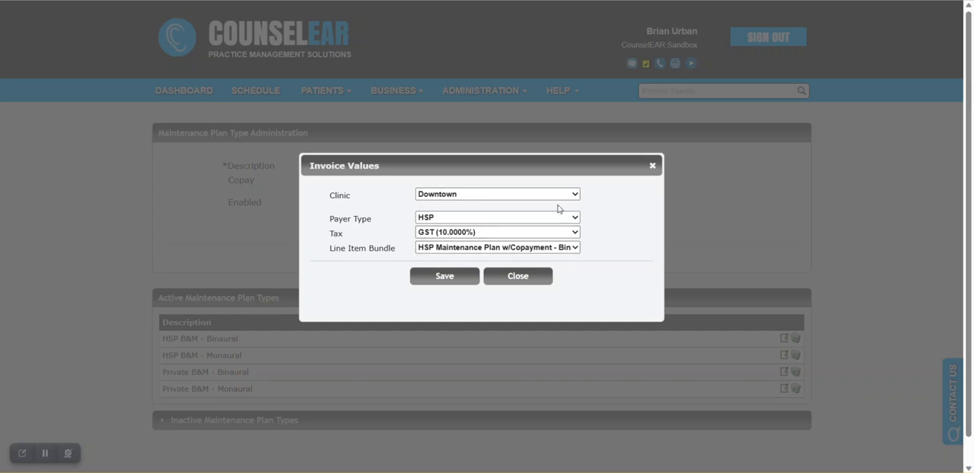
Try Godwin Street, then save the renewal invoice values with Campbell Street as the clinic.
click(496, 193)
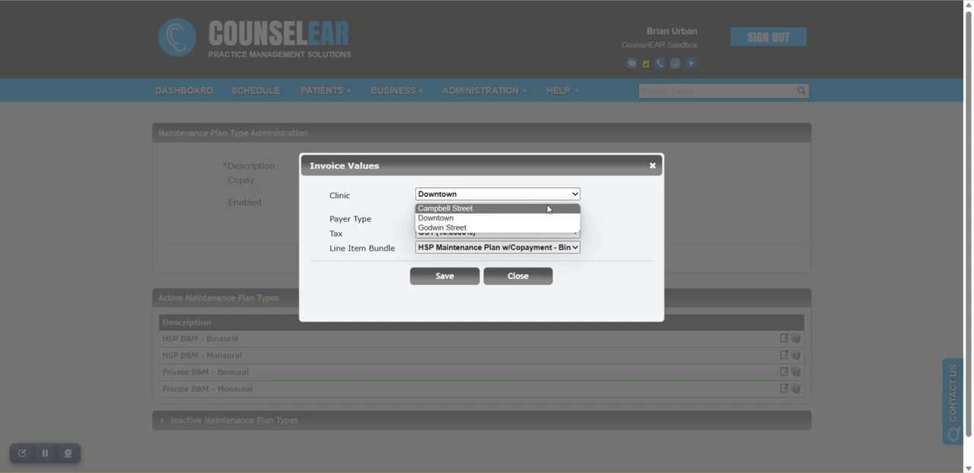
click(445, 207)
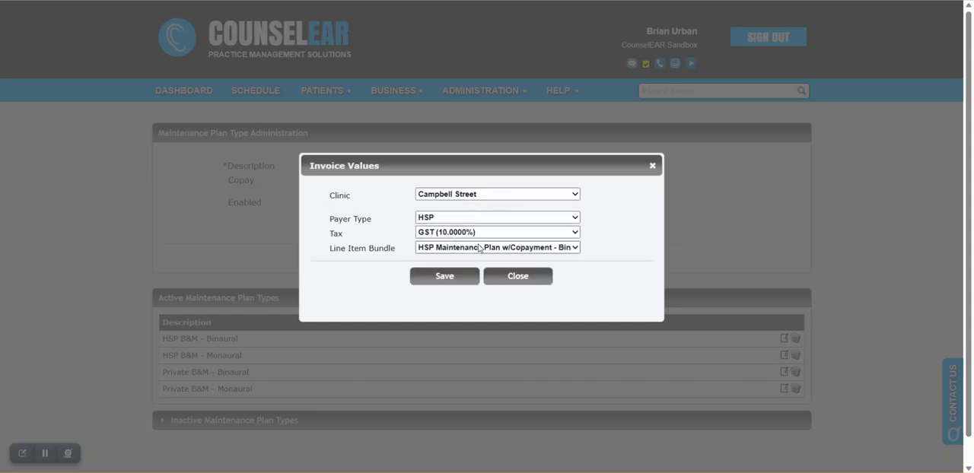
click(496, 194)
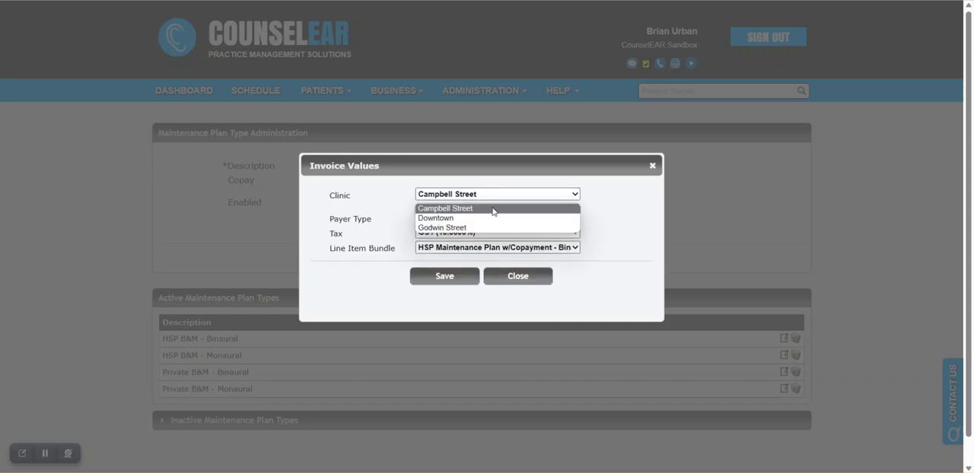
mouse_move(487, 228)
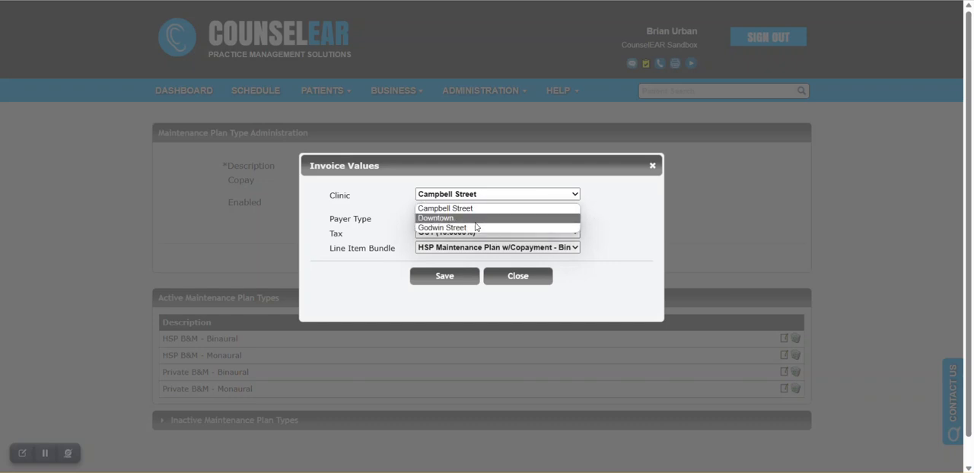
click(443, 228)
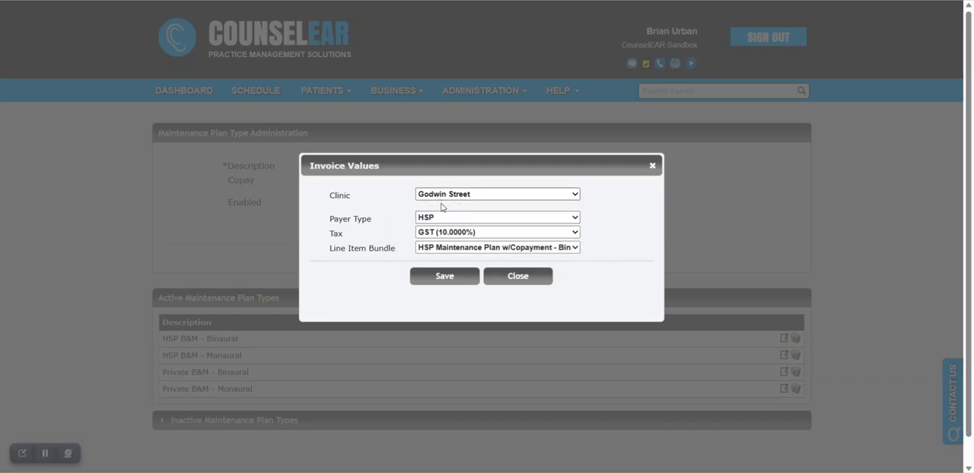
click(445, 276)
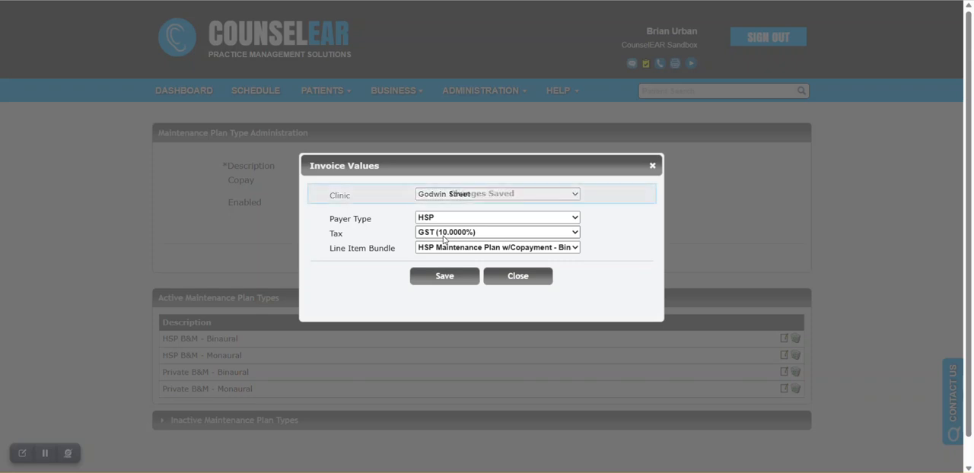
click(444, 275)
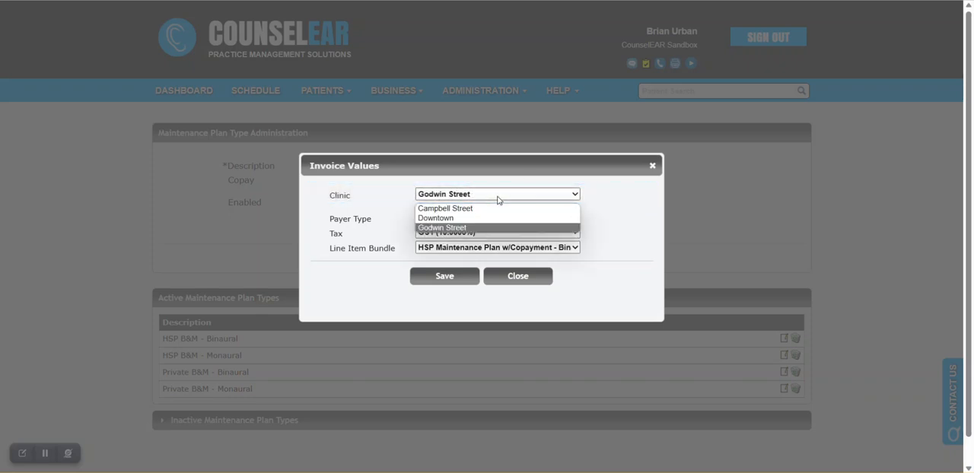
click(444, 207)
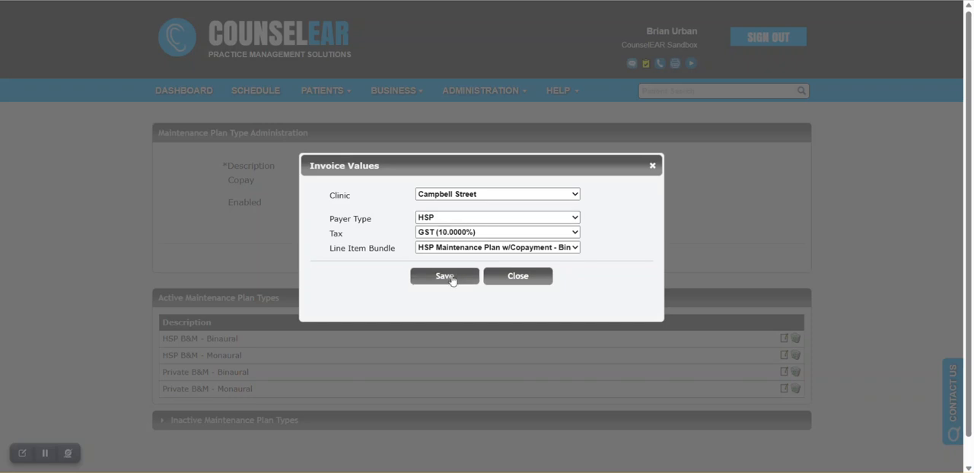
click(444, 277)
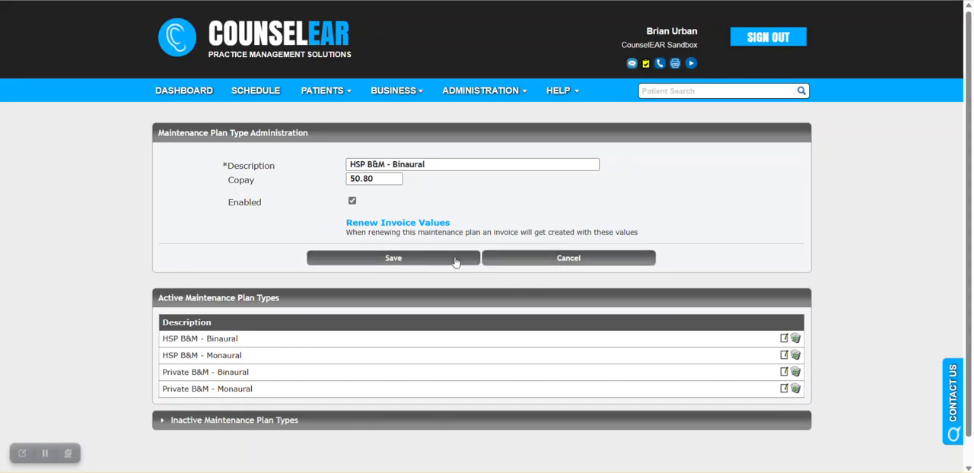
Save HSP B&M - Binaural, then save a new plan type 'Test 3' with copay 50.80.
click(393, 259)
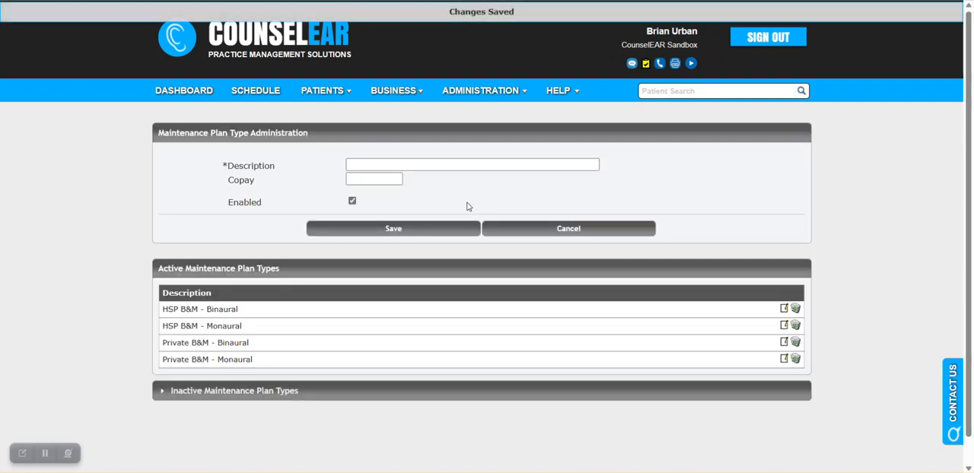
click(471, 164)
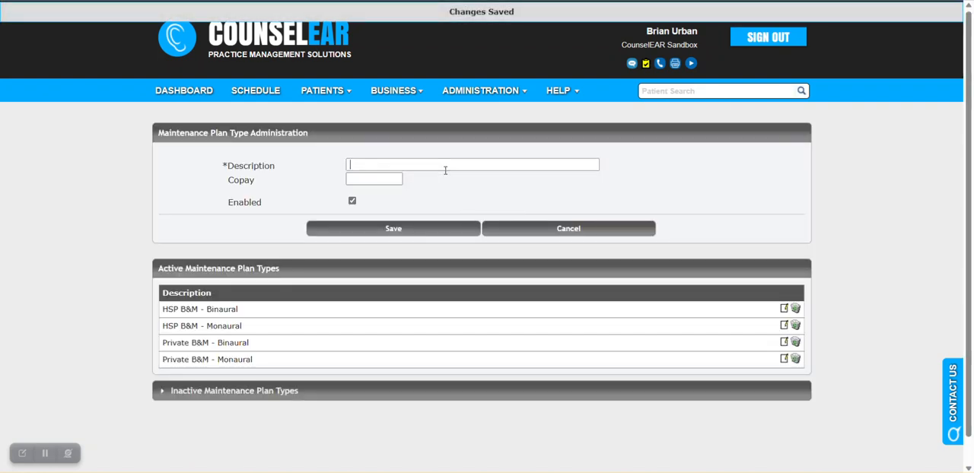
text(Test 3)
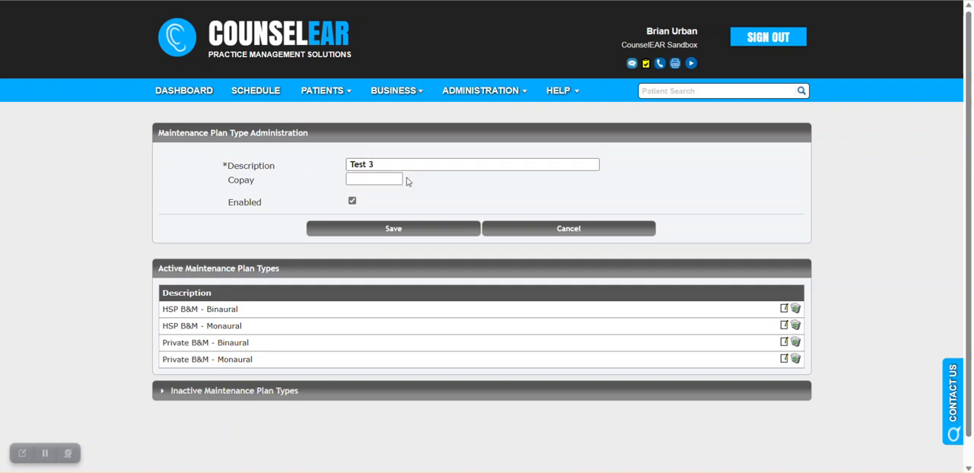
text(50)
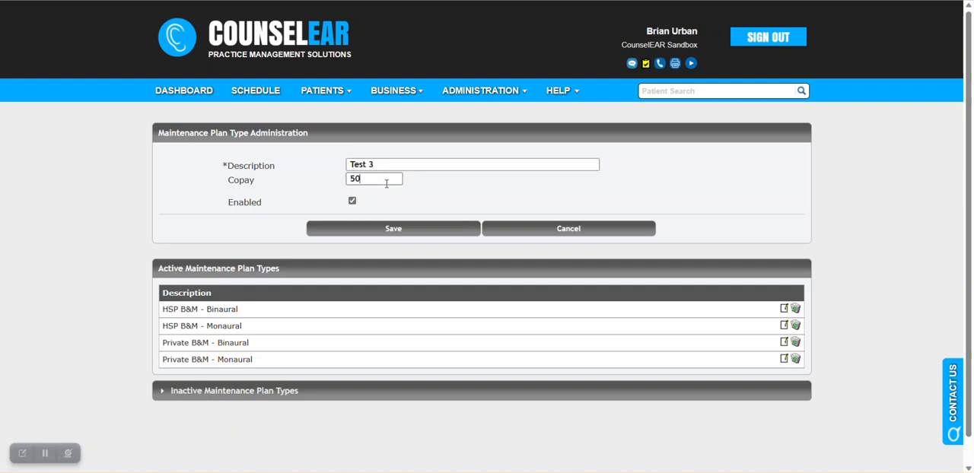
text(.80)
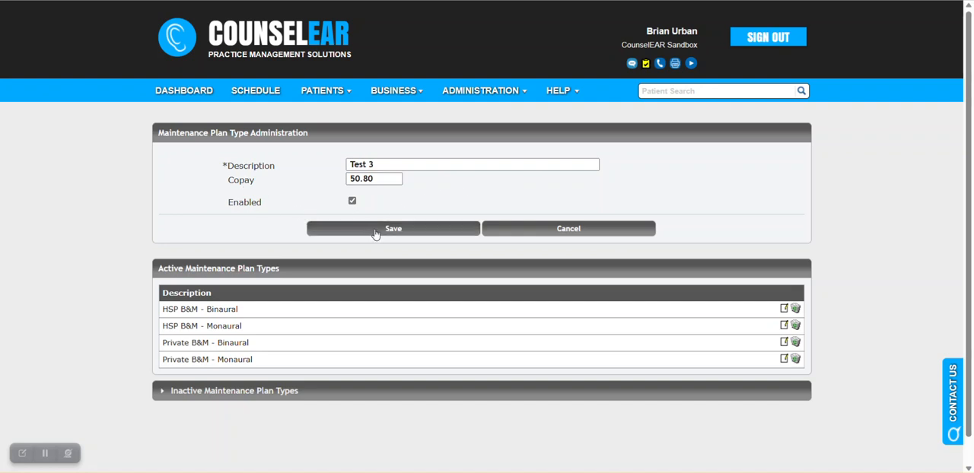
click(393, 228)
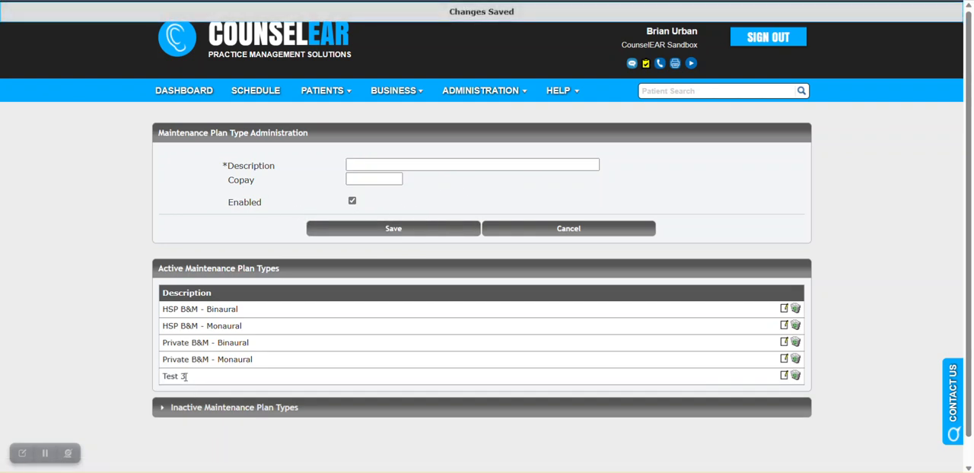
double_click(173, 377)
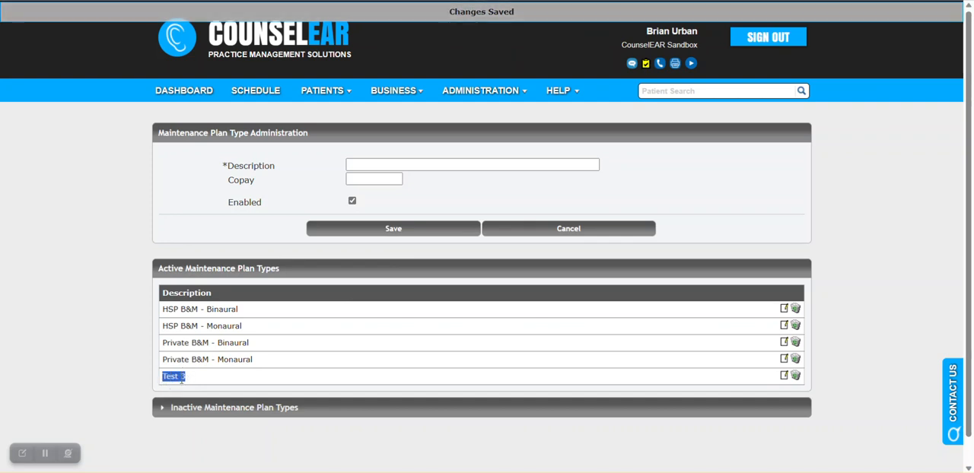
mouse_move(780, 378)
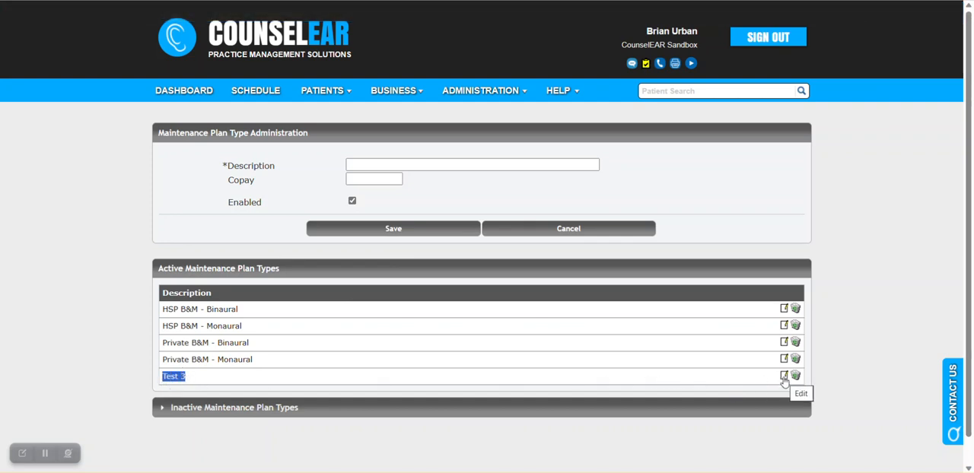
Edit Test 3's renewal invoice values and set the payer type to HSP.
click(782, 377)
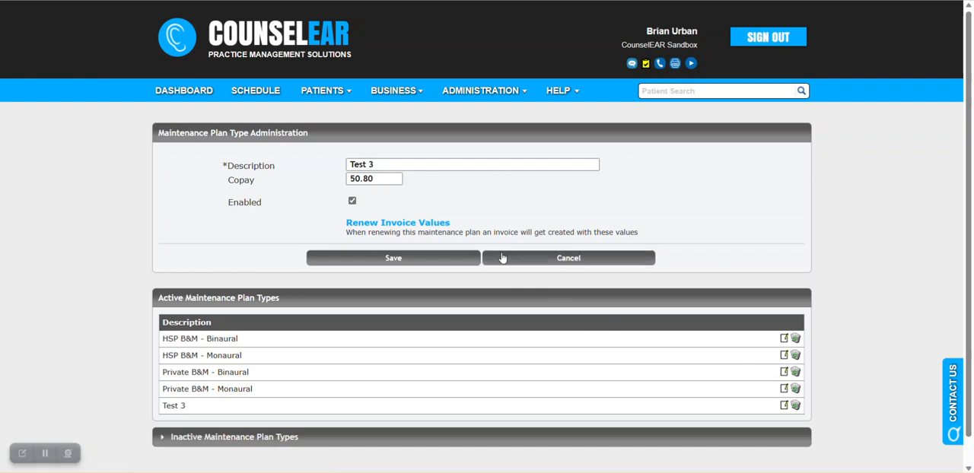
mouse_move(401, 228)
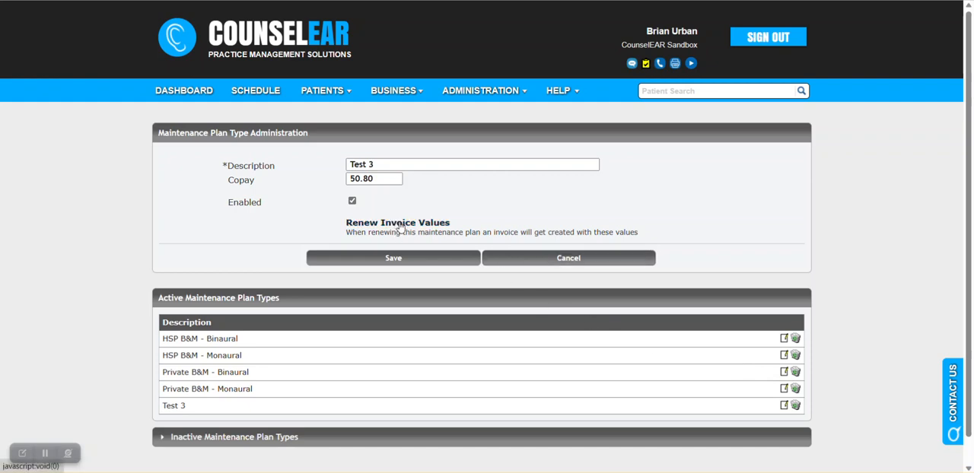
click(397, 222)
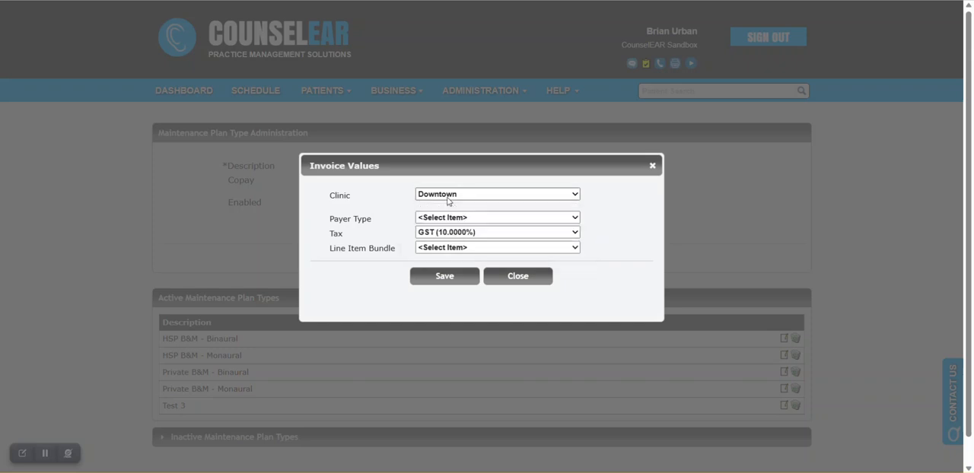
click(496, 216)
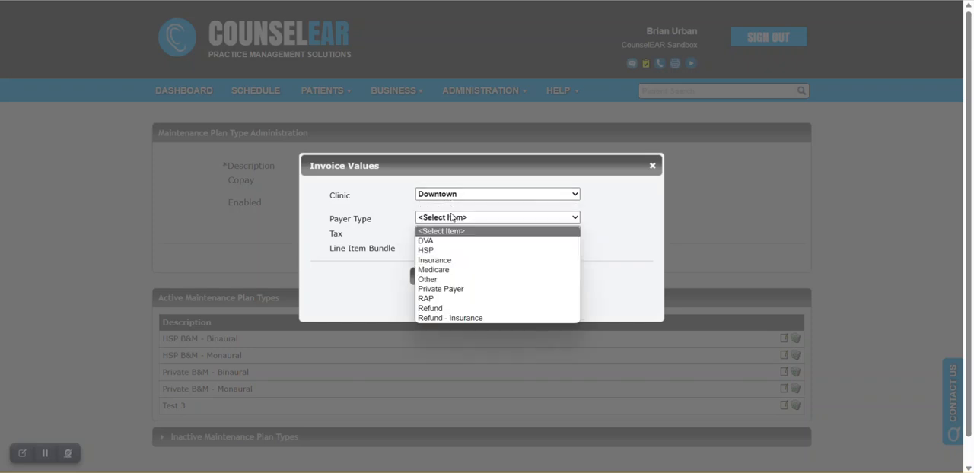
mouse_move(454, 252)
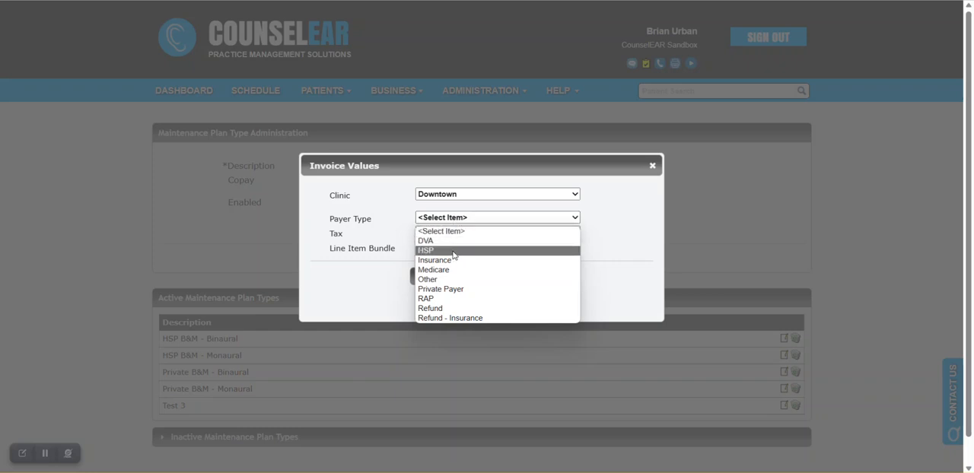
click(428, 250)
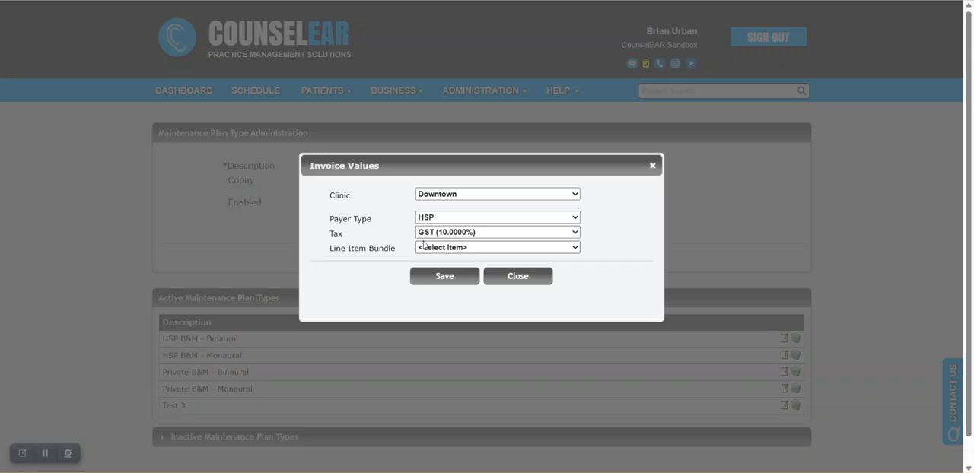
mouse_move(466, 237)
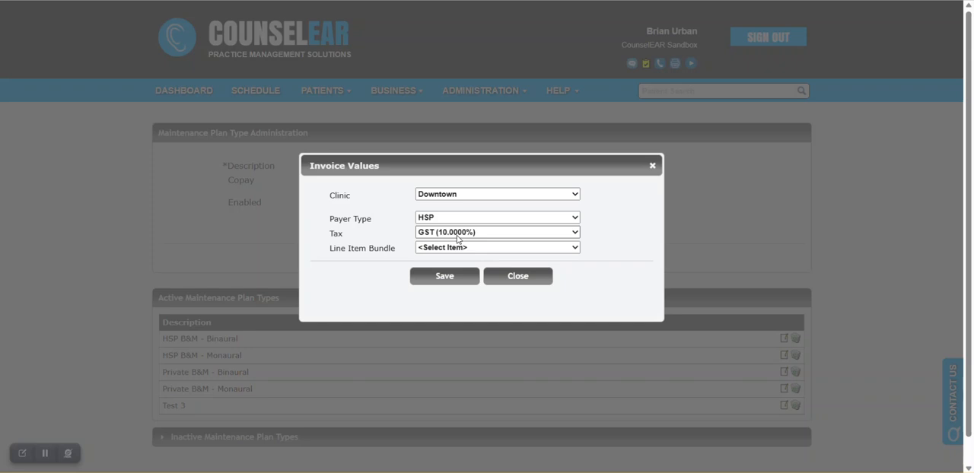
mouse_move(467, 250)
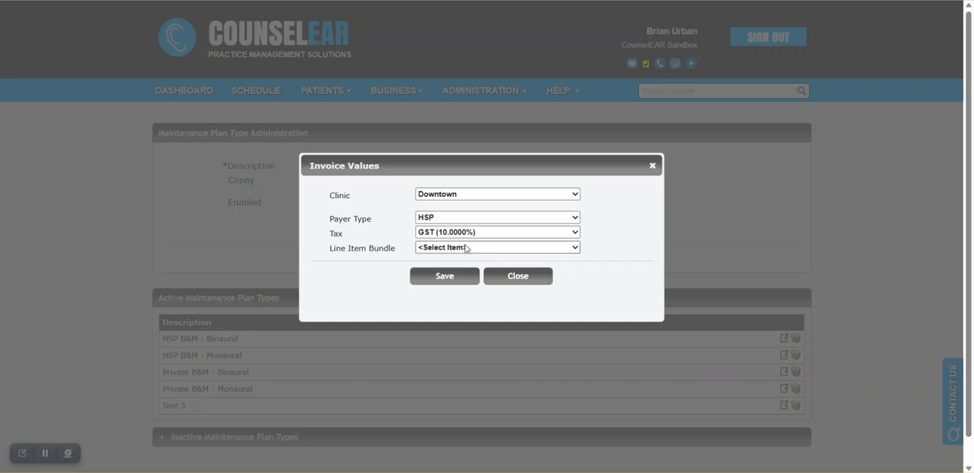
Bill the HSP Maintenance Plan w/Copayment - Binaural bundle, save the invoice values and close them.
click(496, 247)
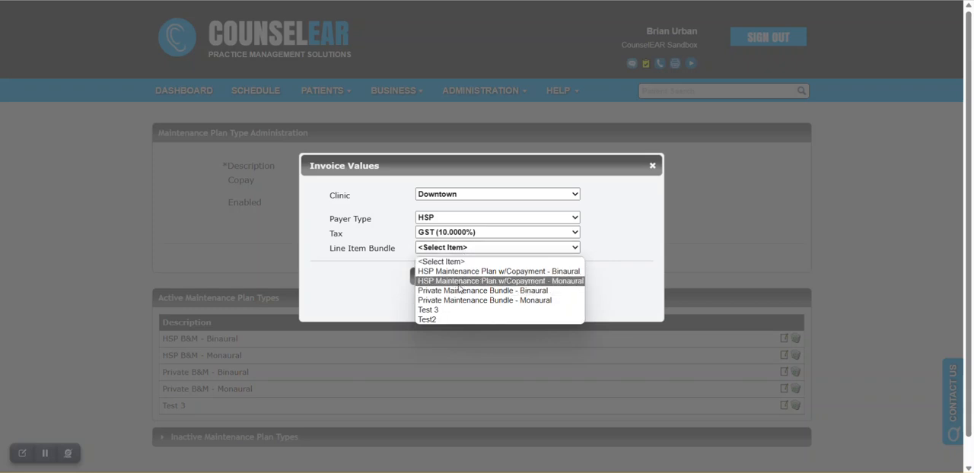
mouse_move(497, 271)
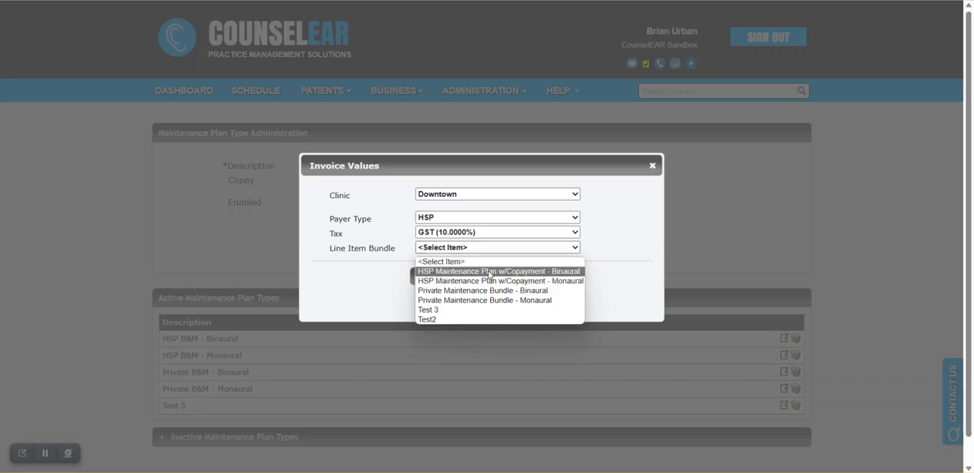
click(496, 271)
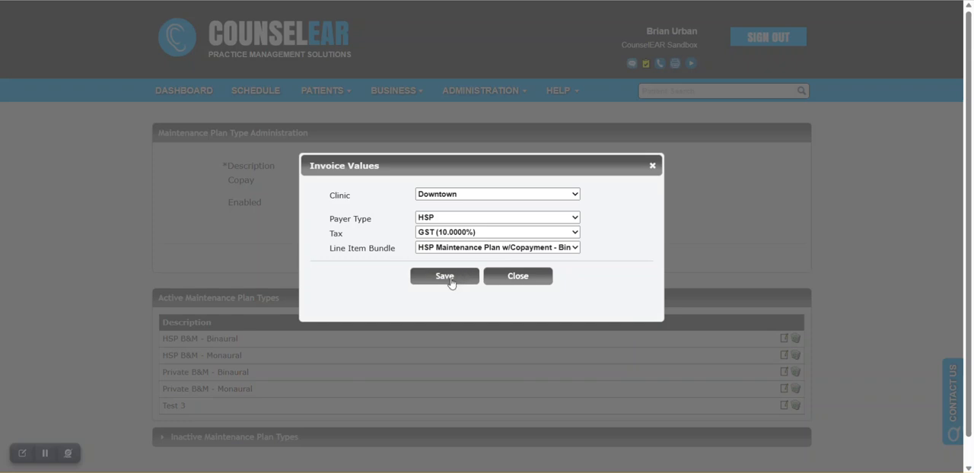
click(444, 277)
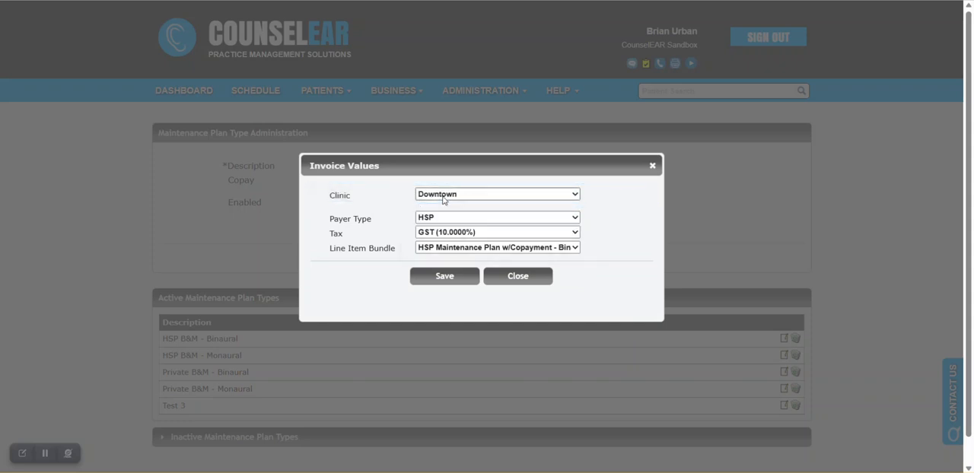
mouse_move(494, 258)
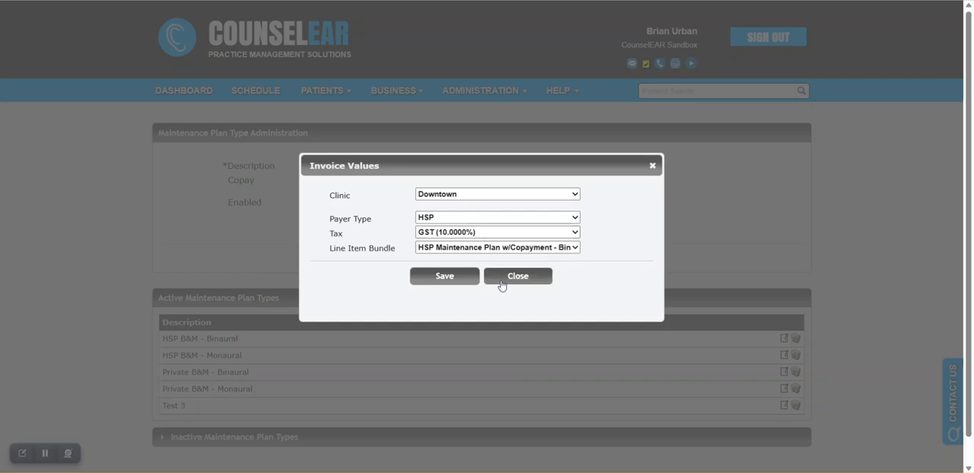
click(518, 277)
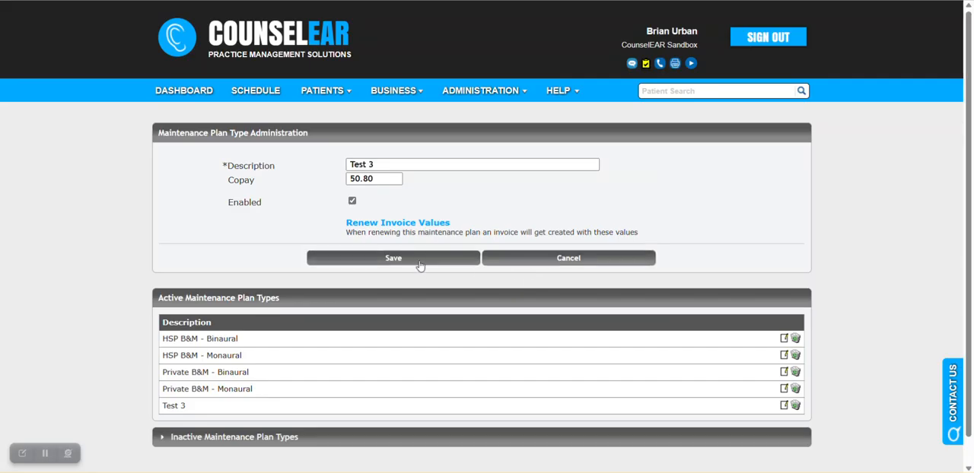
click(392, 259)
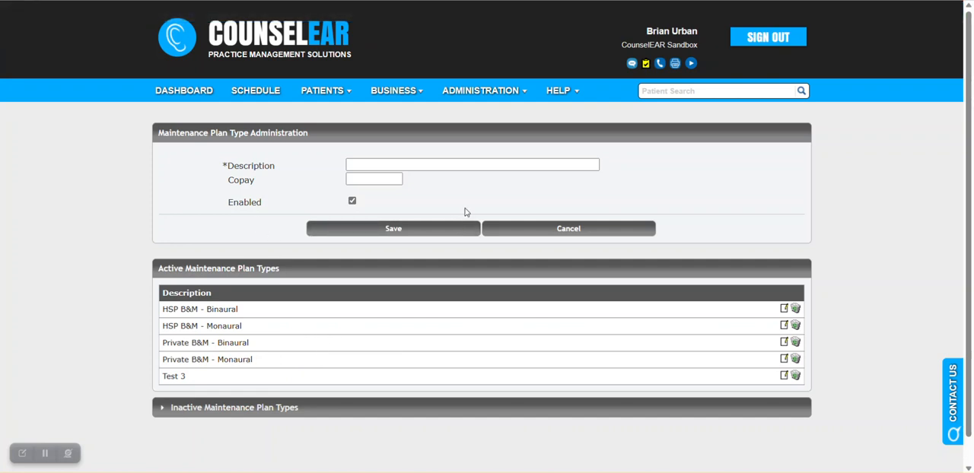
mouse_move(533, 195)
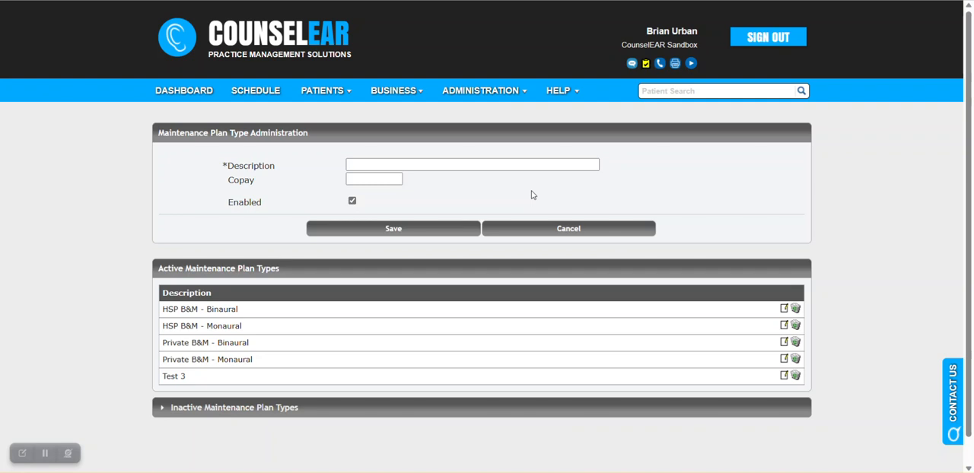
click(718, 91)
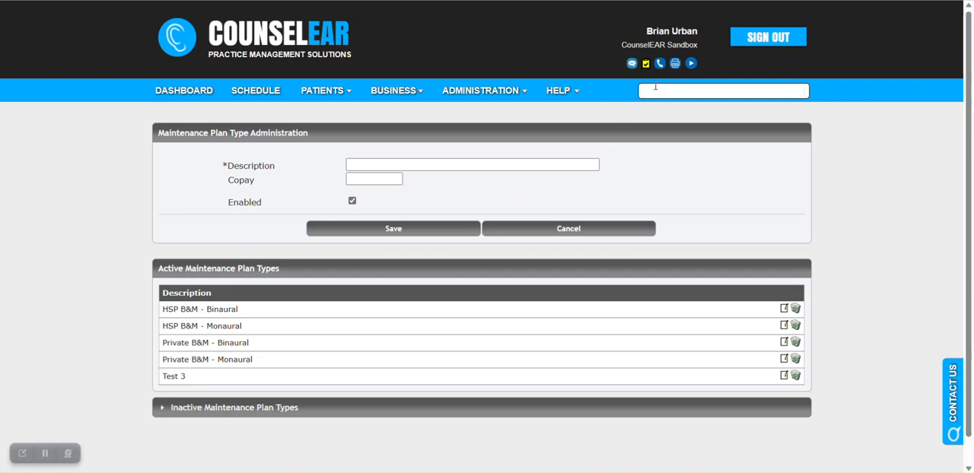
text(carl)
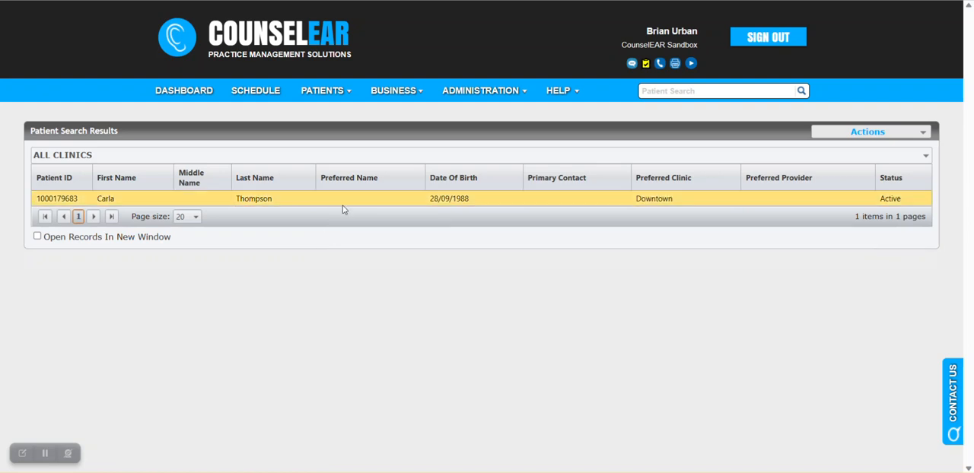
click(252, 198)
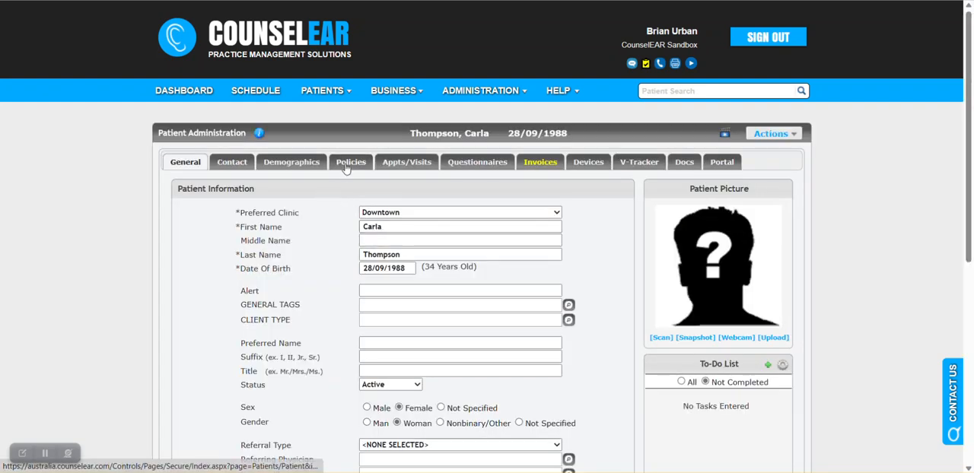
click(350, 162)
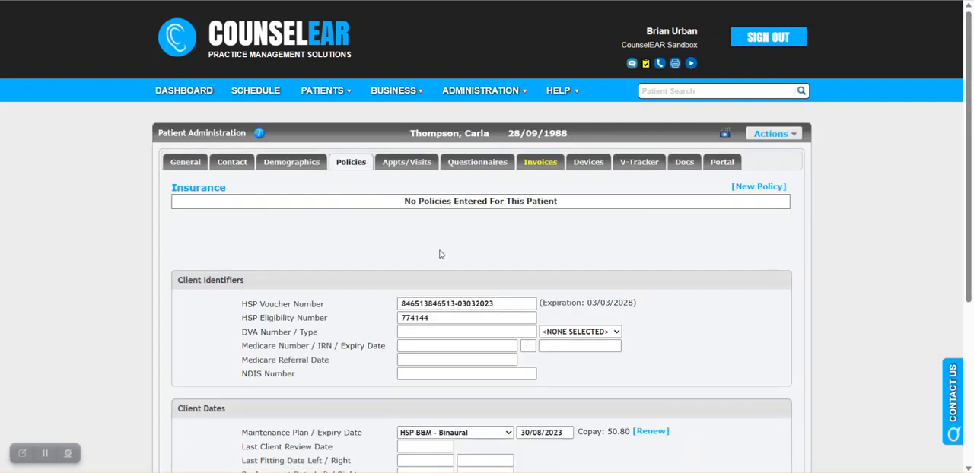
scroll(down, 3)
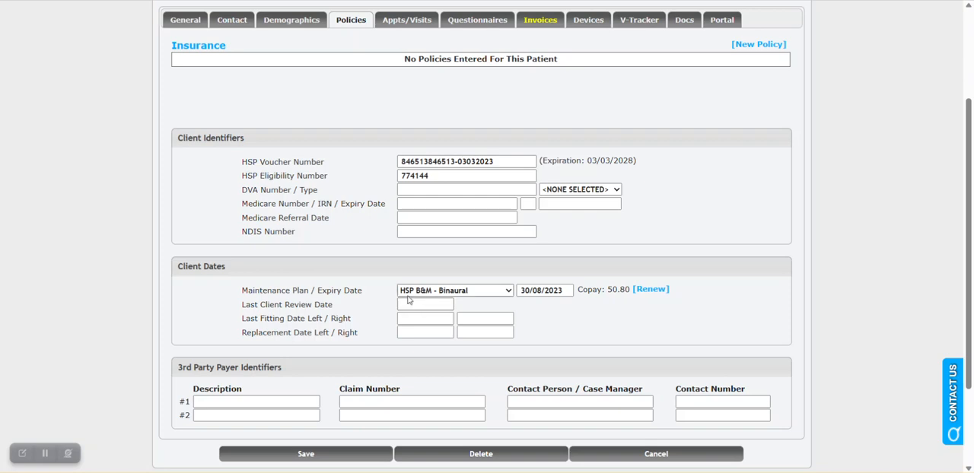
mouse_move(471, 298)
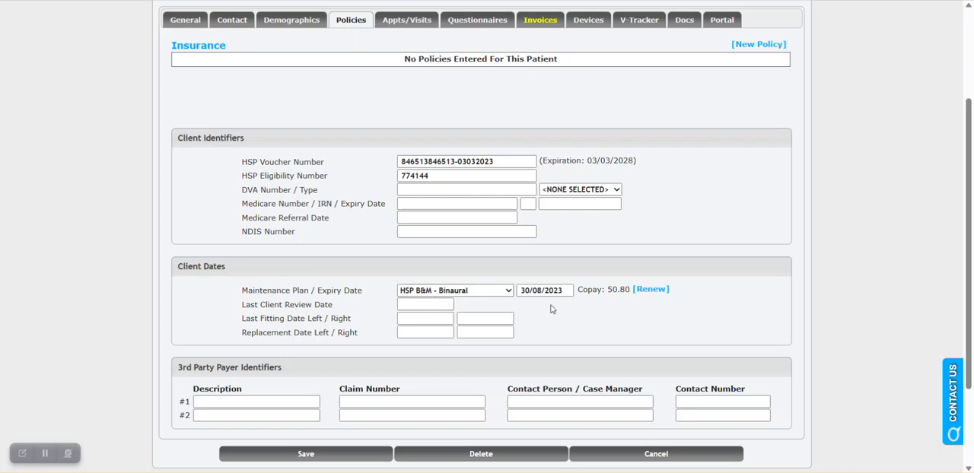
mouse_move(551, 311)
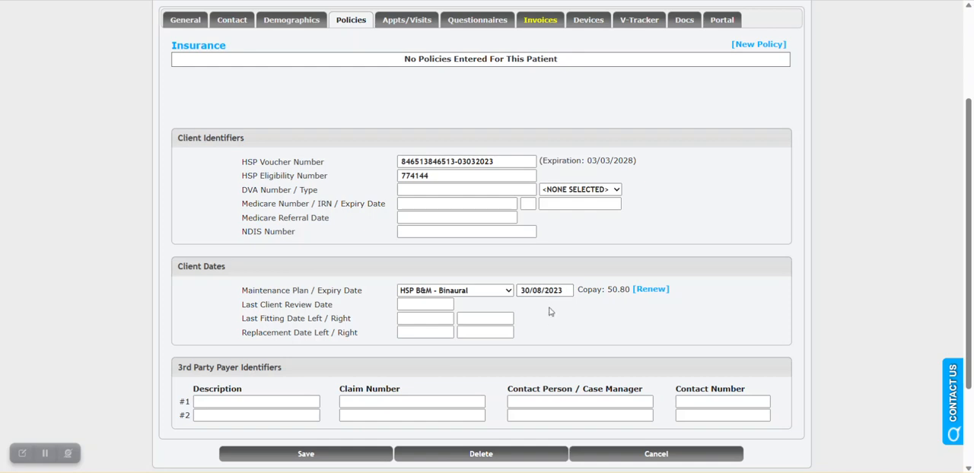
mouse_move(563, 334)
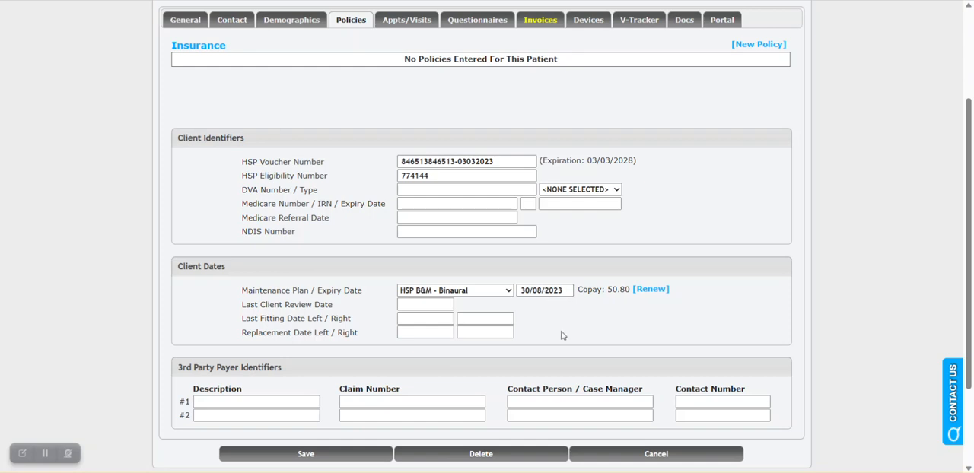
mouse_move(694, 286)
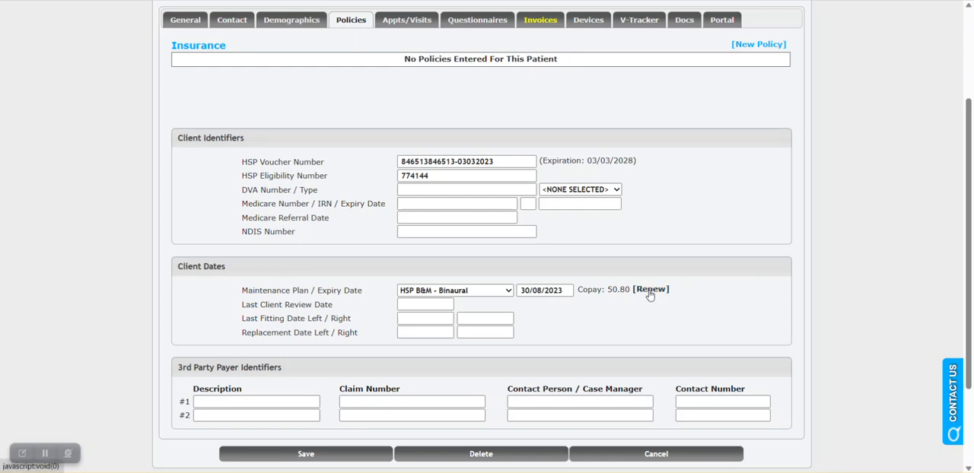
Attempt renewing the HSP B&M - Binaural plan, then close after the 'Preferred Provider is not set' warning.
click(650, 289)
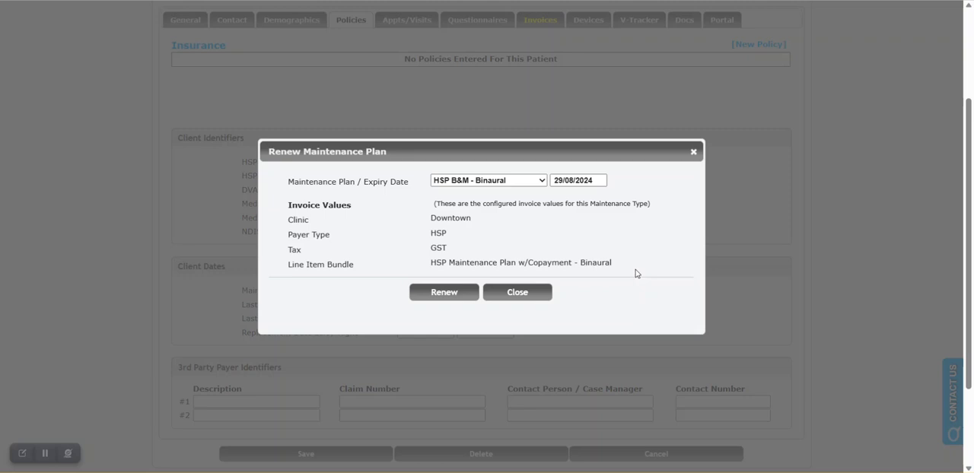
mouse_move(544, 222)
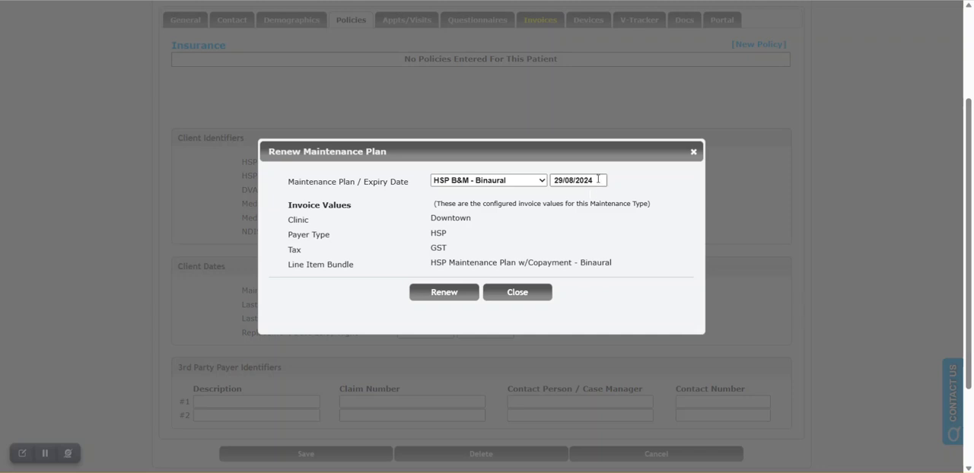
mouse_move(606, 195)
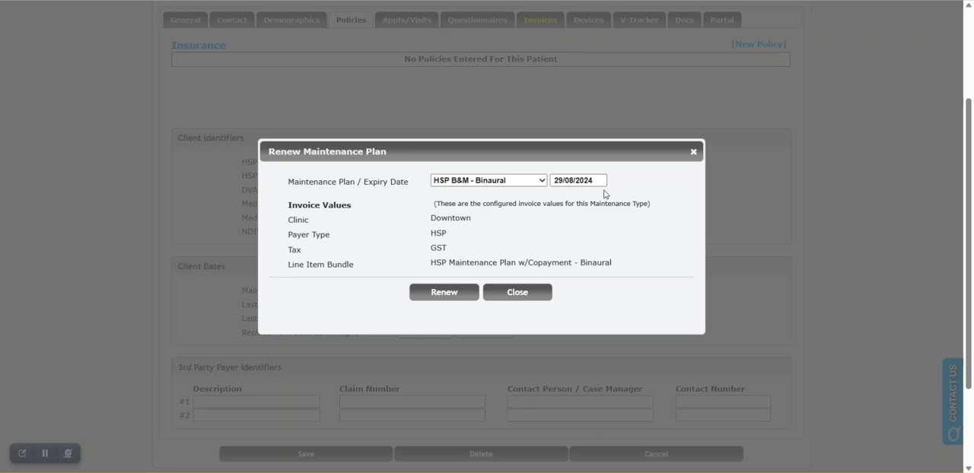
mouse_move(543, 201)
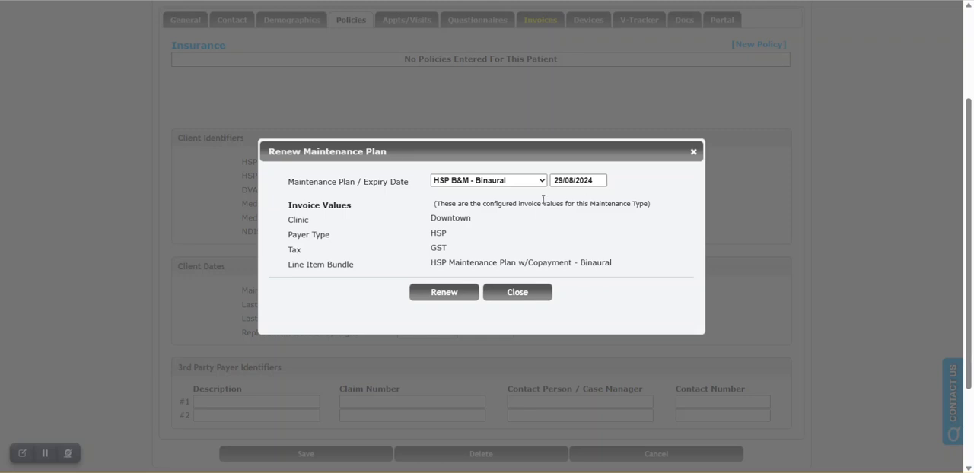
click(486, 181)
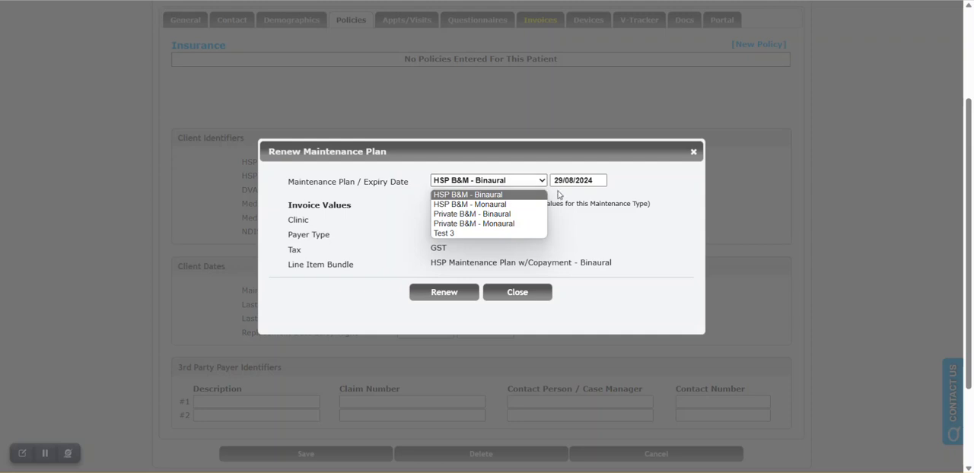
click(487, 194)
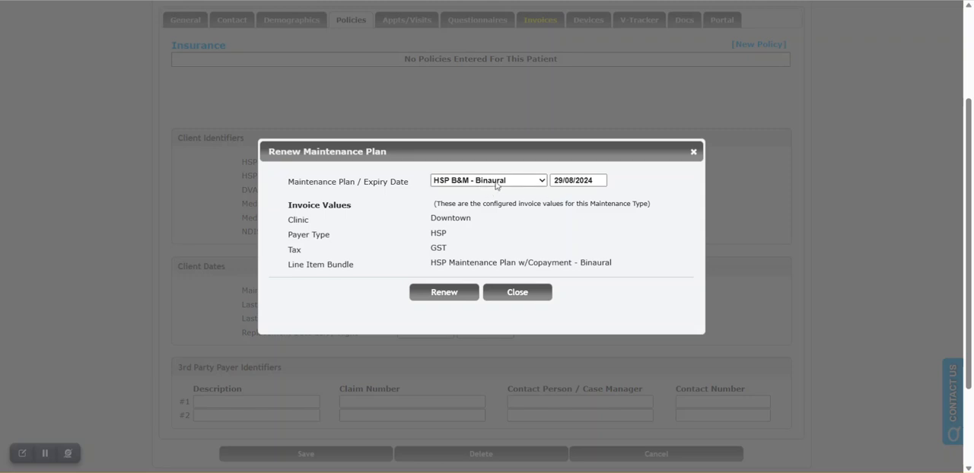
mouse_move(481, 219)
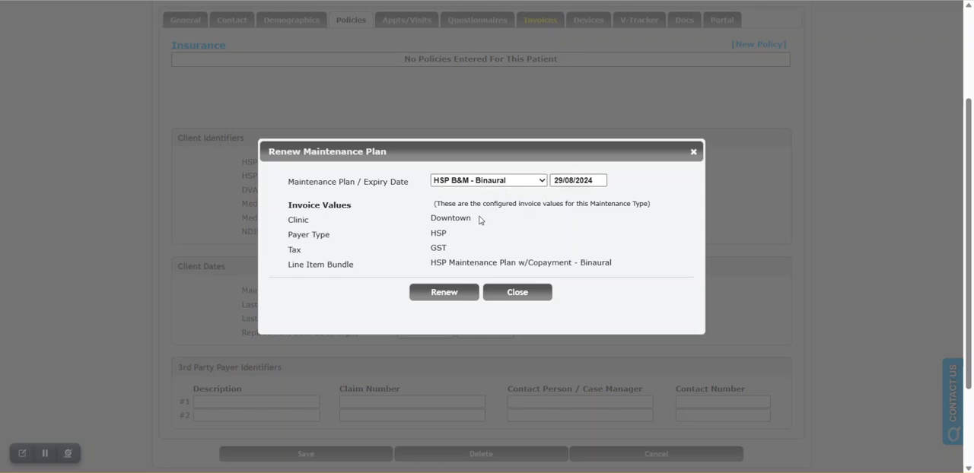
mouse_move(453, 255)
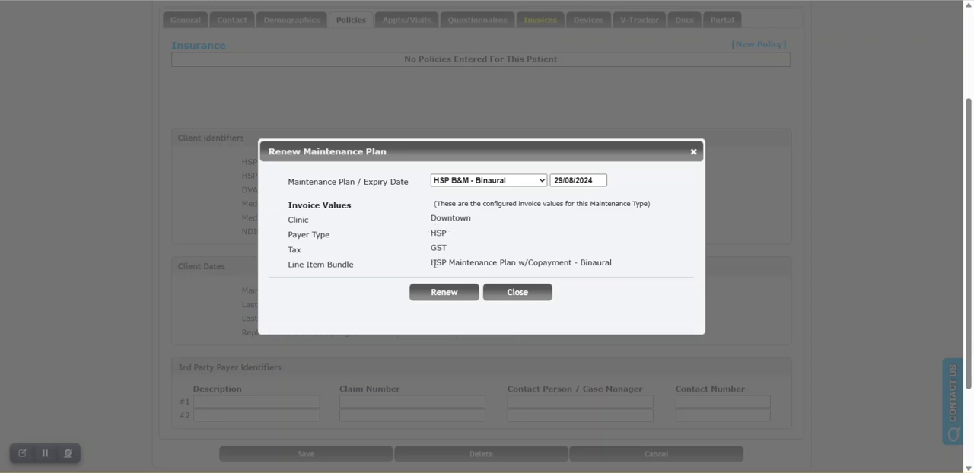
mouse_move(479, 255)
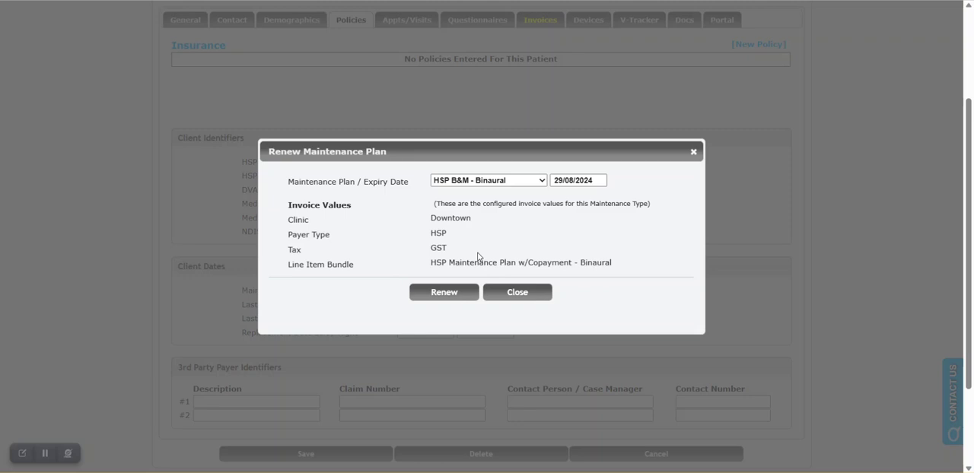
mouse_move(458, 283)
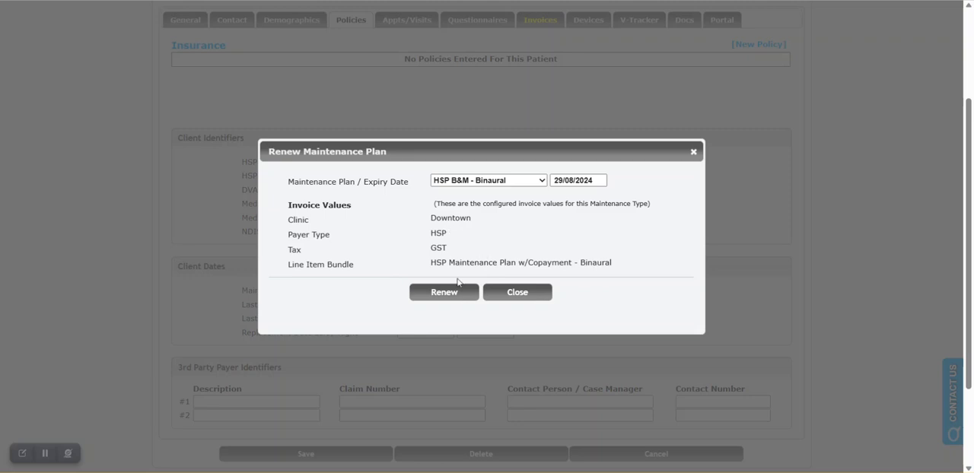
mouse_move(465, 272)
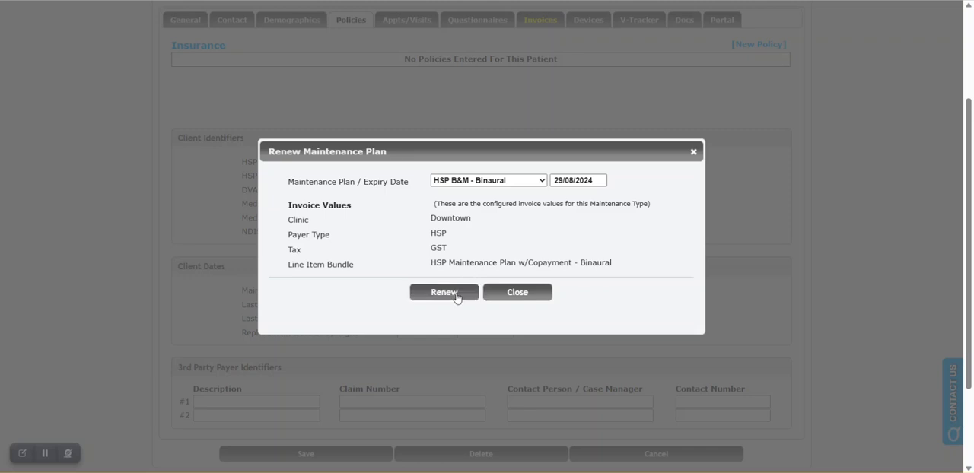
click(444, 292)
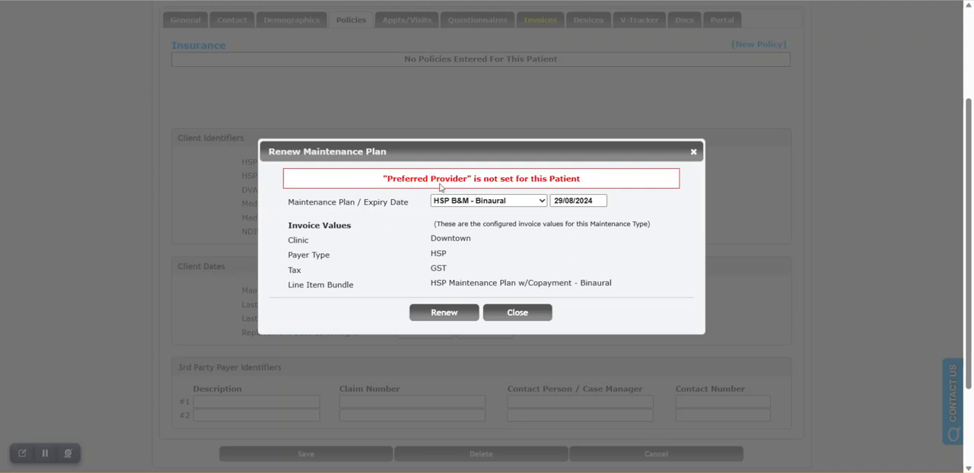
click(517, 311)
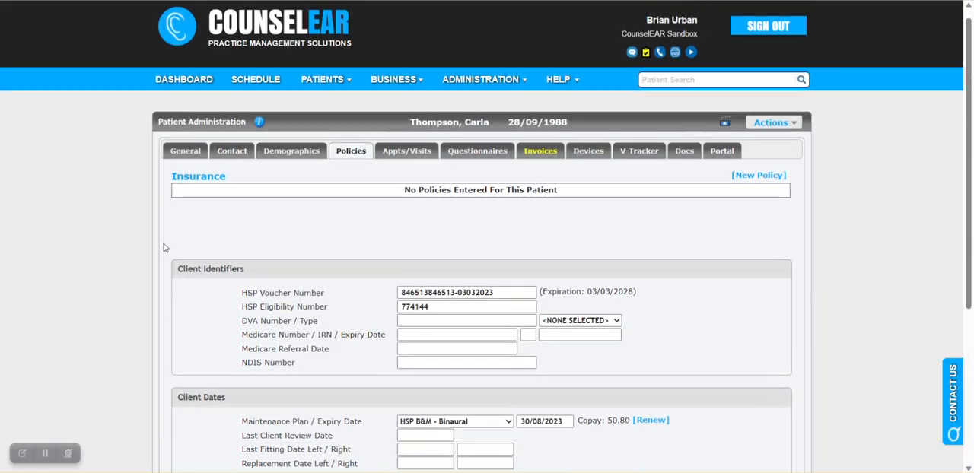
click(184, 151)
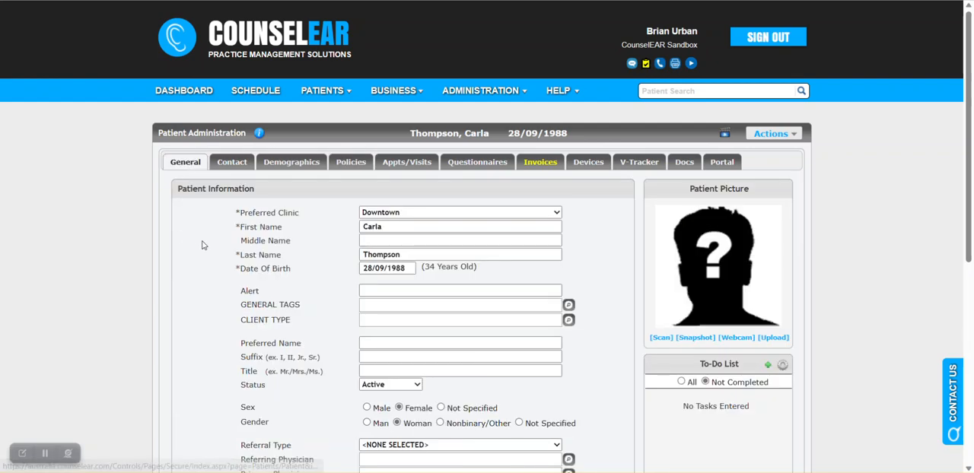
scroll(down, 3)
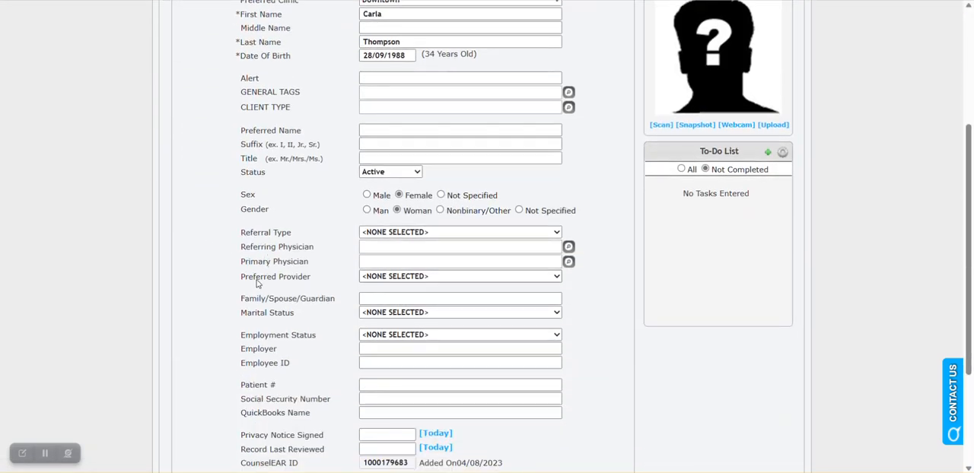
click(460, 277)
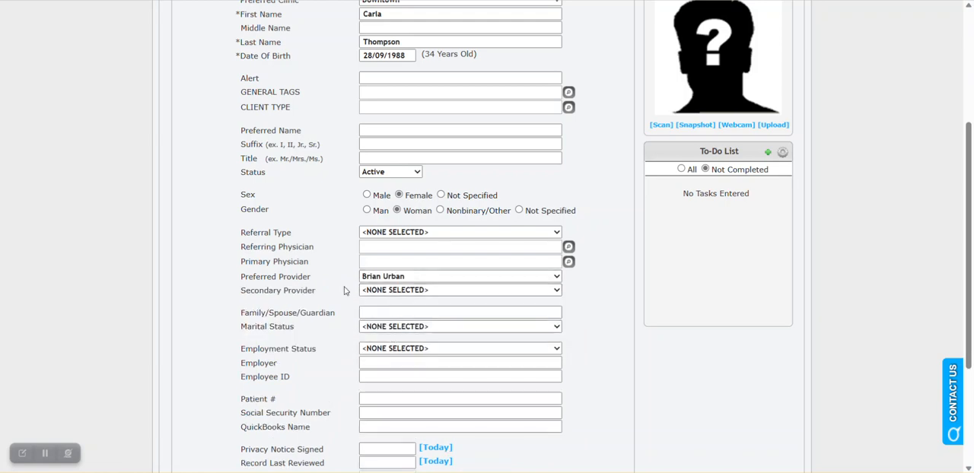
scroll(down, 3)
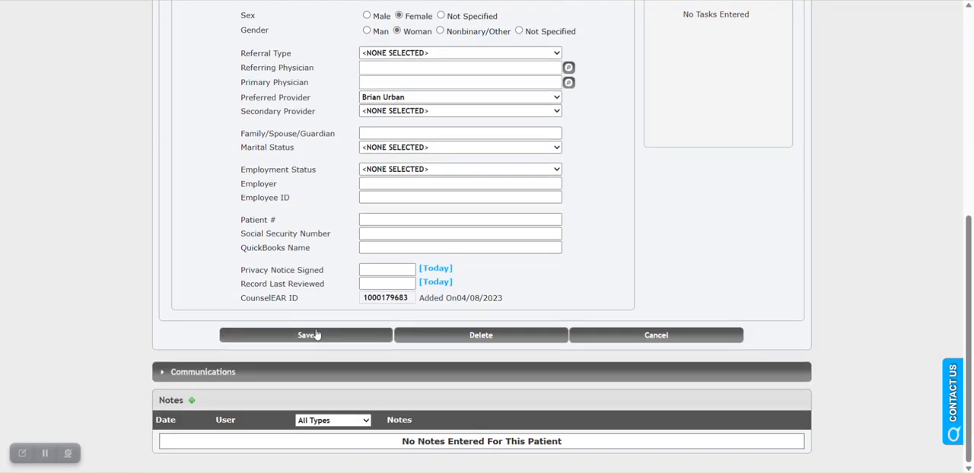
click(306, 335)
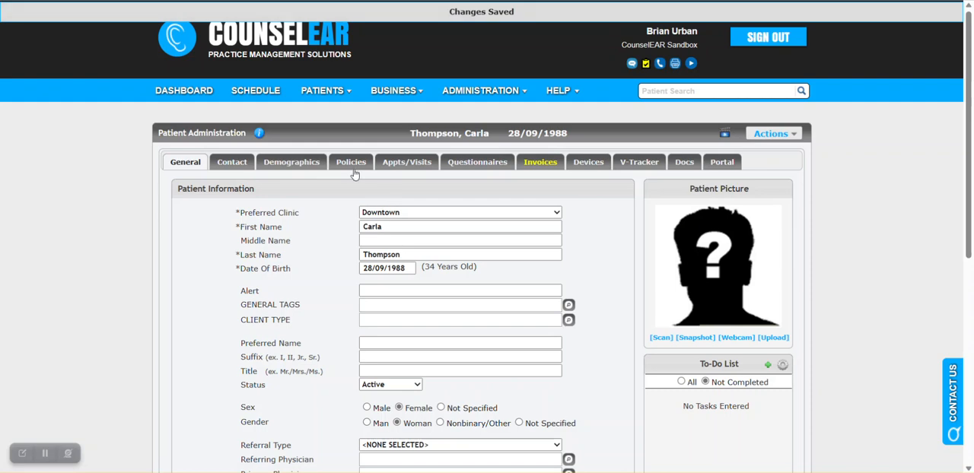
click(350, 161)
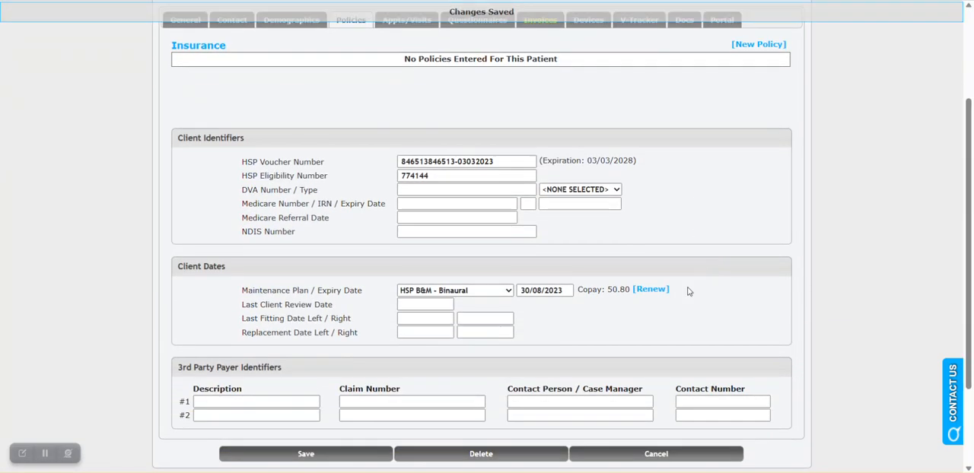
Renew the HSP B&M - Binaural plan to expire 29/08/2024, creating the 710 maintenance invoice and claim.
click(651, 289)
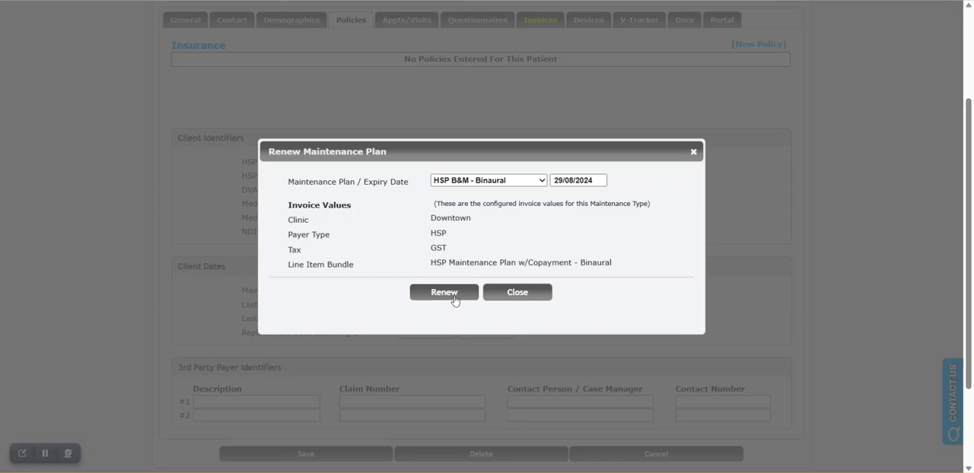
click(444, 293)
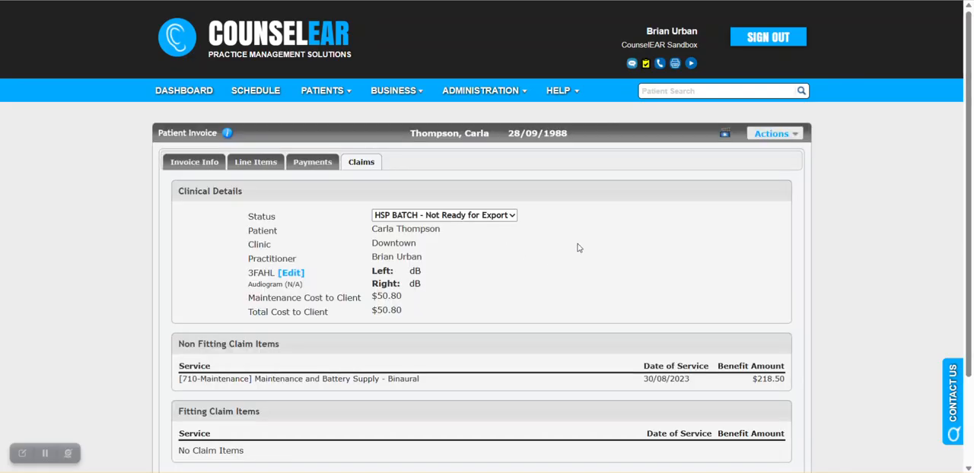
mouse_move(560, 250)
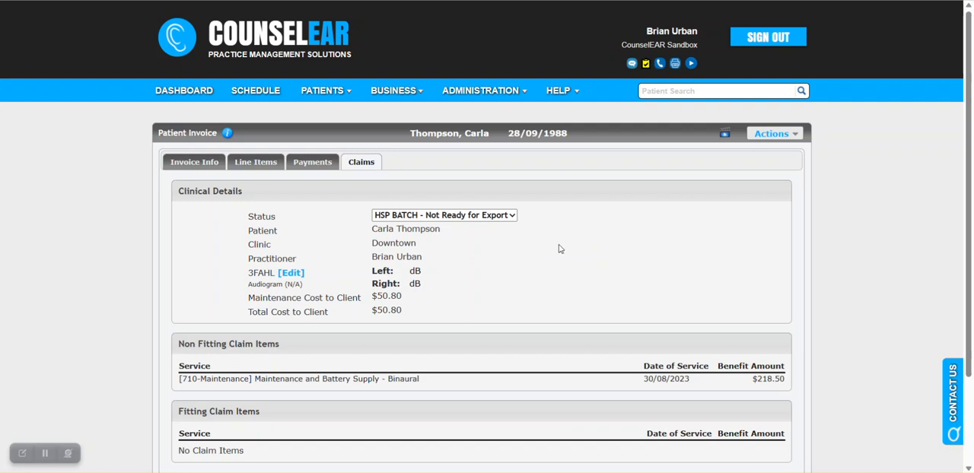
click(194, 161)
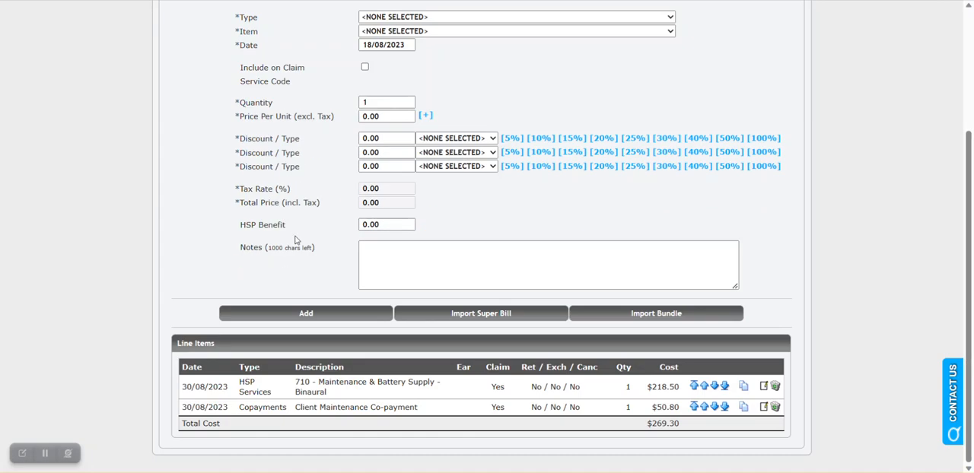
mouse_move(344, 392)
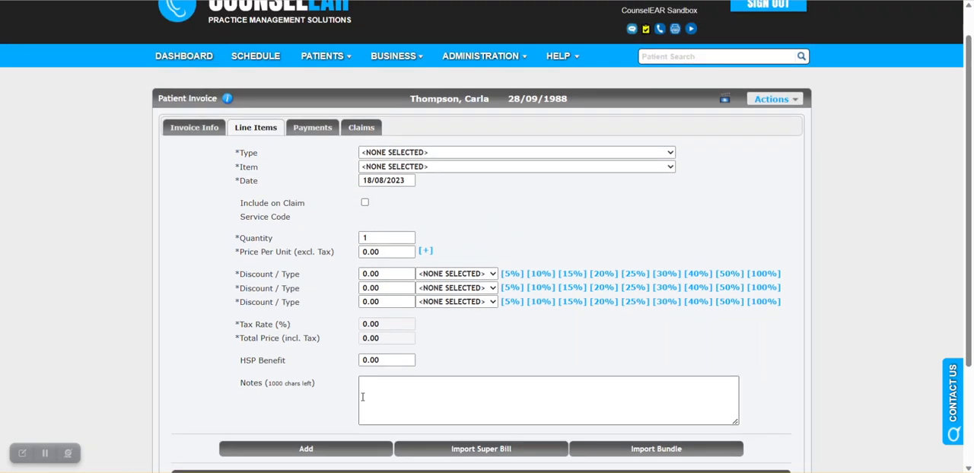
click(312, 134)
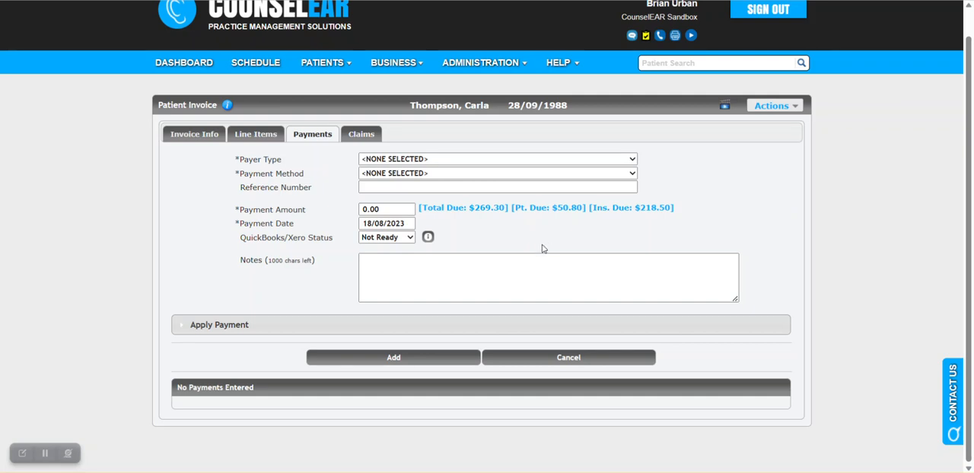
mouse_move(561, 220)
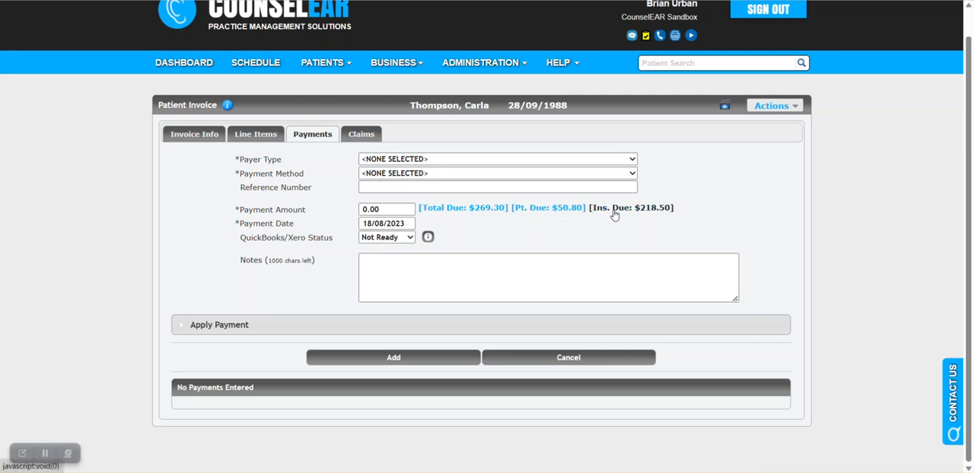
mouse_move(609, 238)
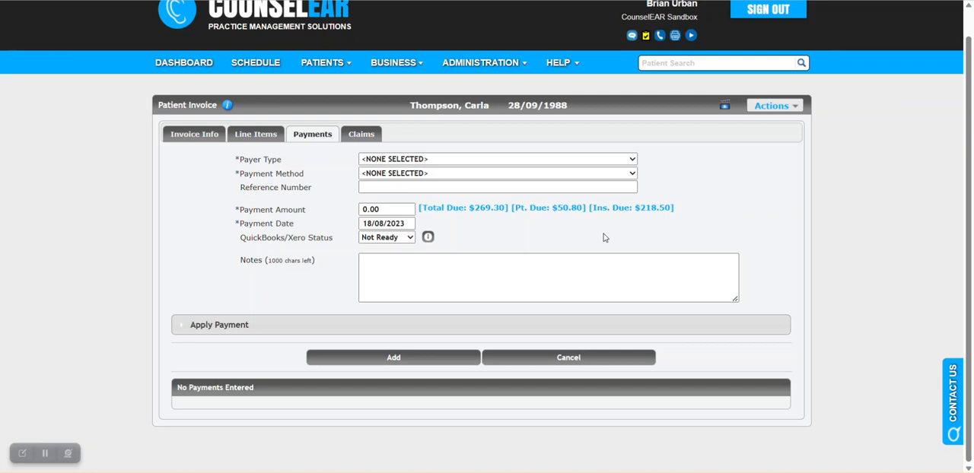
mouse_move(557, 213)
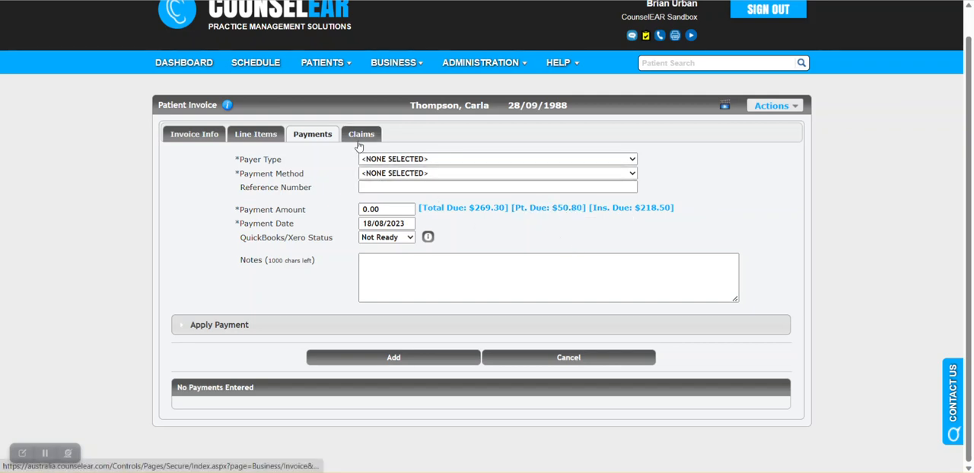
click(360, 133)
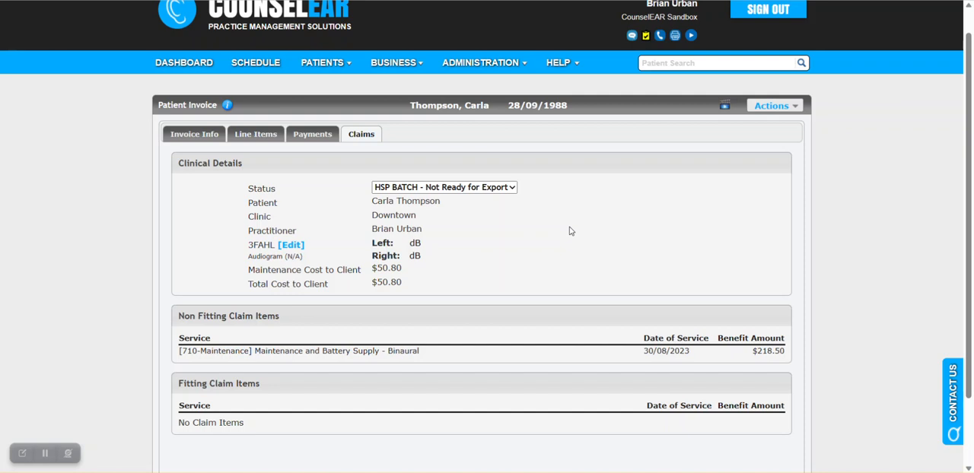
mouse_move(544, 235)
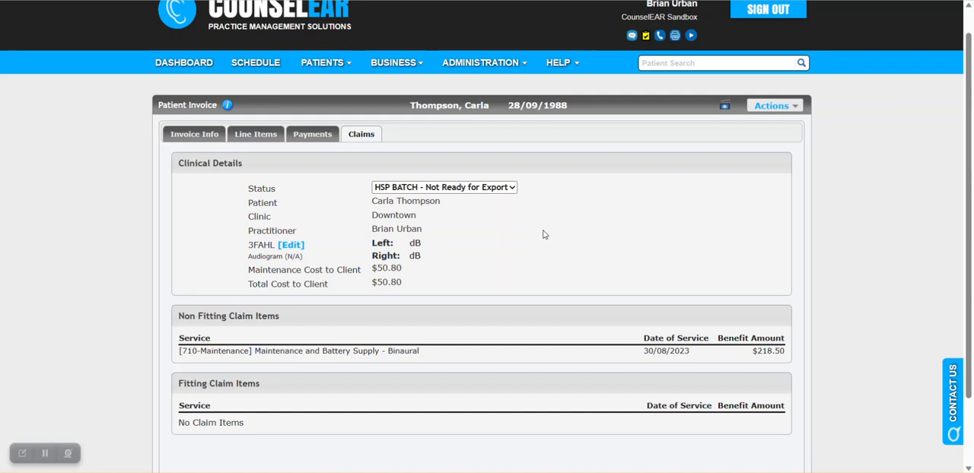
mouse_move(230, 356)
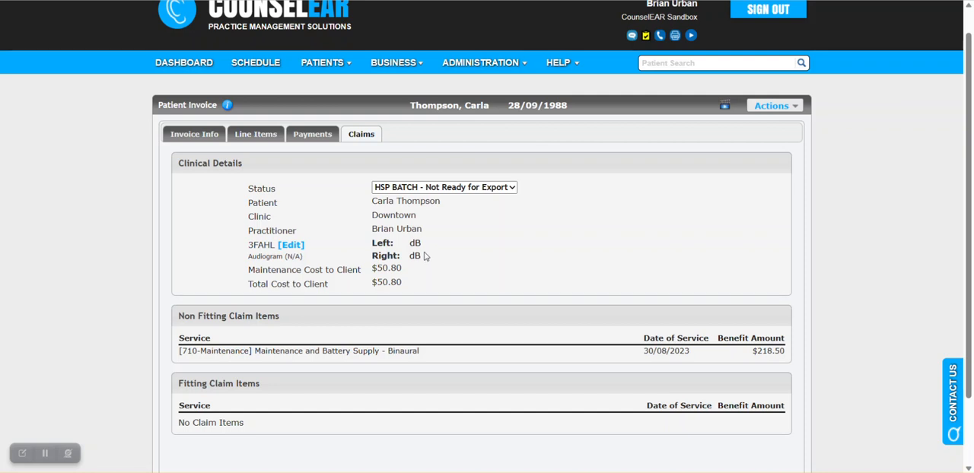
mouse_move(429, 251)
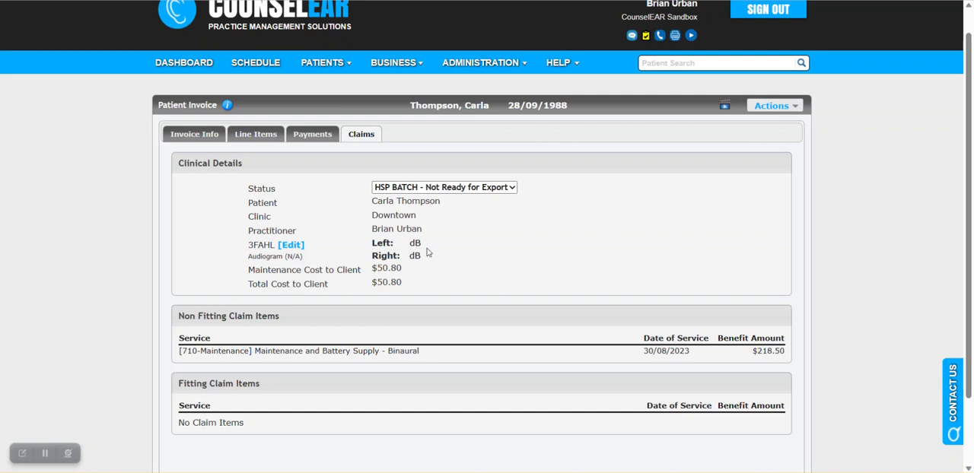
mouse_move(331, 251)
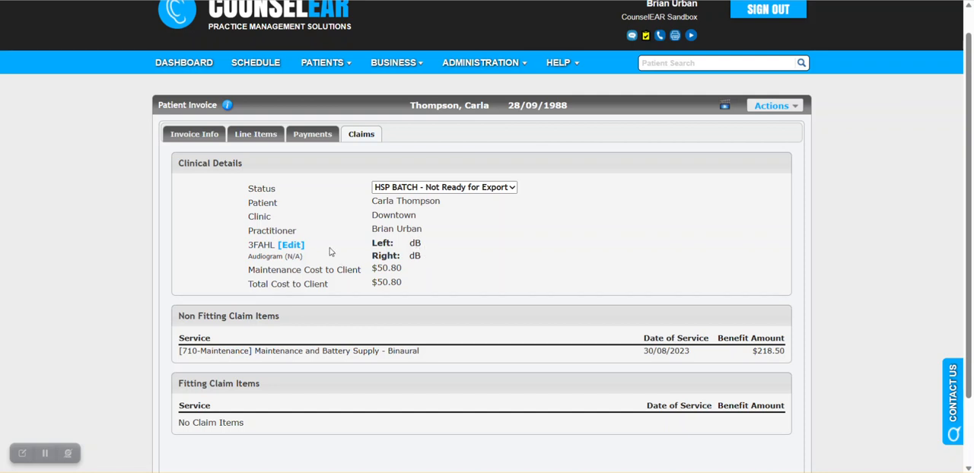
mouse_move(401, 250)
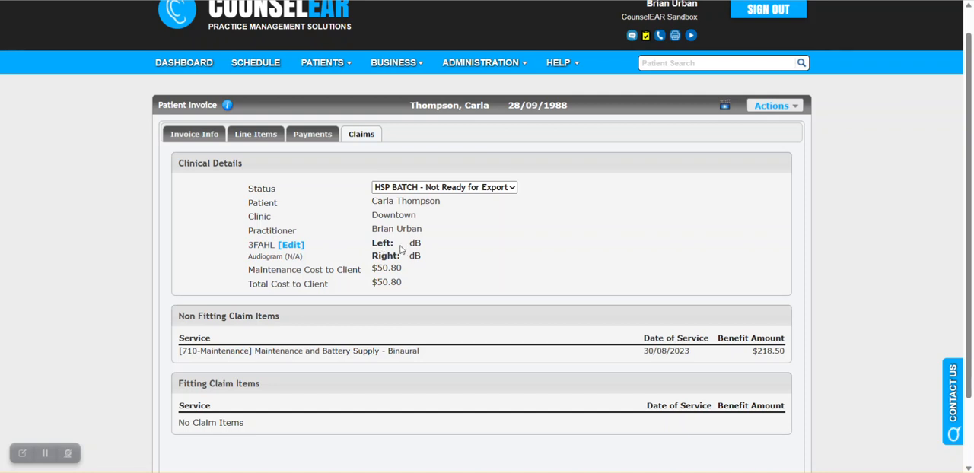
mouse_move(405, 245)
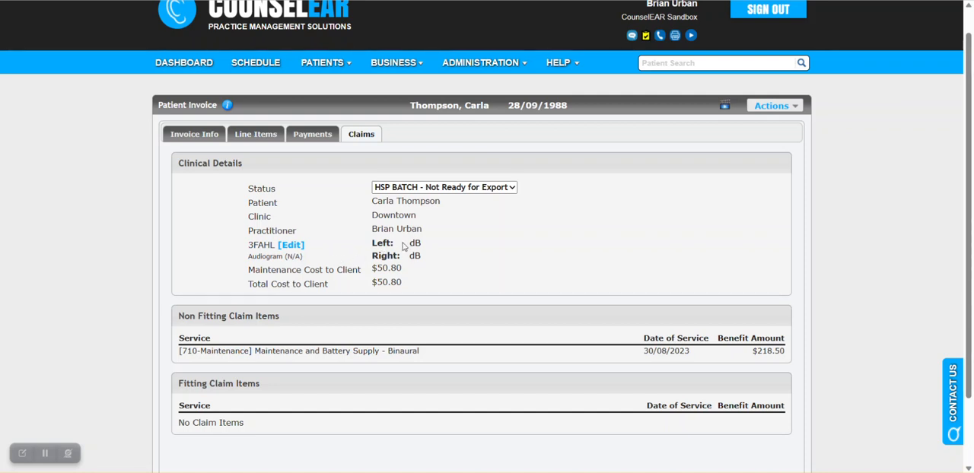
Edit the claim's 3FAHL values from the Clinical Details section.
click(292, 243)
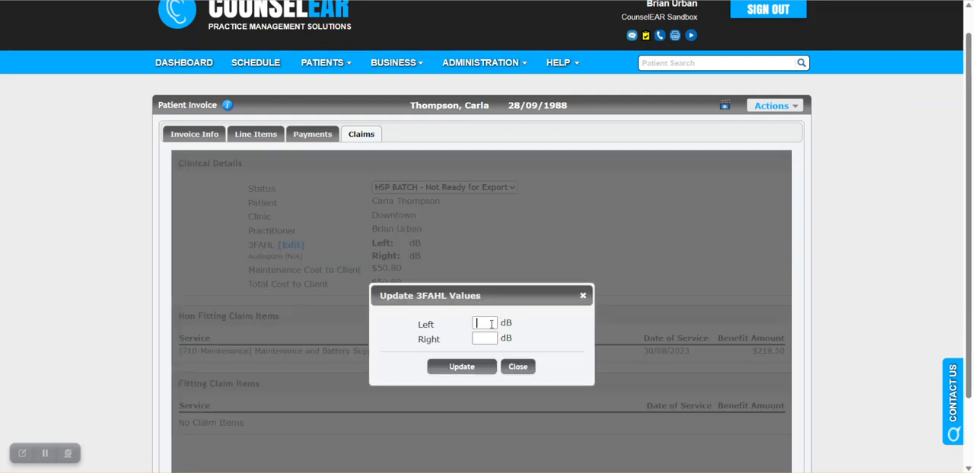
Enter 3FAHL values of 32 dB left and 34 dB right and save them.
text(32)
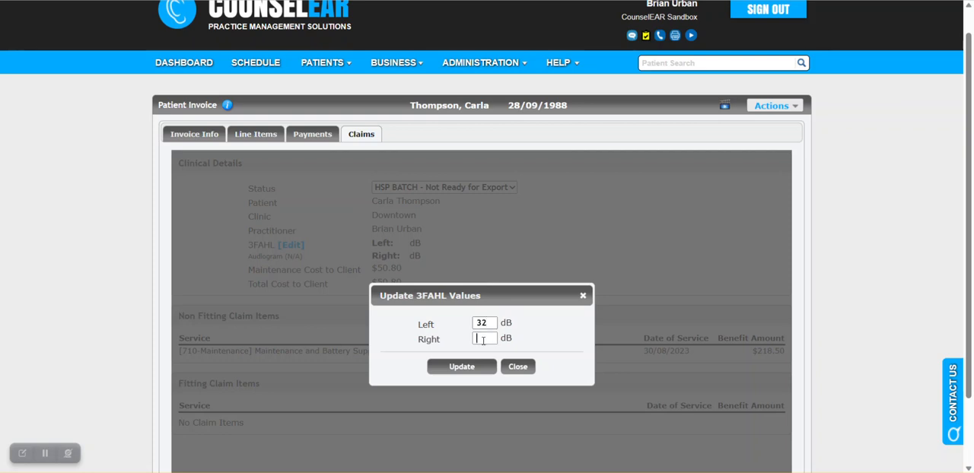
text(34)
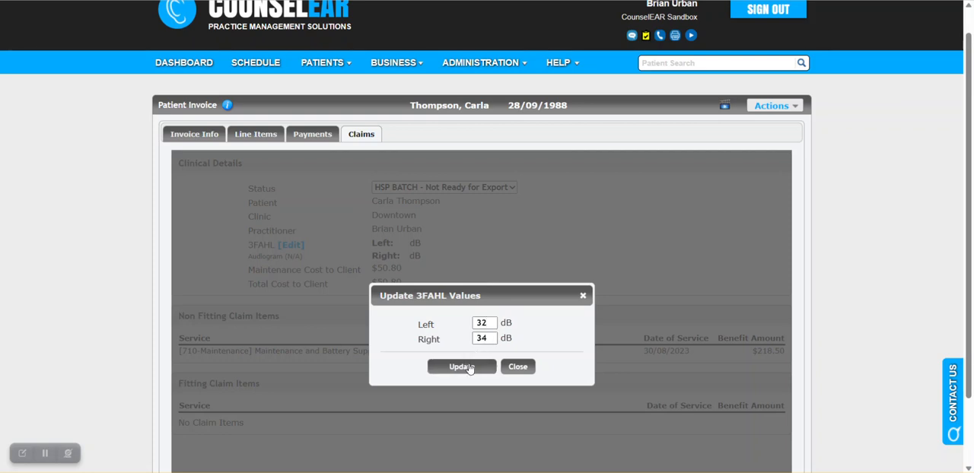
click(462, 367)
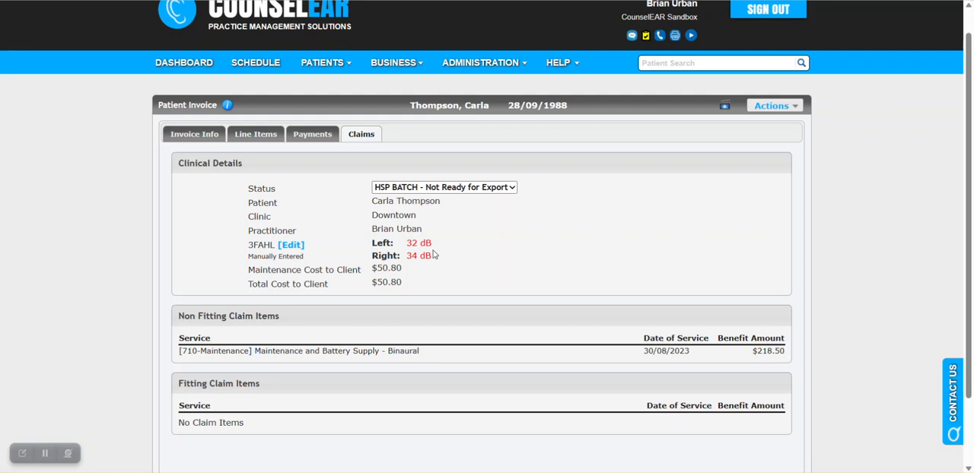
mouse_move(487, 210)
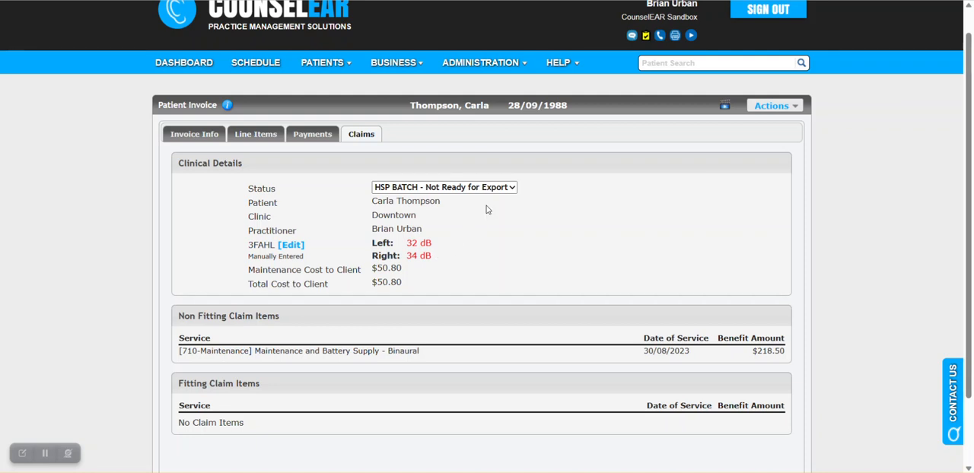
Set the claim status to 'HSP BATCH - Ready for Export' and head back to the patient record.
click(444, 186)
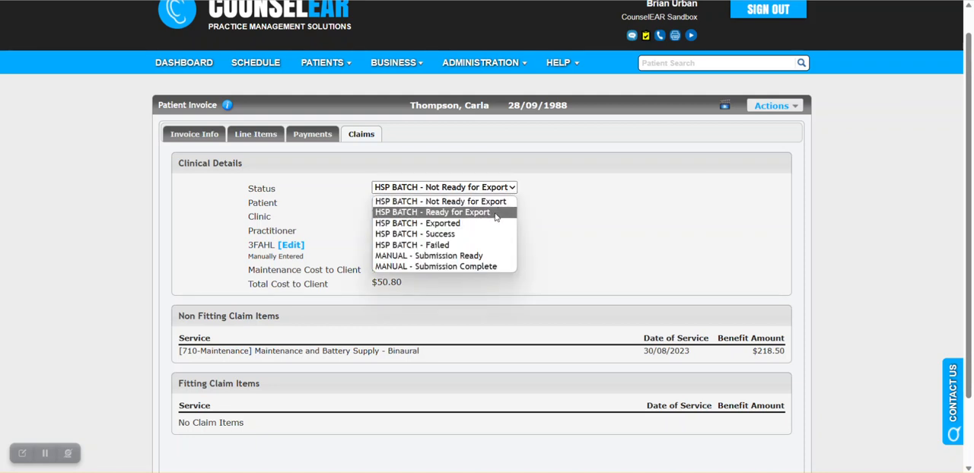
click(432, 212)
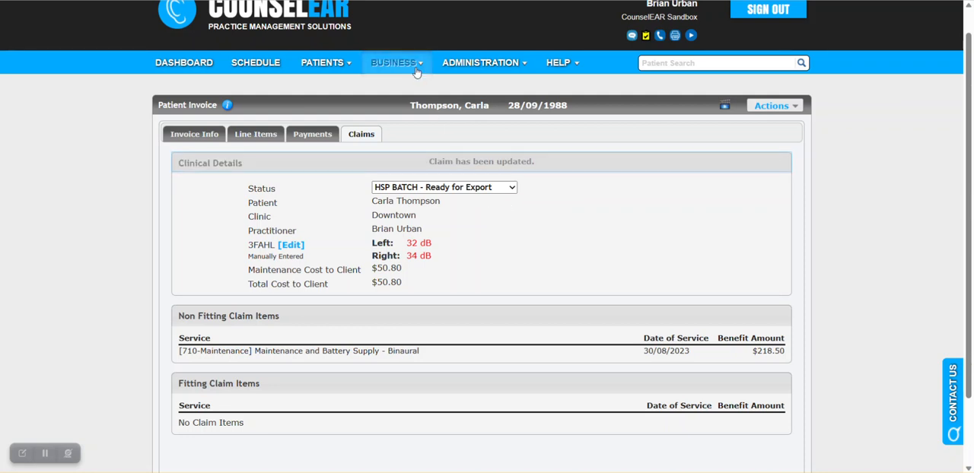
click(392, 62)
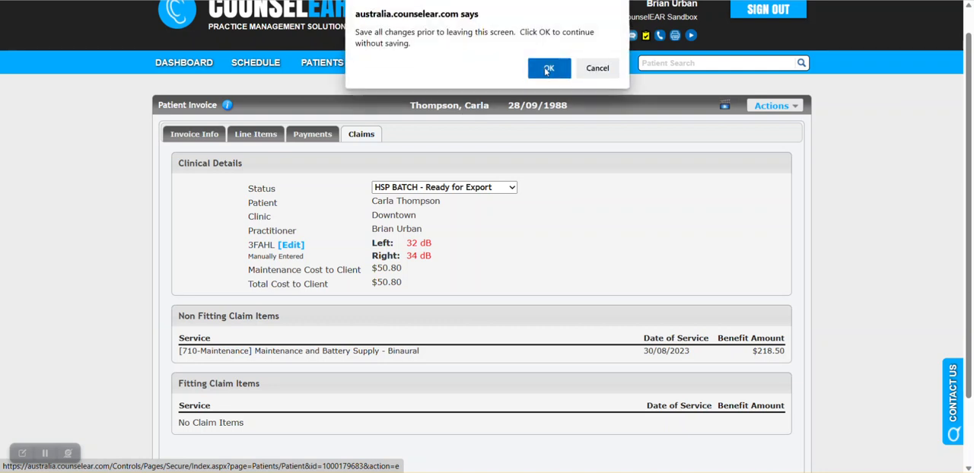
Confirm leaving the invoice and view Policies showing the plan now expiring 29/08/2024.
click(547, 68)
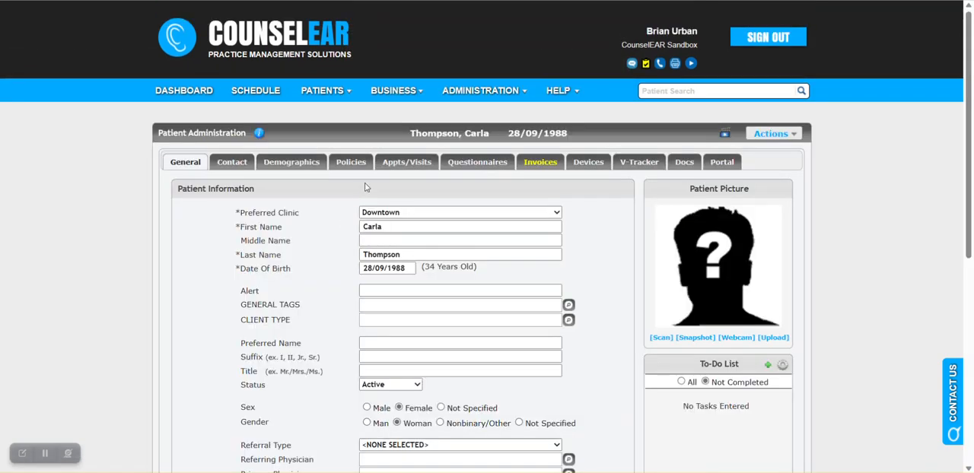
click(350, 161)
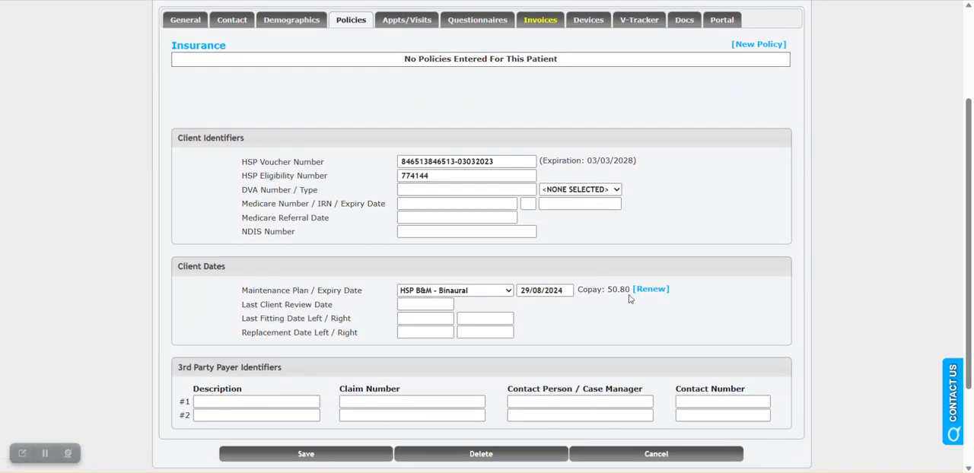
mouse_move(644, 312)
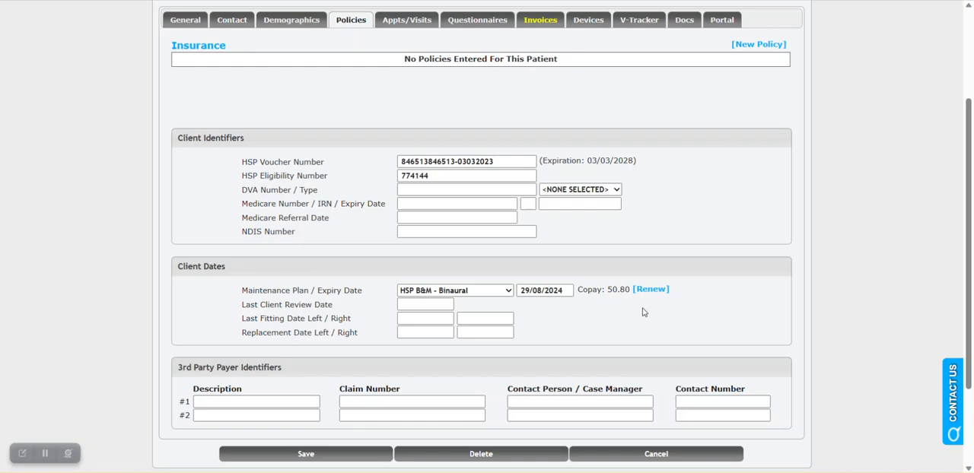
mouse_move(614, 326)
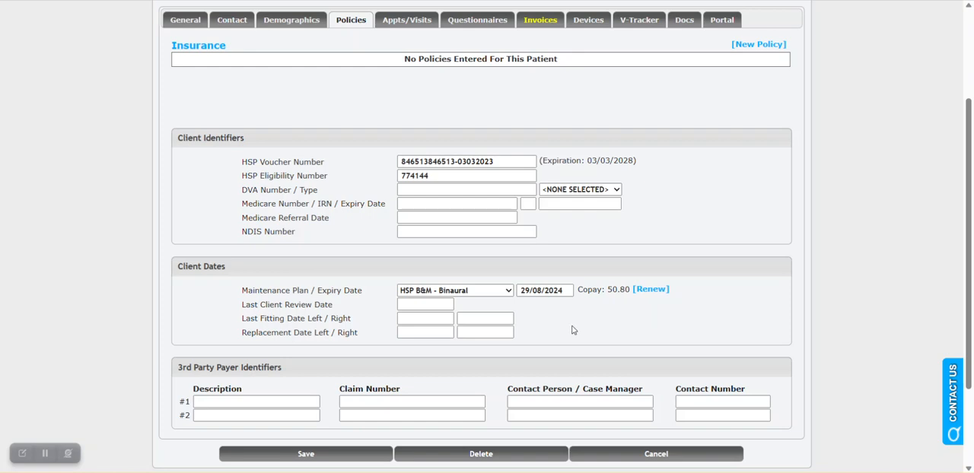
click(545, 289)
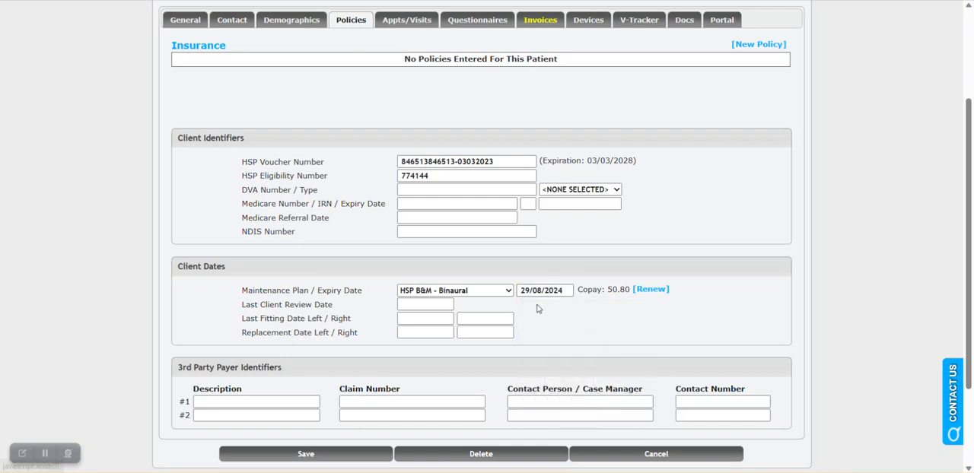
mouse_move(569, 317)
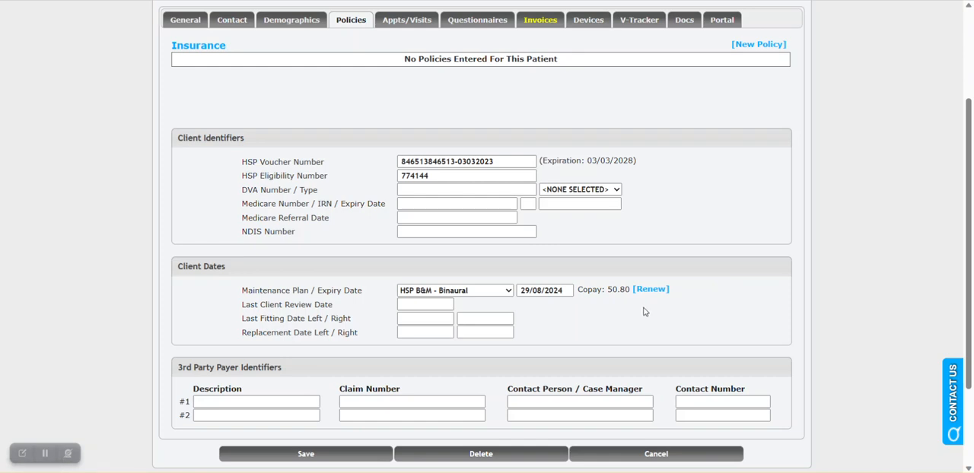
mouse_move(649, 309)
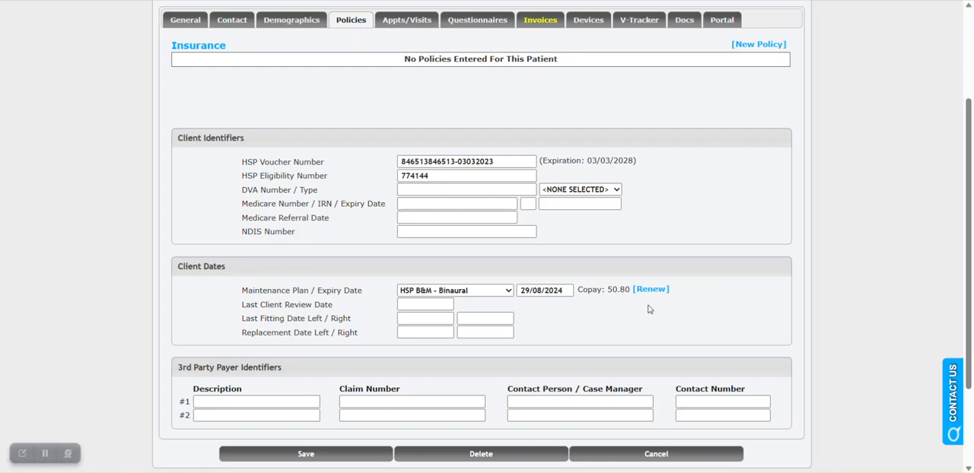
mouse_move(718, 290)
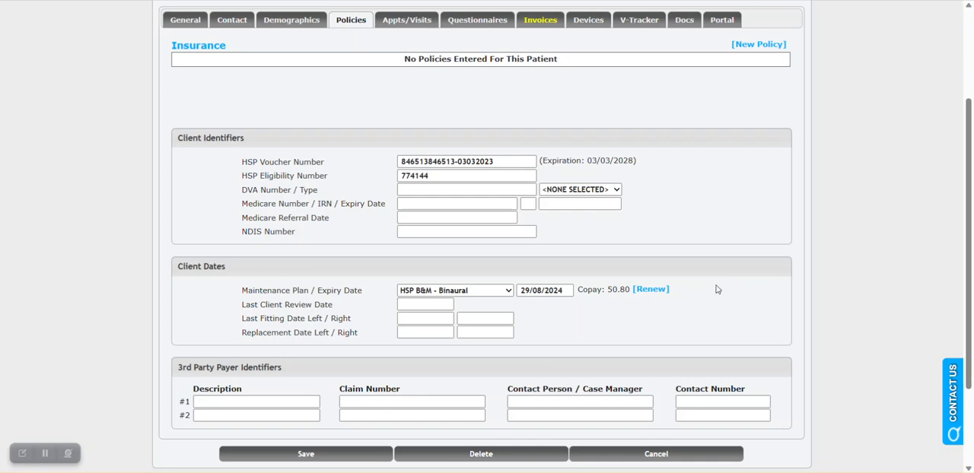
From Administration's Line Item List, open item 710 - Maintenance & Battery Supply - Binaural.
click(481, 91)
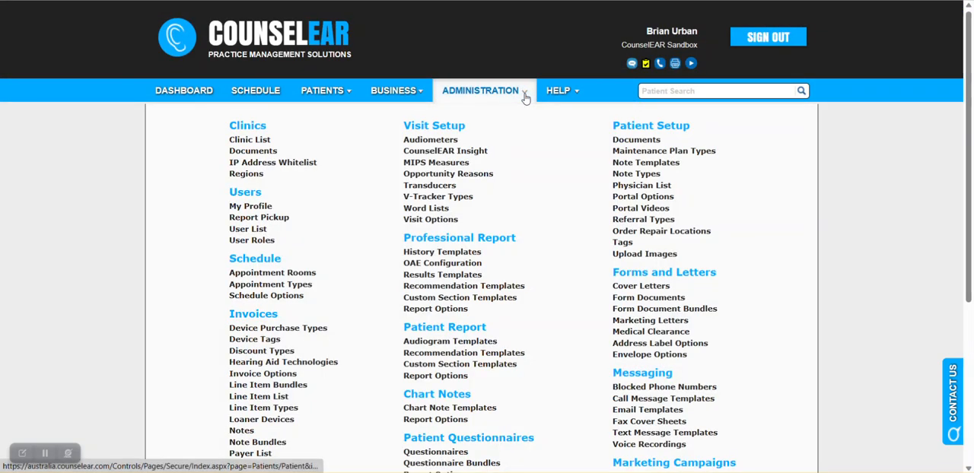
mouse_move(259, 395)
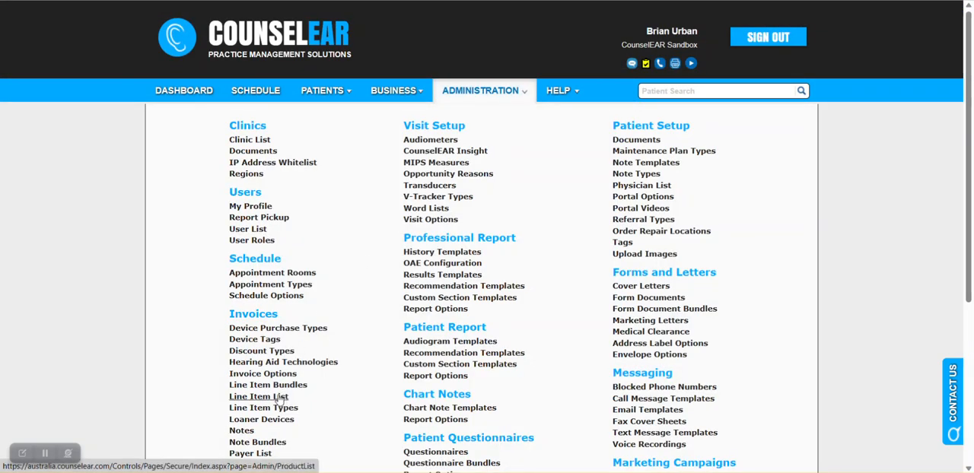
click(258, 395)
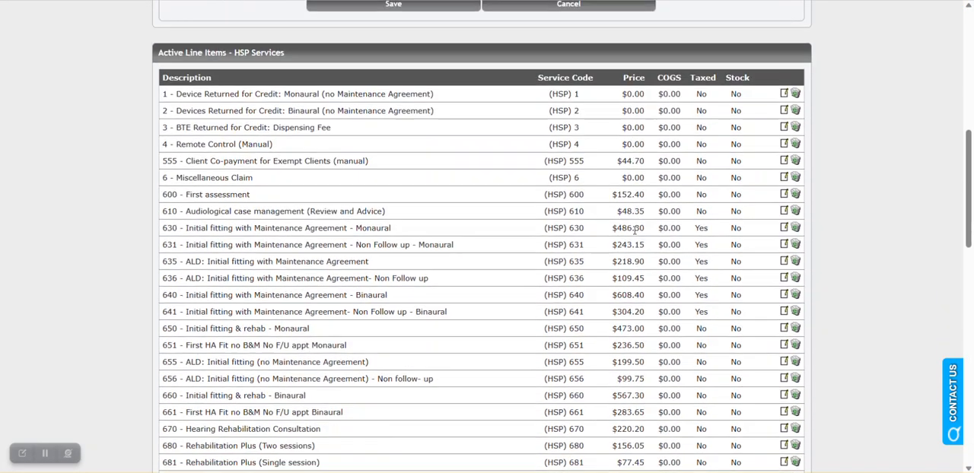
scroll(down, 3)
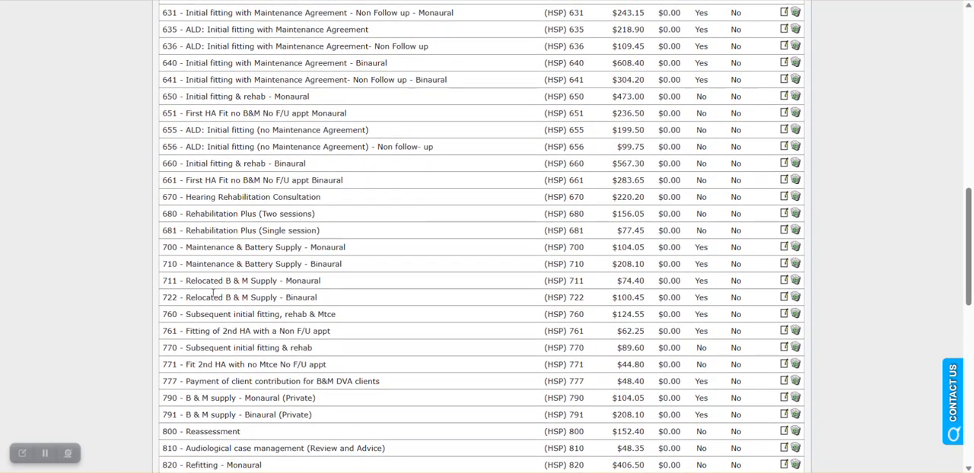
double_click(171, 264)
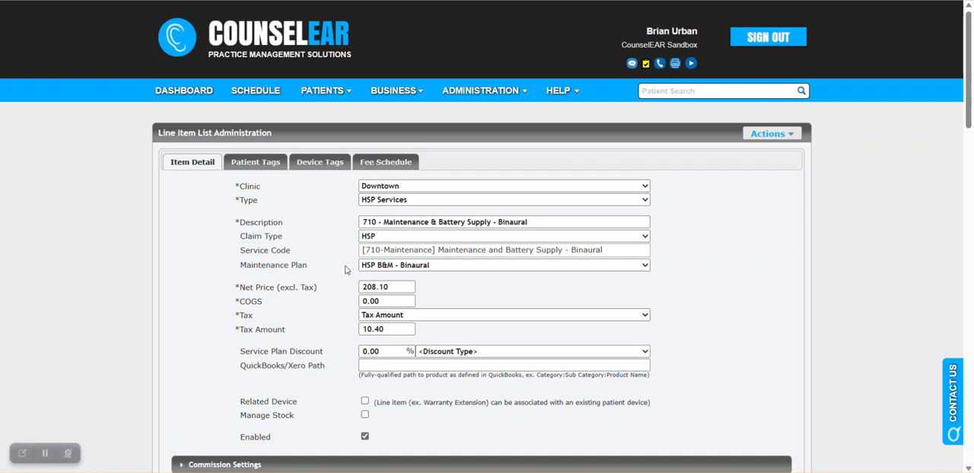
double_click(262, 265)
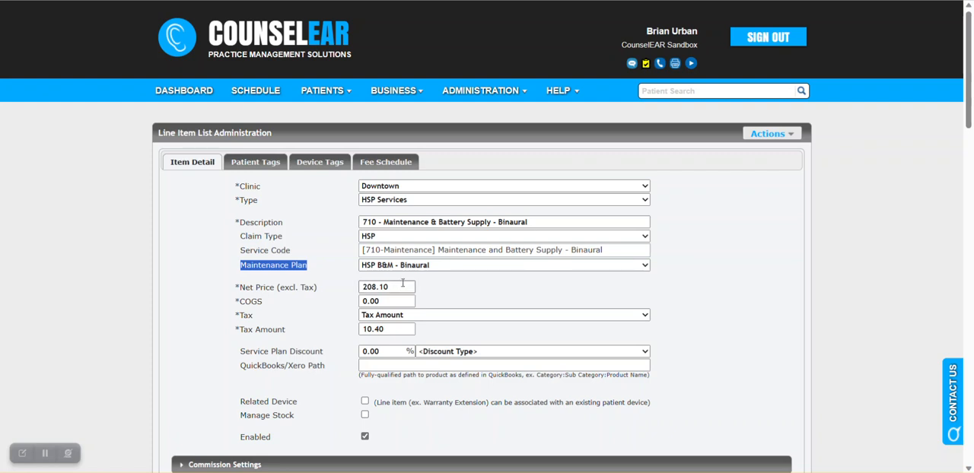
mouse_move(446, 288)
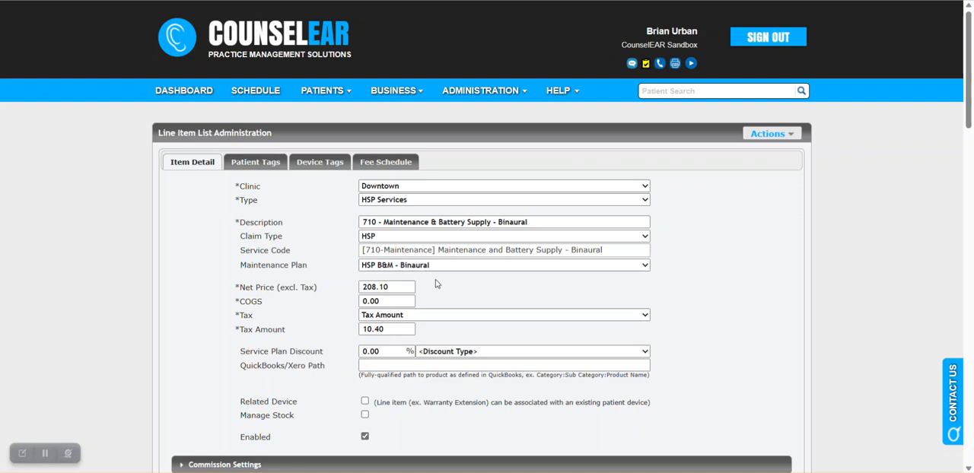
mouse_move(413, 262)
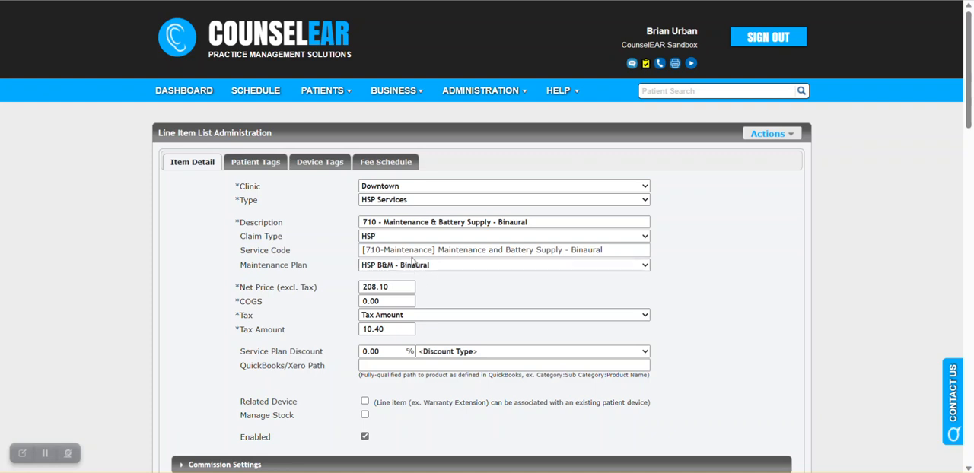
mouse_move(460, 265)
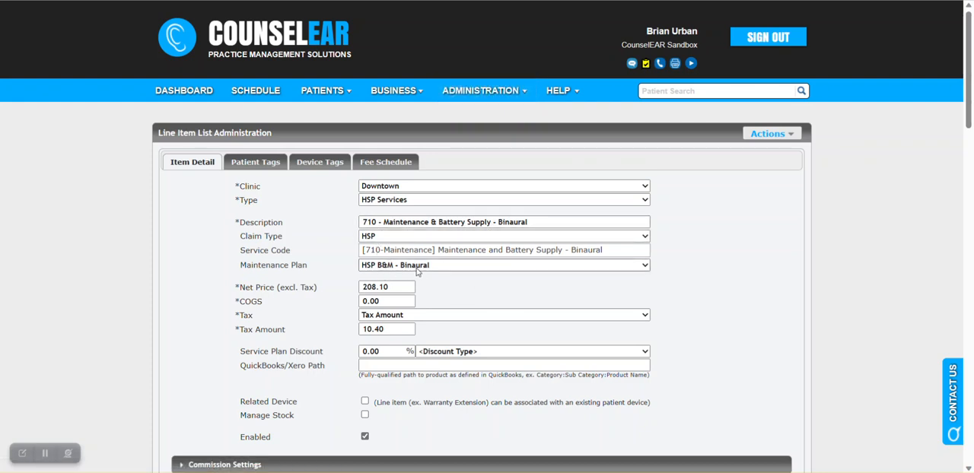
mouse_move(453, 286)
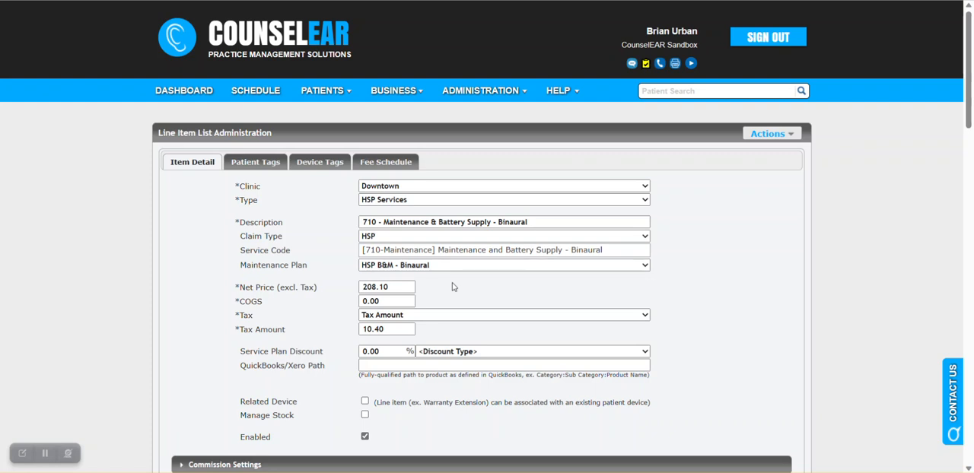
mouse_move(456, 286)
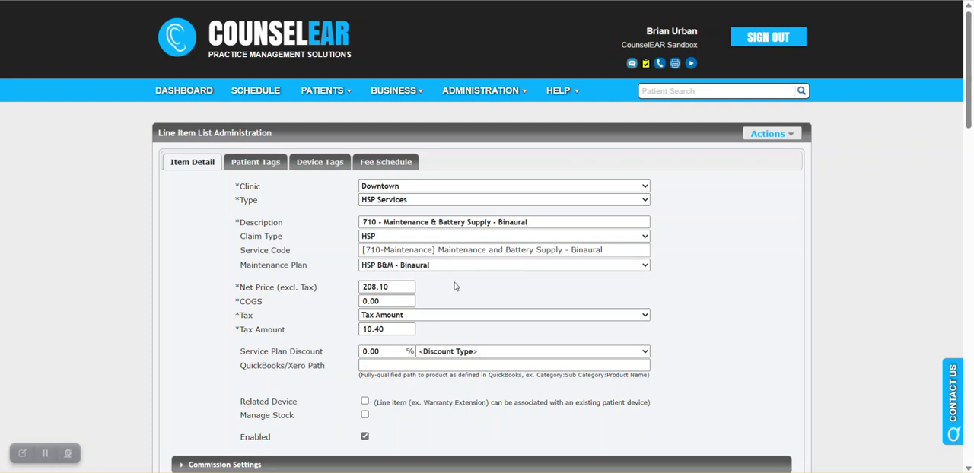
mouse_move(438, 281)
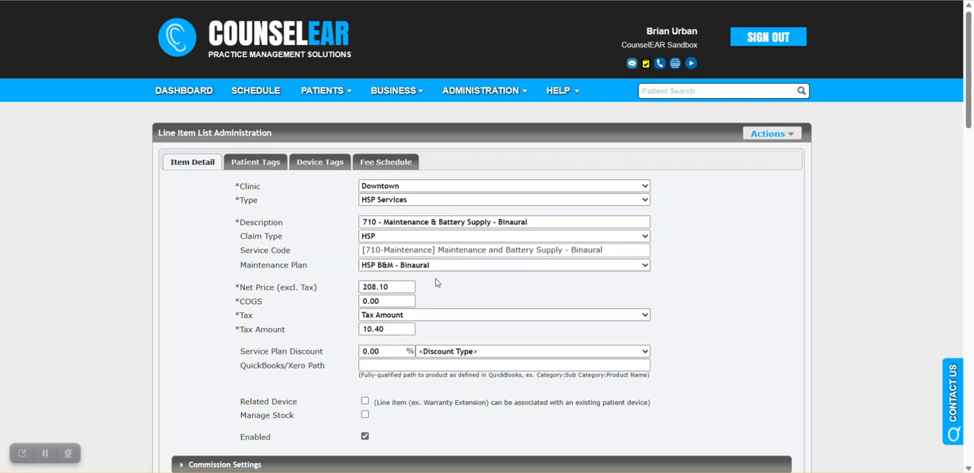
mouse_move(462, 292)
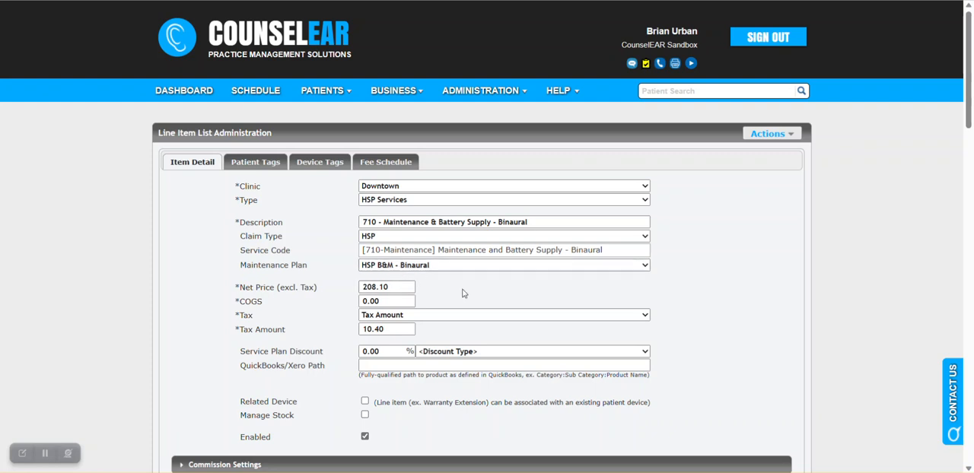